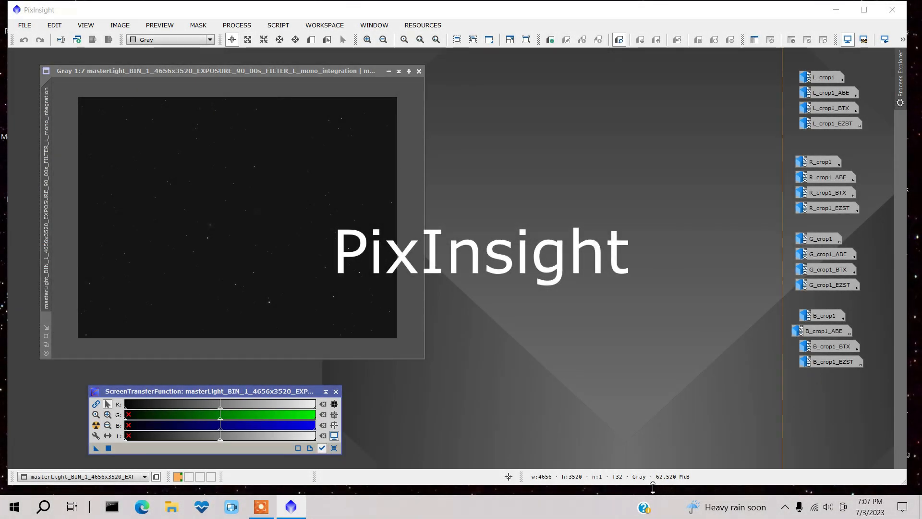
{"action": "mouse_move", "coordinate": [328, 127]}
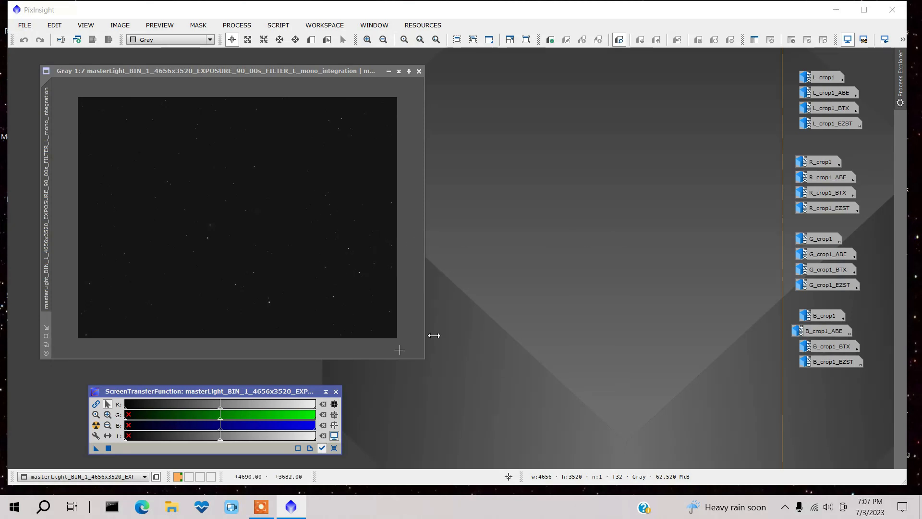
{"action": "mouse_move", "coordinate": [403, 436]}
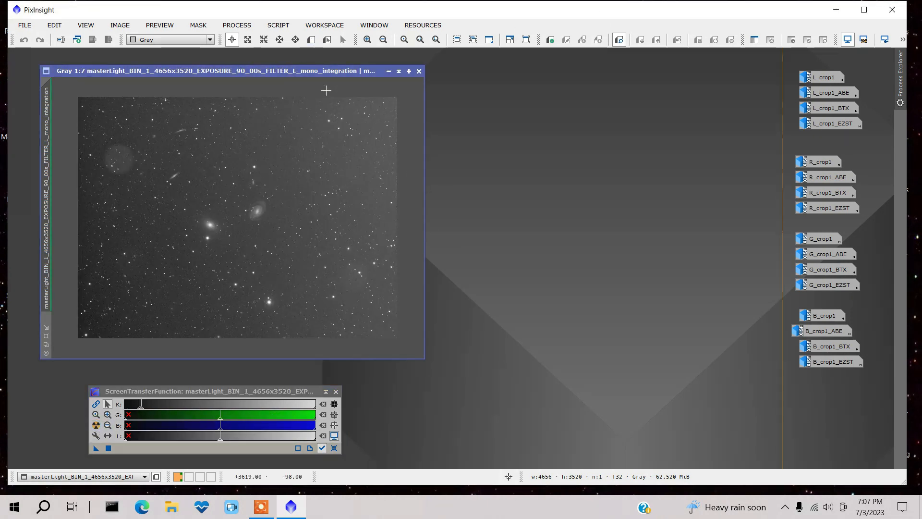
{"action": "mouse_move", "coordinate": [409, 156]}
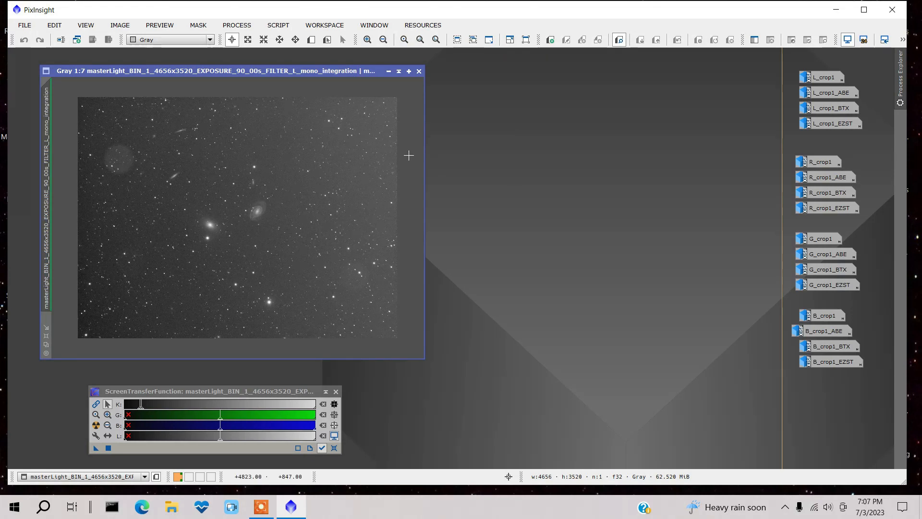
{"action": "mouse_move", "coordinate": [435, 145]}
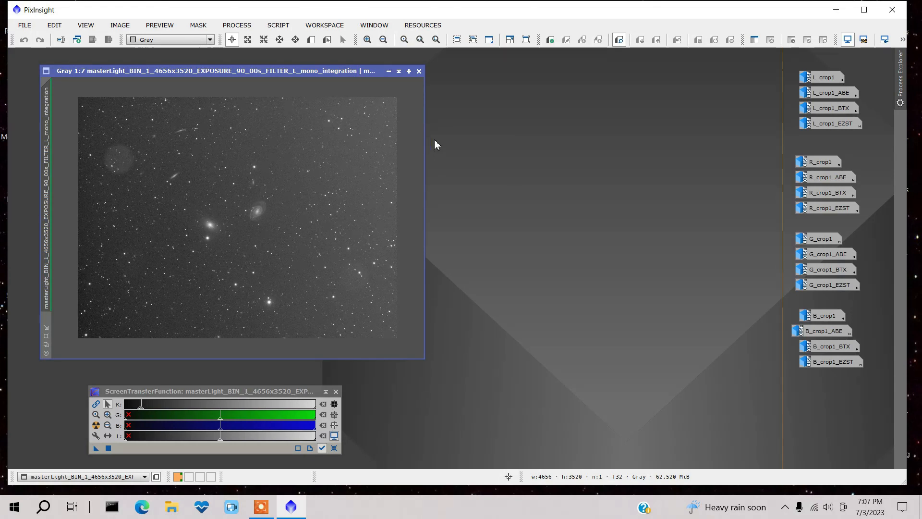
{"action": "mouse_move", "coordinate": [418, 182]}
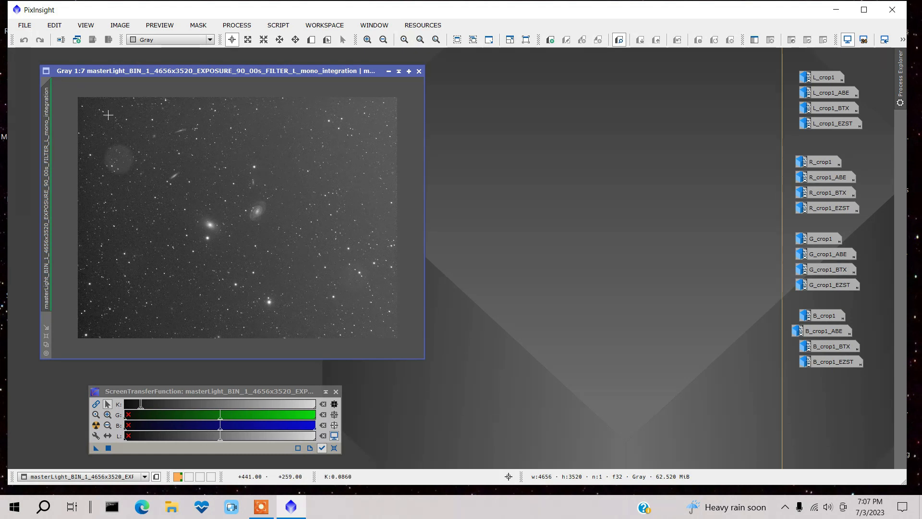
{"action": "mouse_move", "coordinate": [582, 130]}
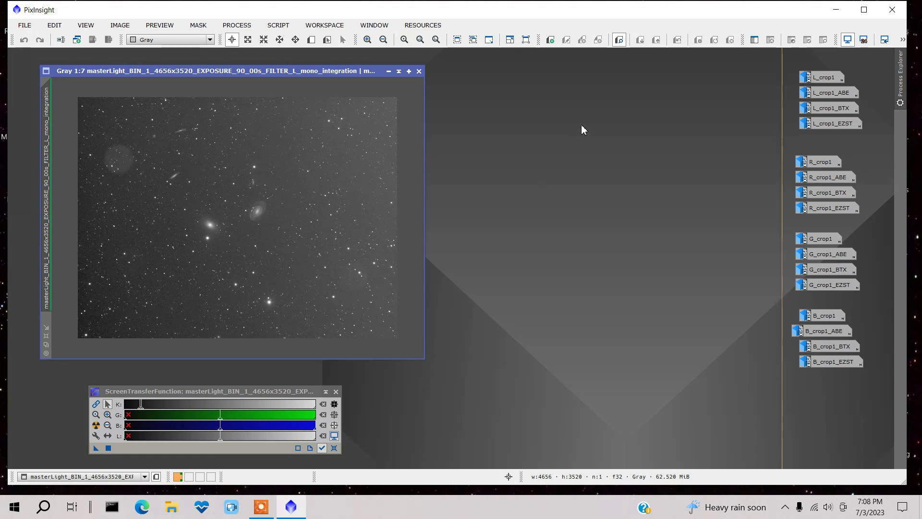
{"action": "mouse_move", "coordinate": [786, 96]}
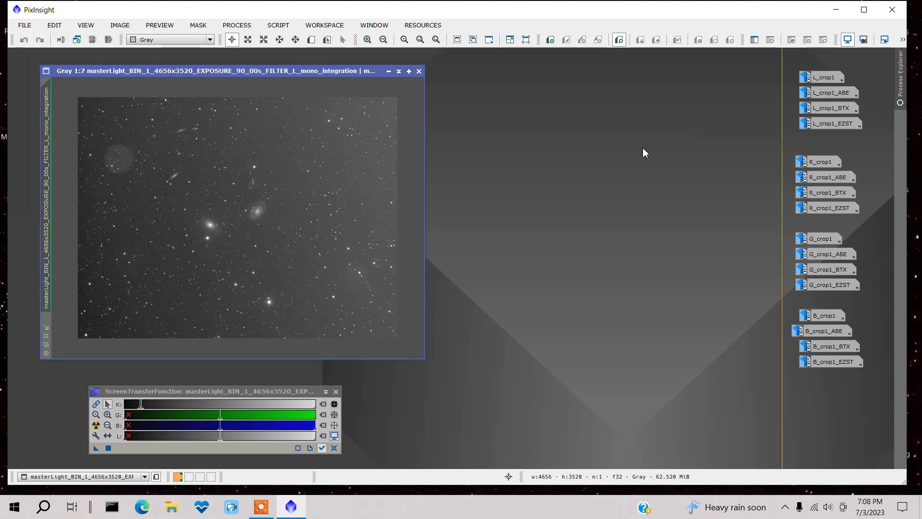
{"action": "mouse_move", "coordinate": [676, 109]}
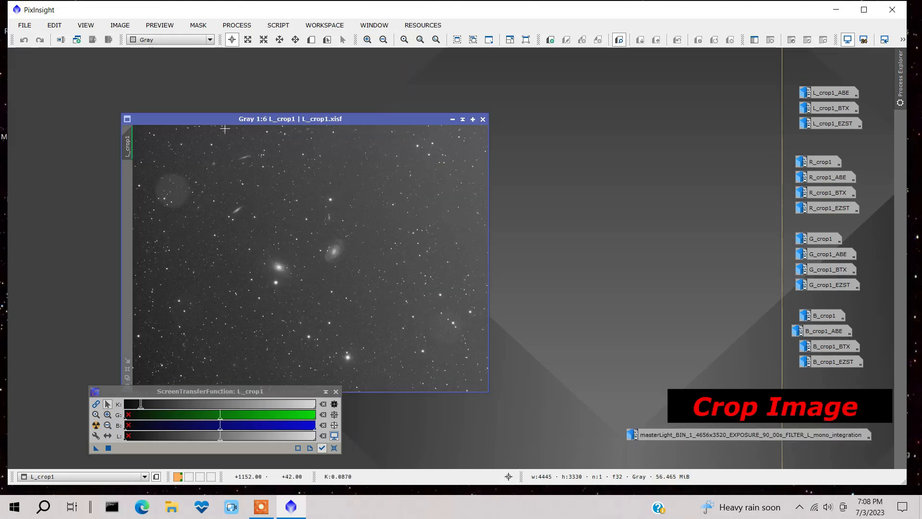
Move L_crop1 aside, then iconize the cropped blue, green and luminance images to clear the workspace
{"action": "left_click_drag", "start_coordinate": [290, 118], "coordinate": [206, 62]}
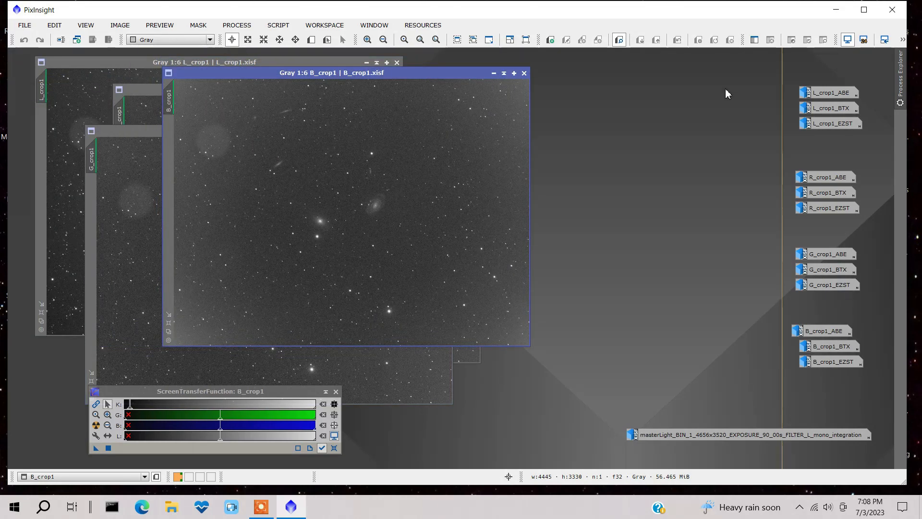
{"action": "mouse_move", "coordinate": [470, 121]}
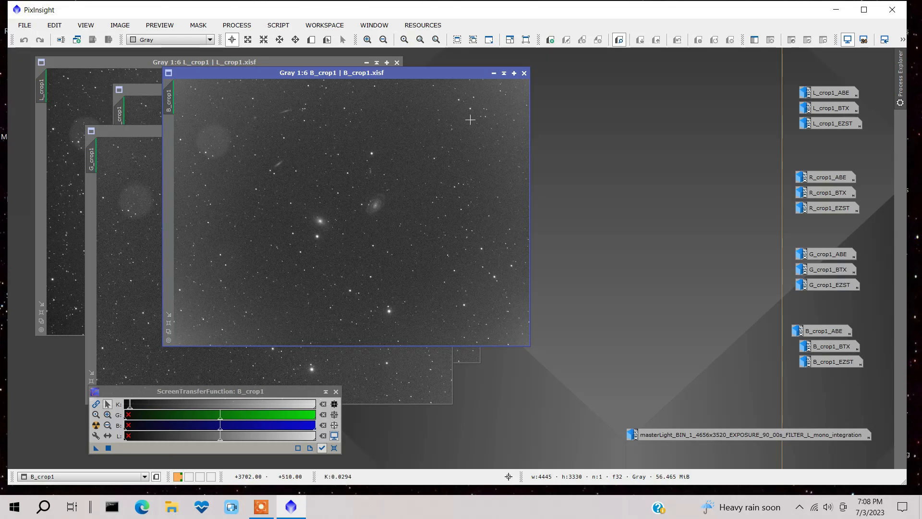
{"action": "mouse_move", "coordinate": [705, 73]}
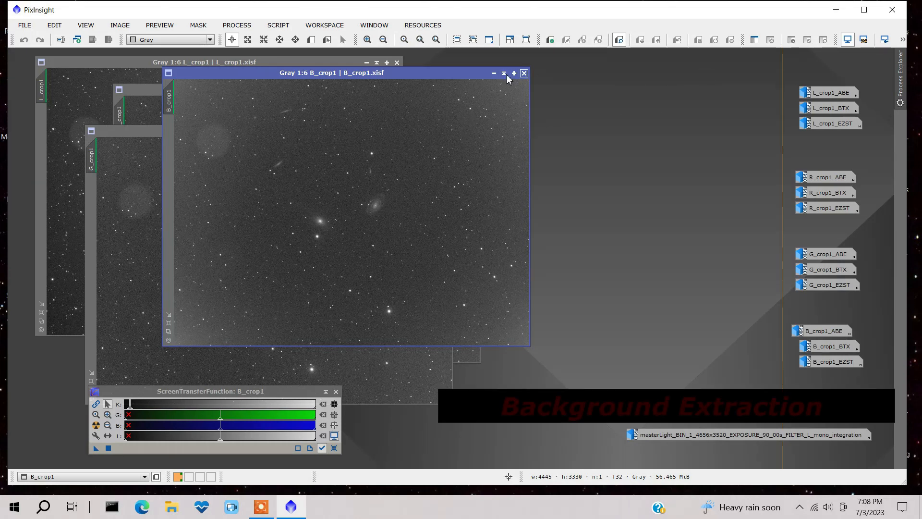
{"action": "left_click", "coordinate": [505, 73]}
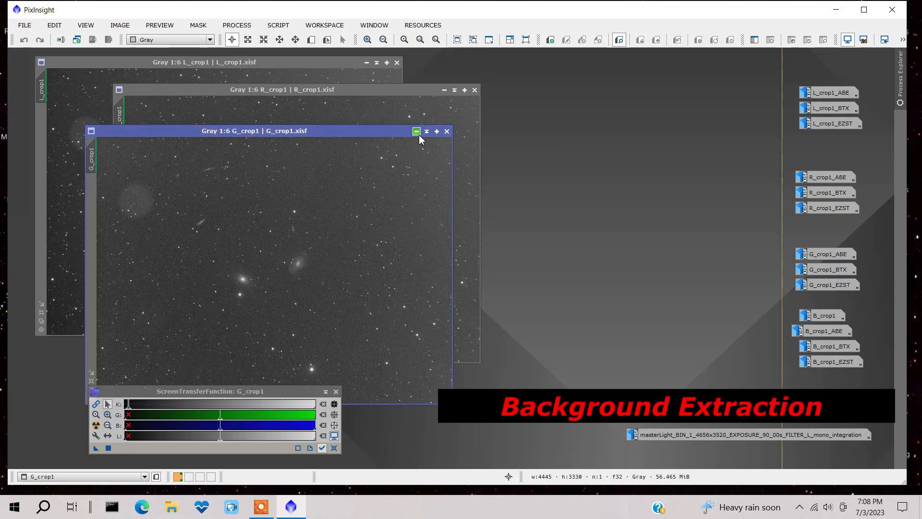
{"action": "left_click", "coordinate": [416, 131]}
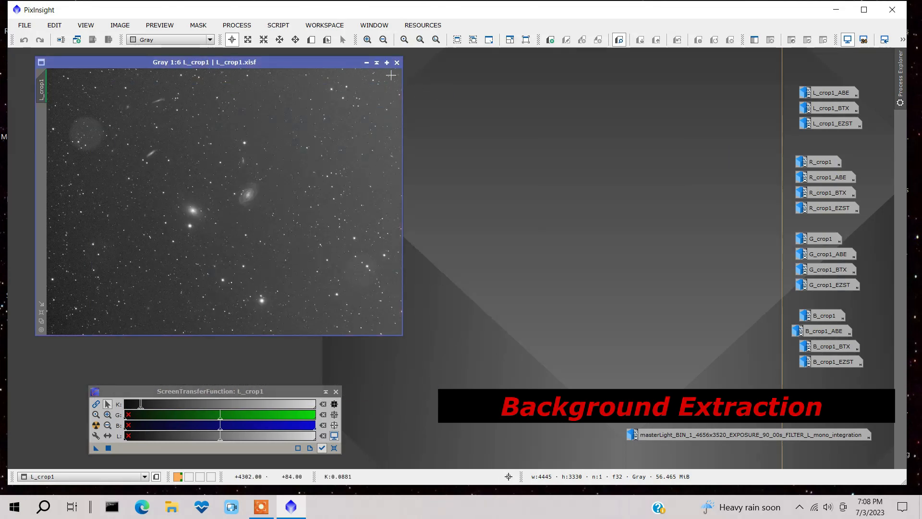
{"action": "left_click", "coordinate": [397, 62]}
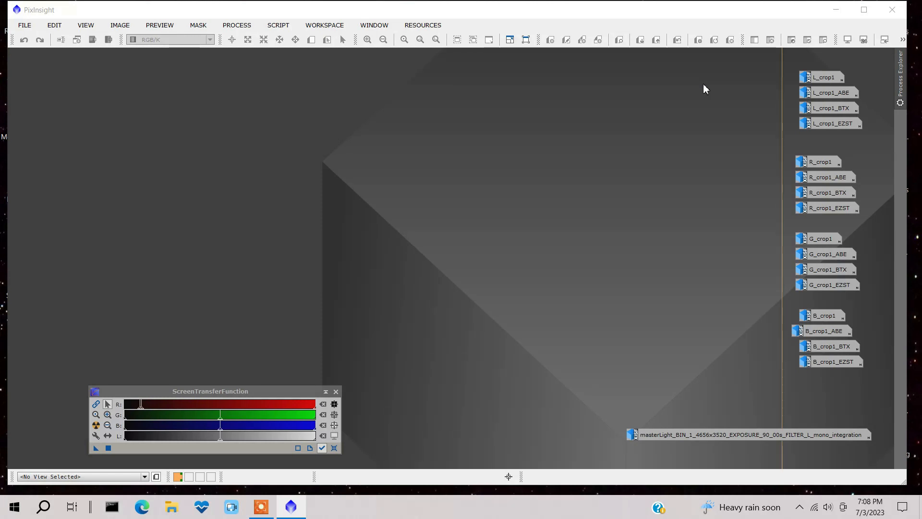
{"action": "mouse_move", "coordinate": [903, 31]}
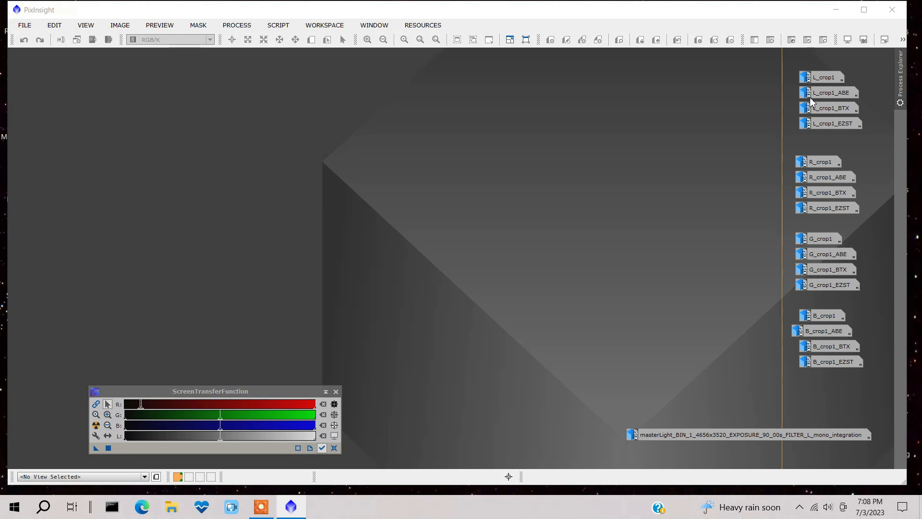
{"action": "mouse_move", "coordinate": [829, 92]}
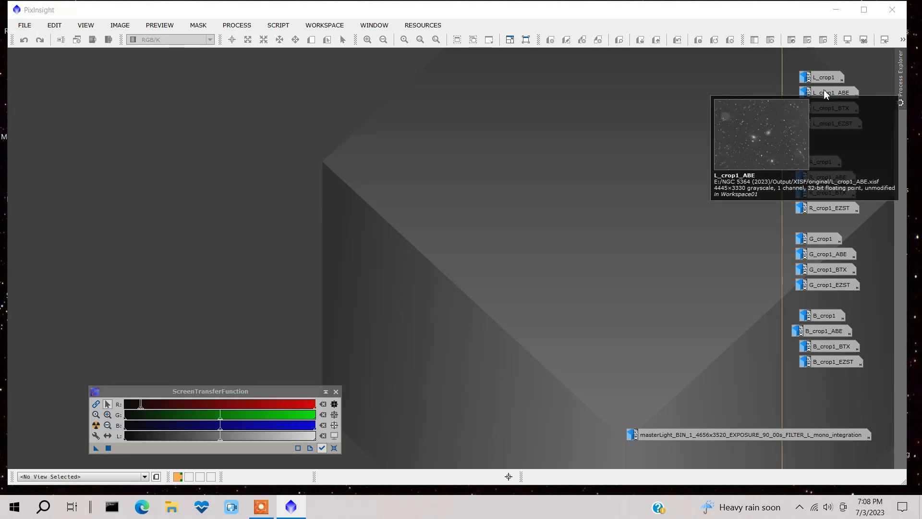
Bring up L_crop1_ABE from its icon and position its window for inspection
{"action": "double_click", "coordinate": [830, 93]}
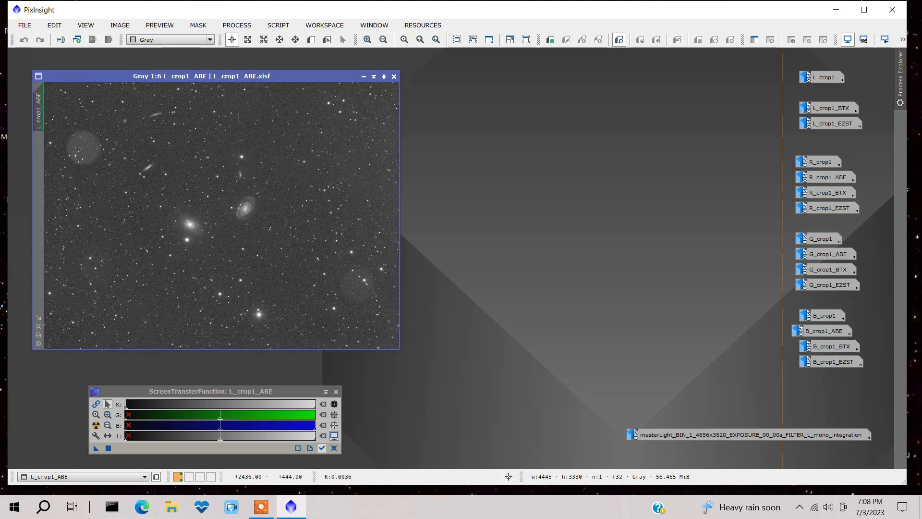
{"action": "mouse_move", "coordinate": [320, 248]}
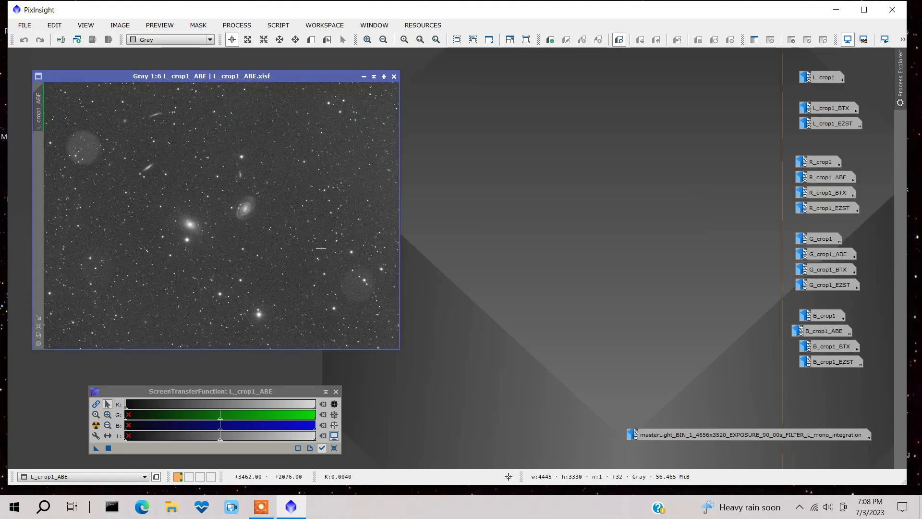
{"action": "mouse_move", "coordinate": [97, 276]}
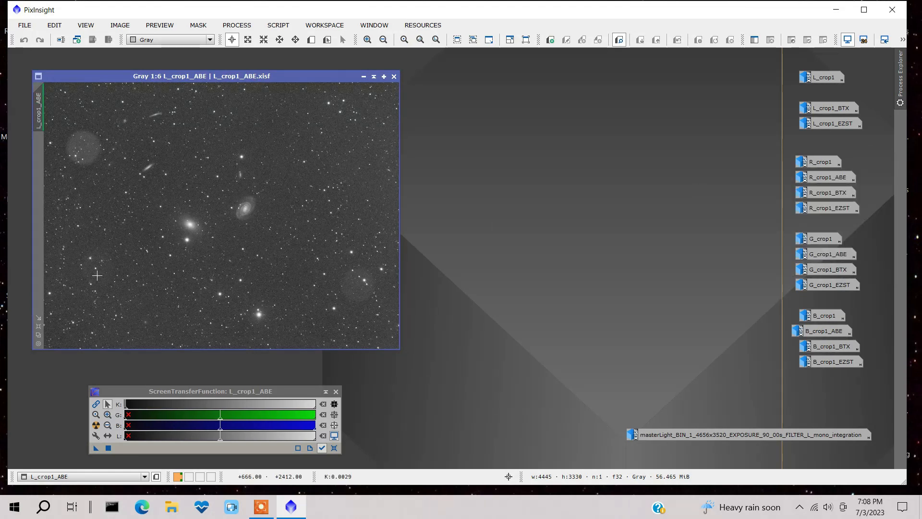
{"action": "mouse_move", "coordinate": [321, 171]}
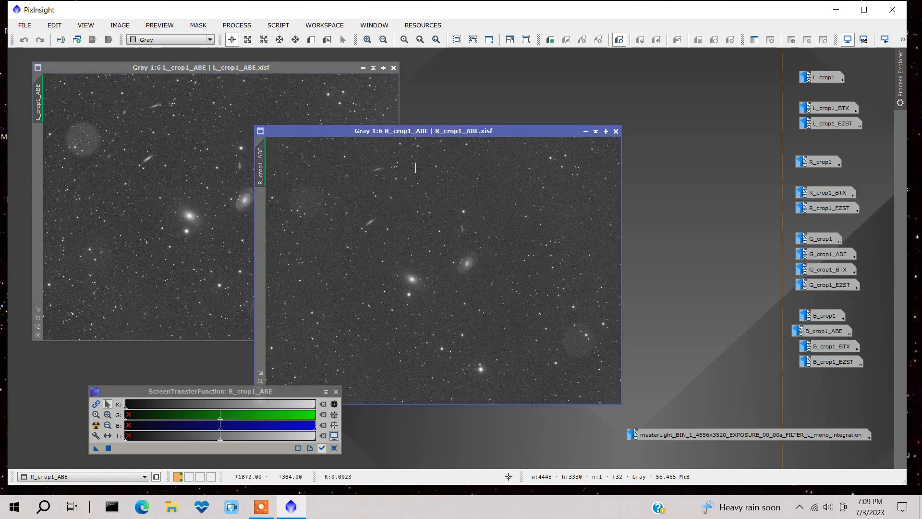
{"action": "left_click_drag", "start_coordinate": [420, 131], "coordinate": [327, 83]}
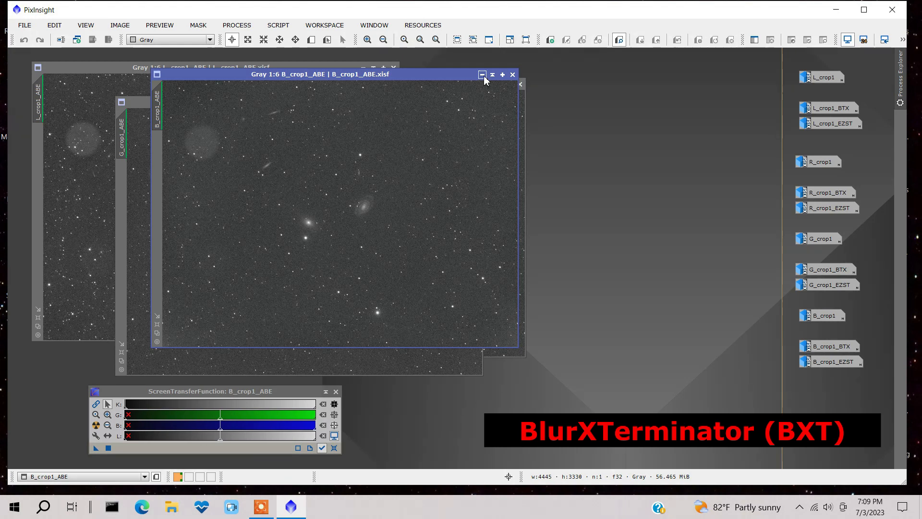
{"action": "mouse_move", "coordinate": [483, 74]}
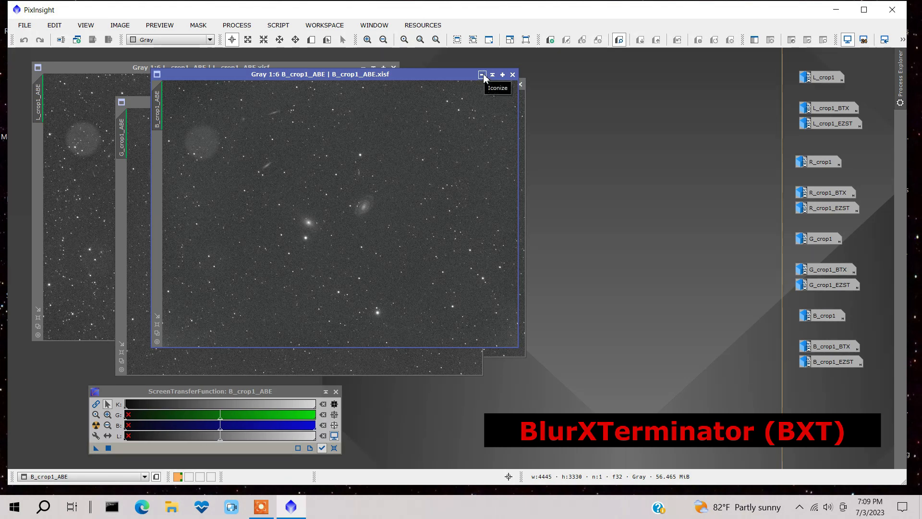
Iconize the ABE blue image, then bring up L_crop1_BTX and move it to the left
{"action": "left_click", "coordinate": [481, 74]}
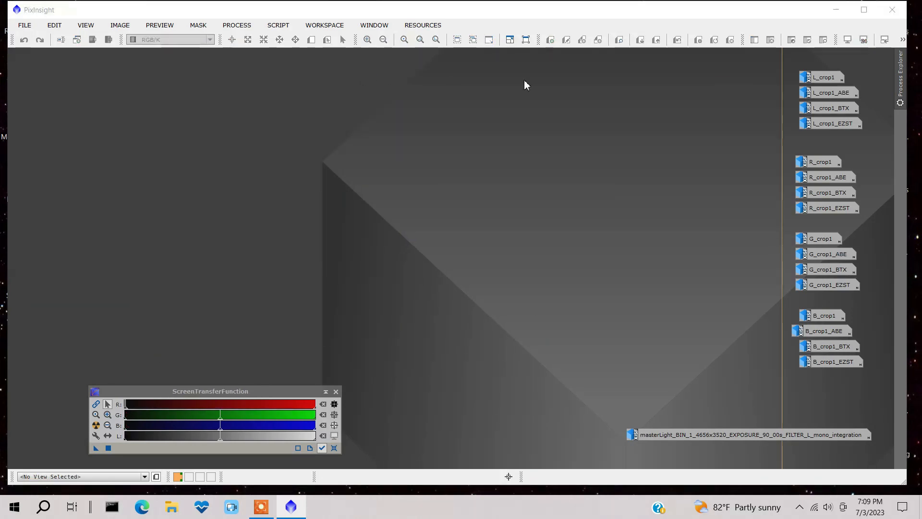
{"action": "mouse_move", "coordinate": [832, 107]}
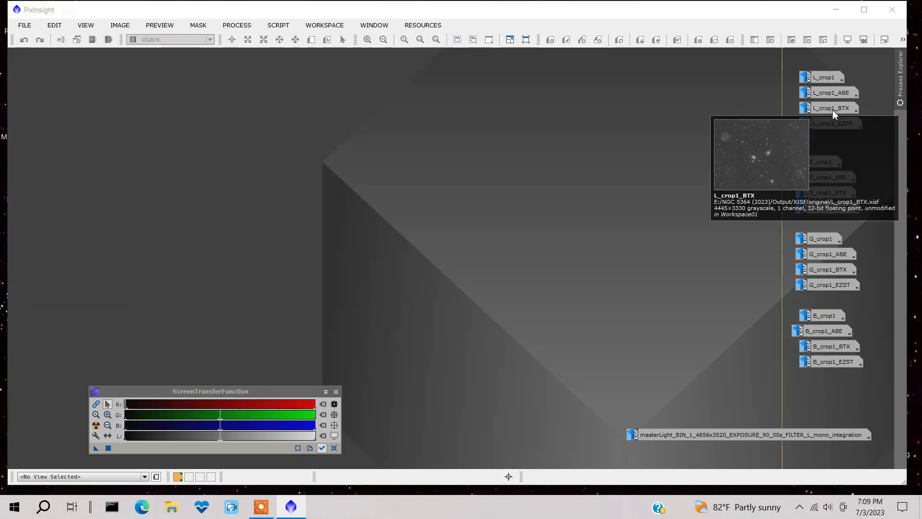
{"action": "left_click", "coordinate": [829, 107]}
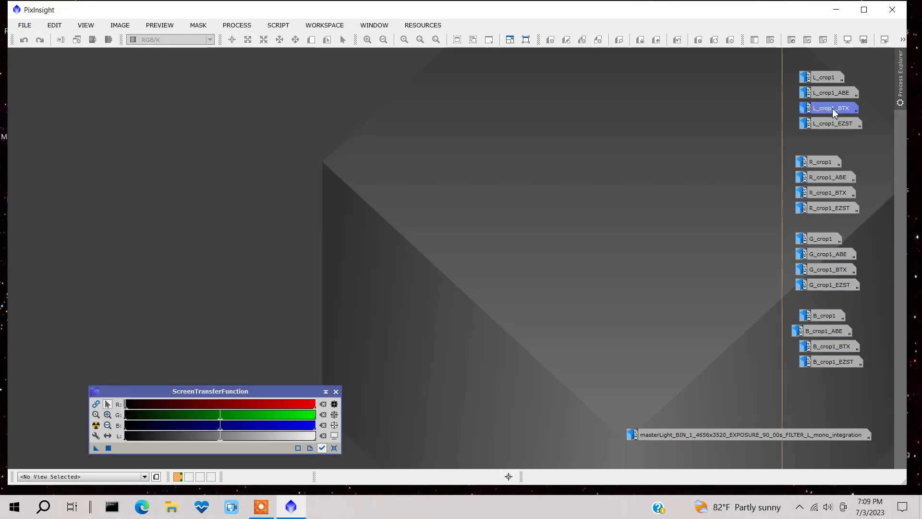
{"action": "double_click", "coordinate": [829, 109]}
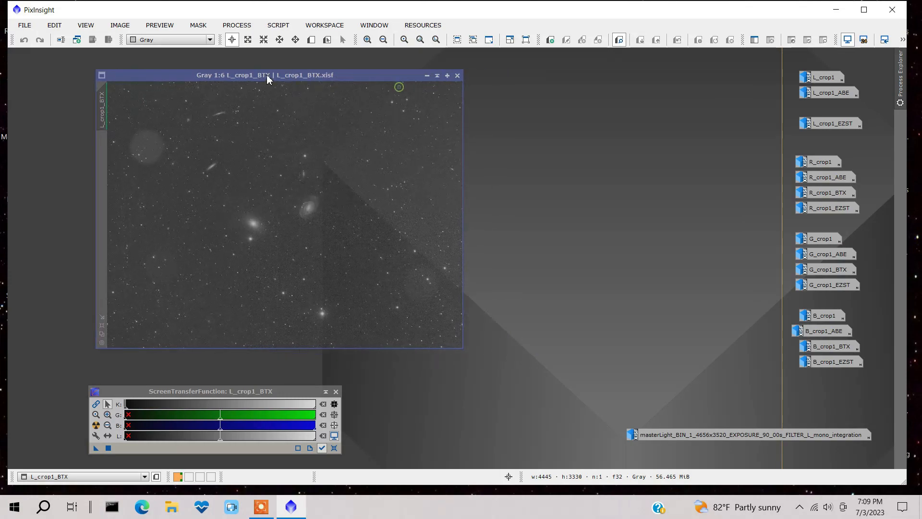
{"action": "left_click_drag", "start_coordinate": [264, 75], "coordinate": [228, 68]}
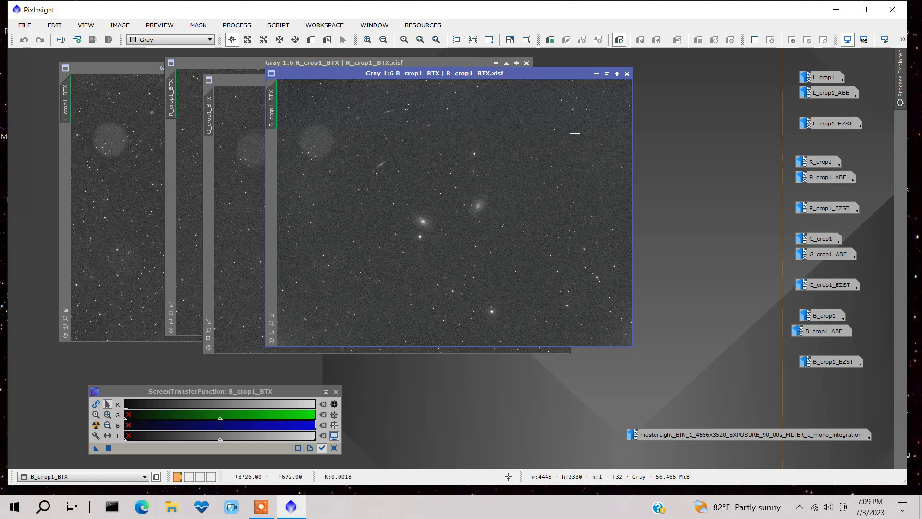
{"action": "mouse_move", "coordinate": [730, 138]}
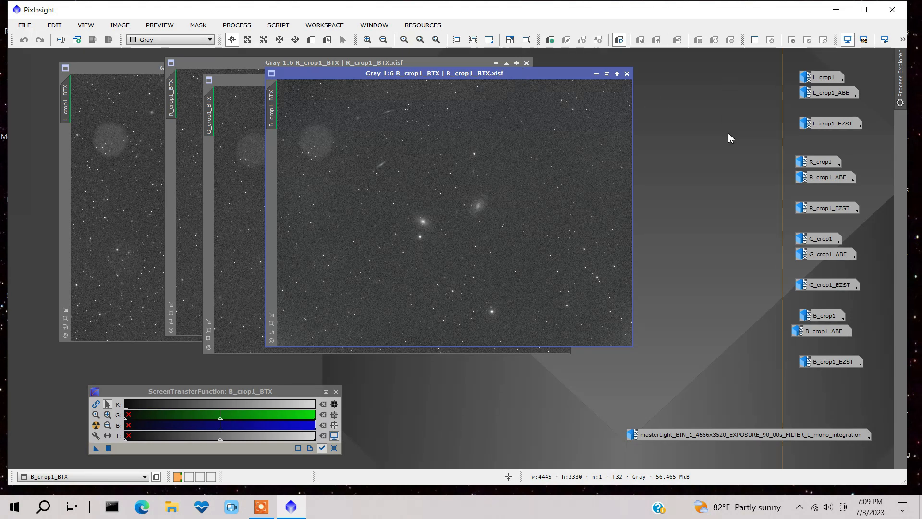
{"action": "mouse_move", "coordinate": [690, 161]}
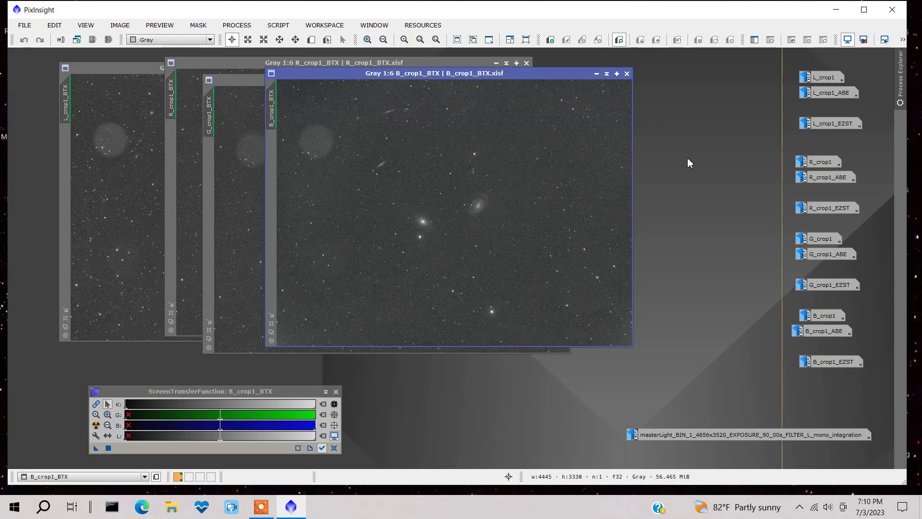
{"action": "mouse_move", "coordinate": [310, 146]}
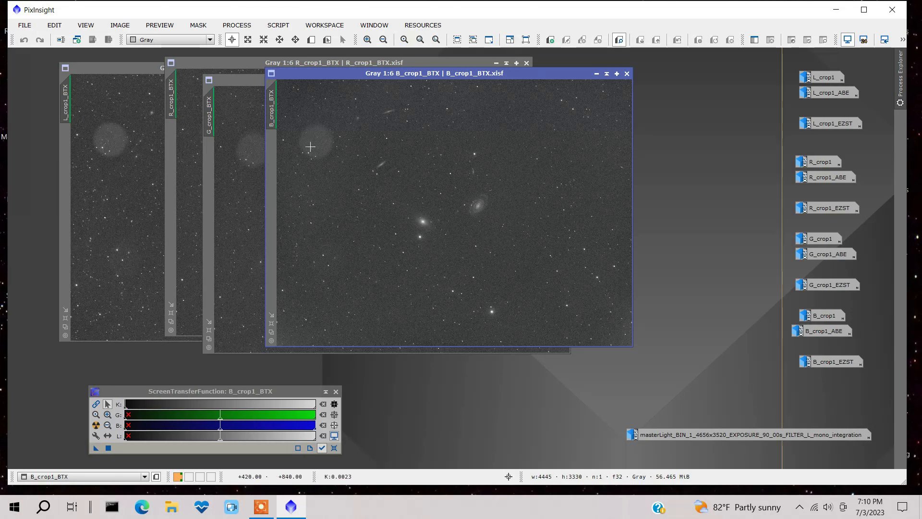
{"action": "mouse_move", "coordinate": [109, 138]}
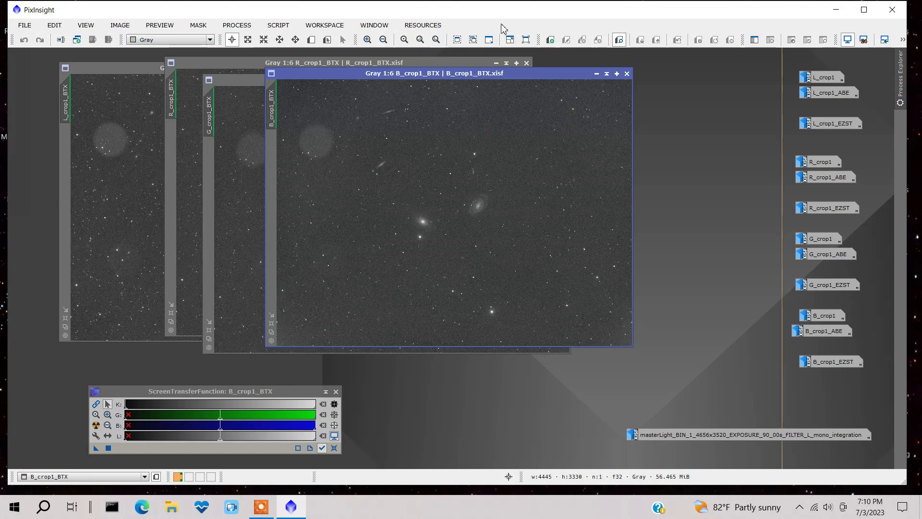
{"action": "mouse_move", "coordinate": [677, 58]}
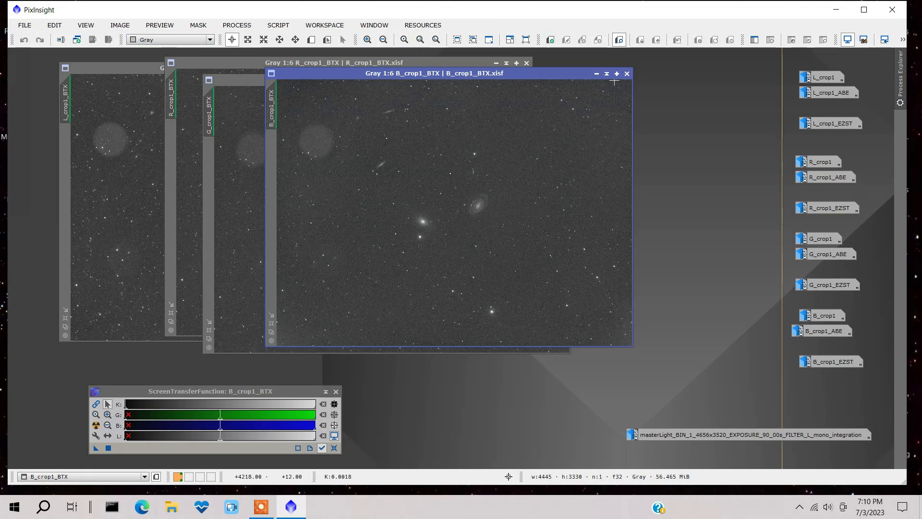
{"action": "mouse_move", "coordinate": [237, 25]}
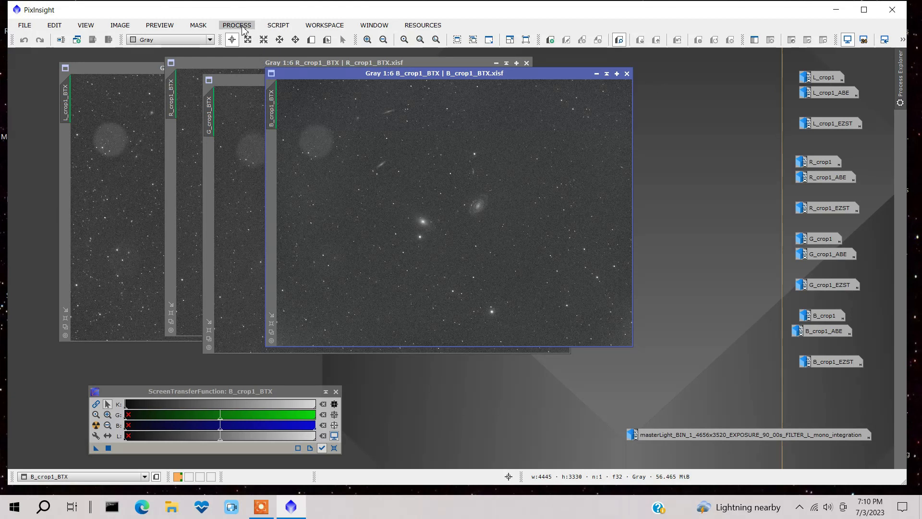
Run EZ Soft Stretch on B_crop1_BTX, then dismiss the script dialog and Process Console
{"action": "left_click", "coordinate": [277, 25]}
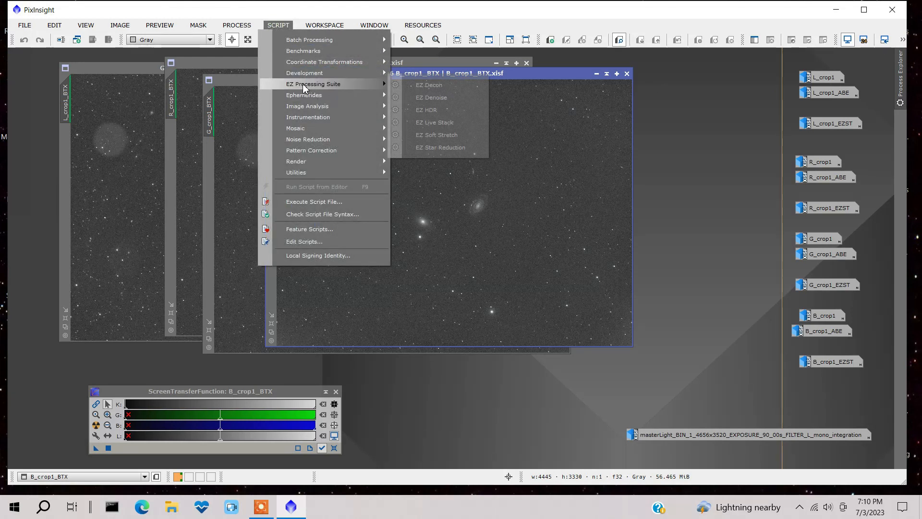
{"action": "mouse_move", "coordinate": [436, 134]}
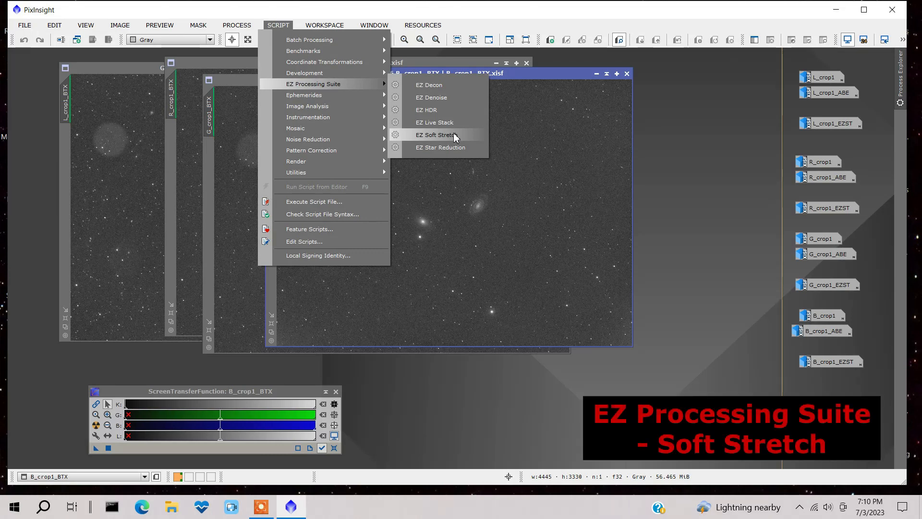
{"action": "left_click", "coordinate": [436, 135]}
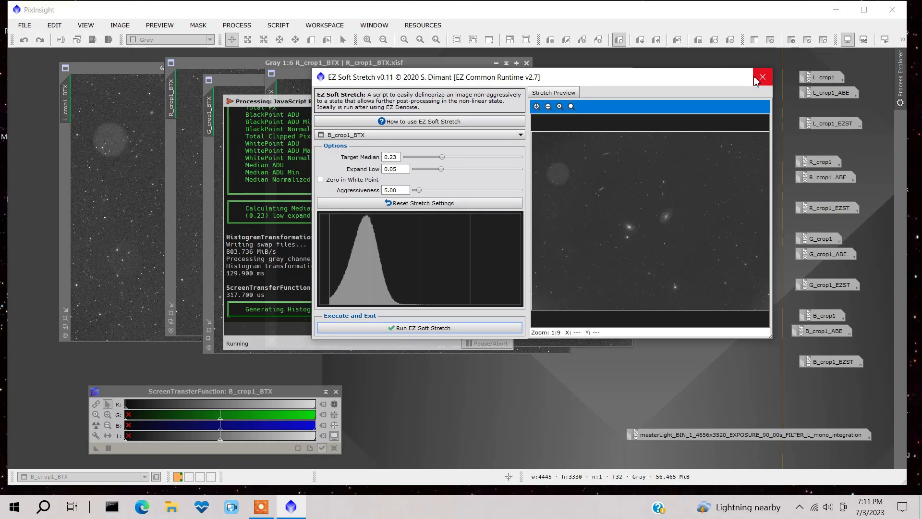
{"action": "left_click", "coordinate": [761, 77]}
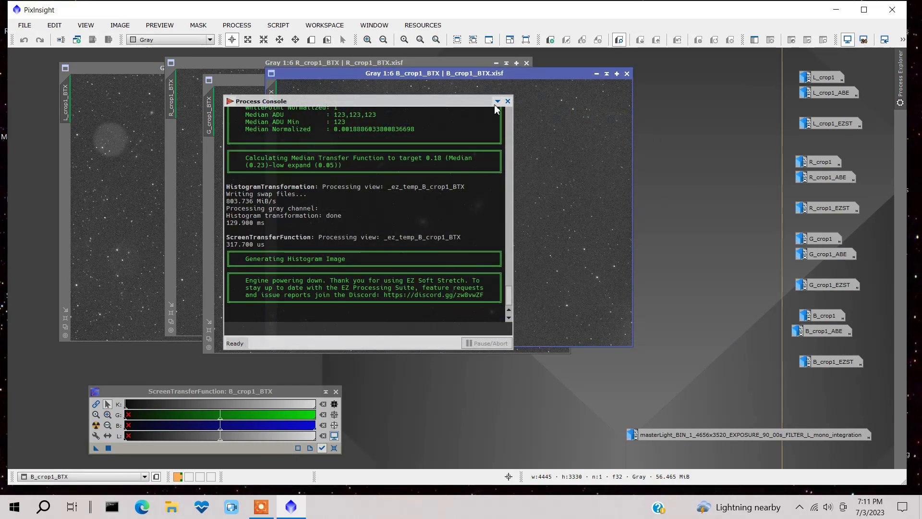
{"action": "left_click", "coordinate": [507, 100]}
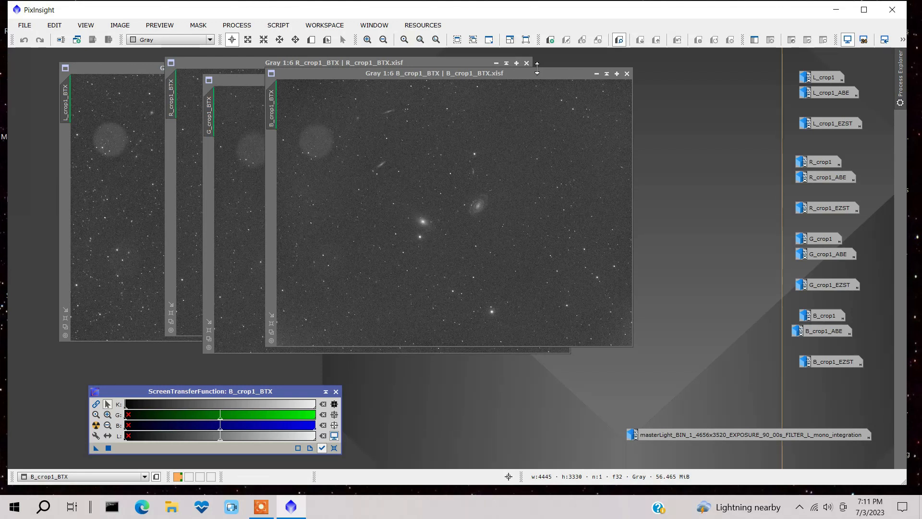
{"action": "mouse_move", "coordinate": [536, 81]}
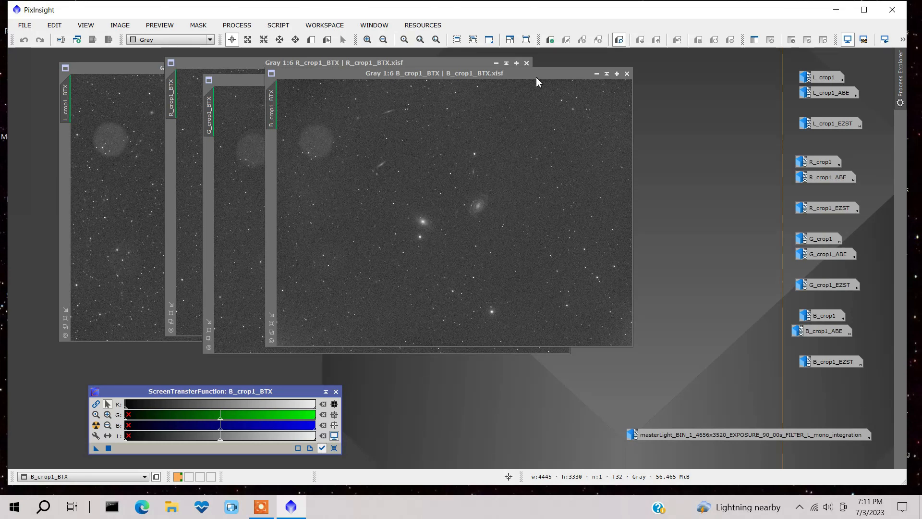
{"action": "mouse_move", "coordinate": [628, 73]}
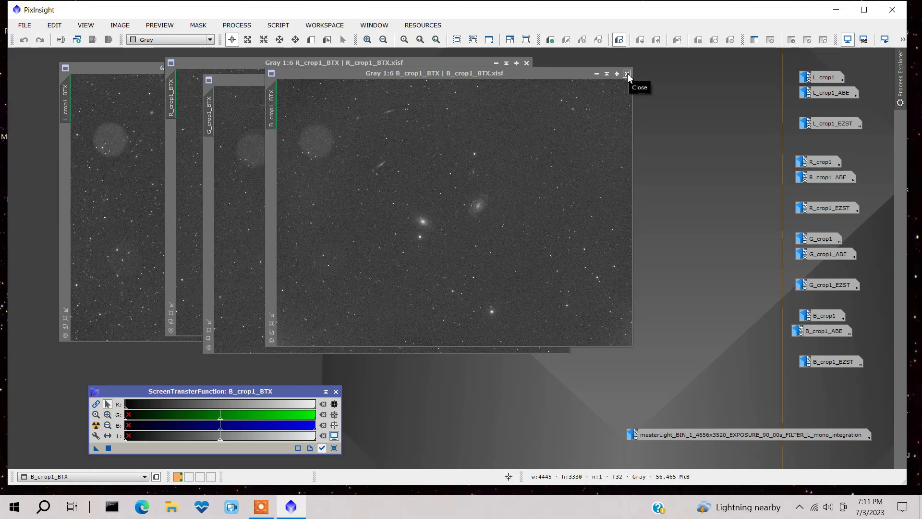
{"action": "mouse_move", "coordinate": [668, 75]}
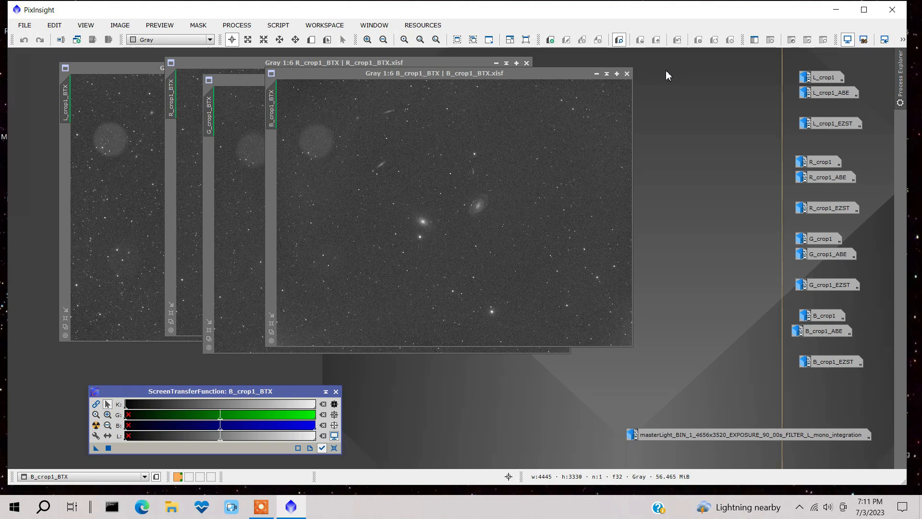
{"action": "mouse_move", "coordinate": [674, 73]}
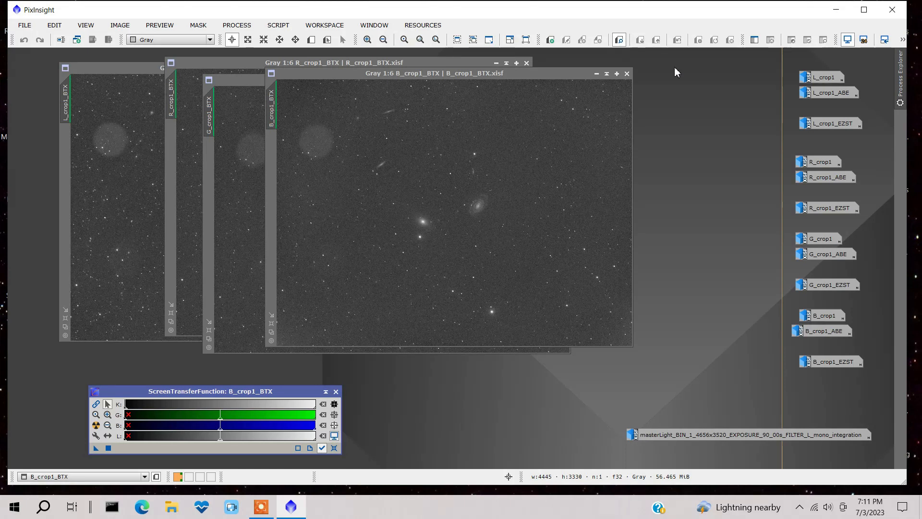
{"action": "mouse_move", "coordinate": [627, 81]}
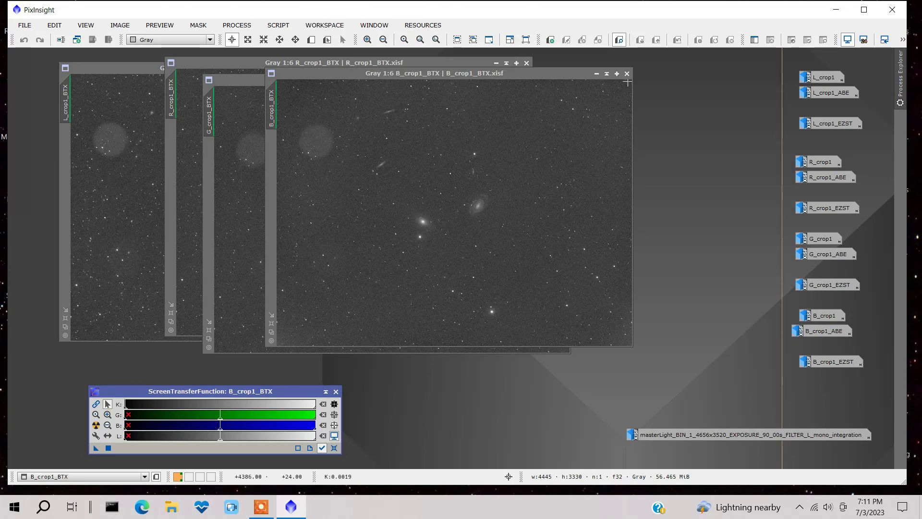
{"action": "mouse_move", "coordinate": [596, 73]}
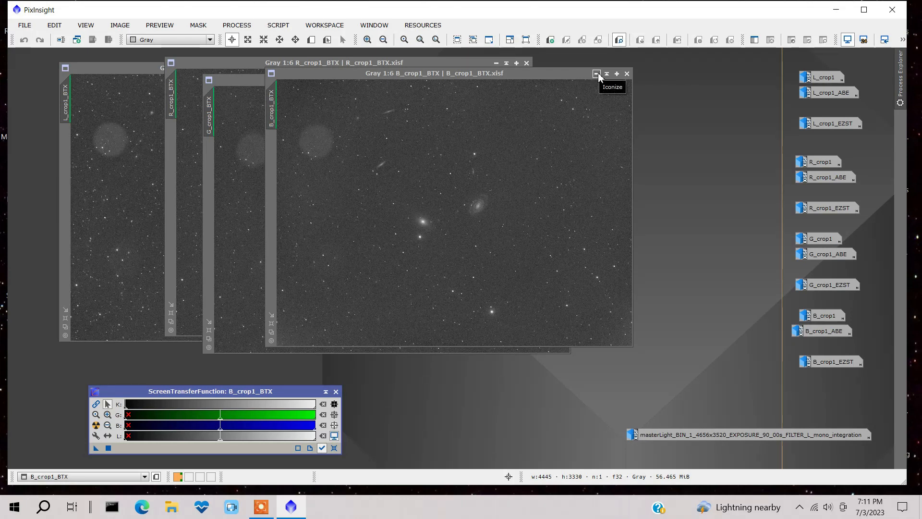
Iconize the B_crop1_BTX and G_crop1_BTX image windows
{"action": "left_click", "coordinate": [596, 74]}
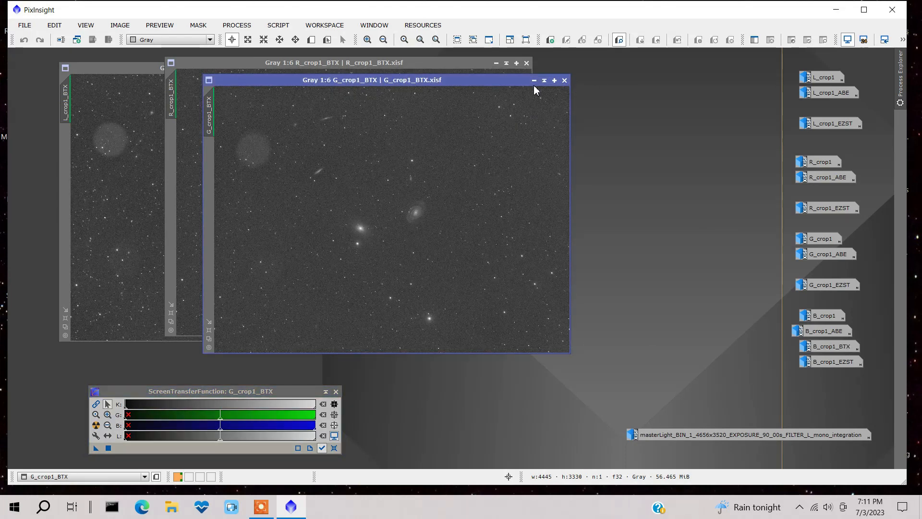
{"action": "left_click", "coordinate": [564, 80]}
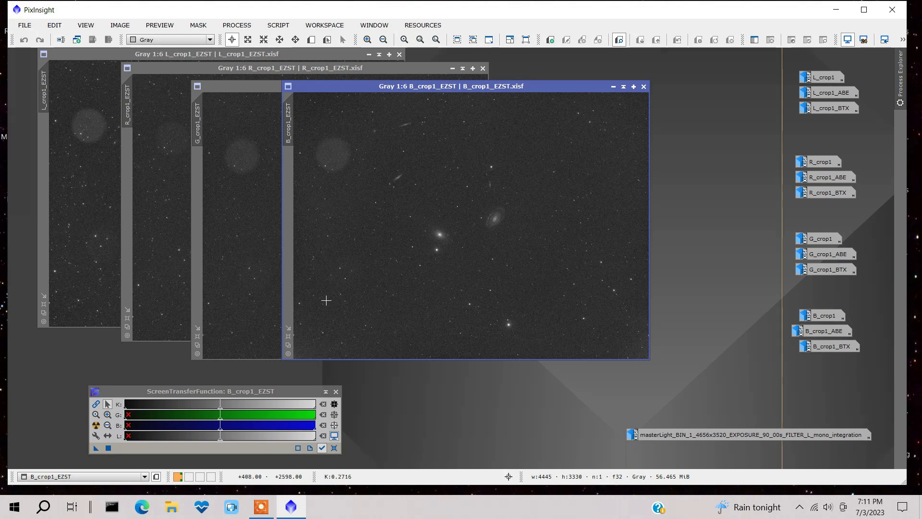
{"action": "mouse_move", "coordinate": [329, 156]}
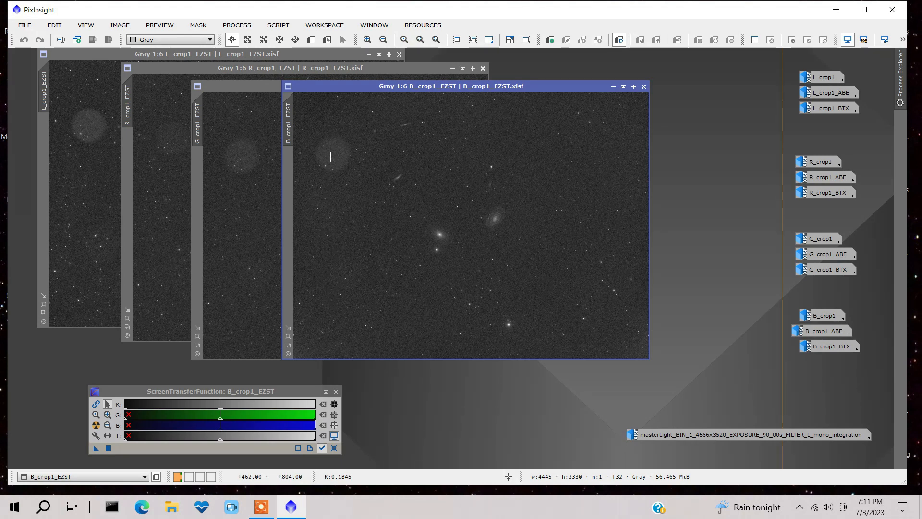
{"action": "mouse_move", "coordinate": [359, 263]}
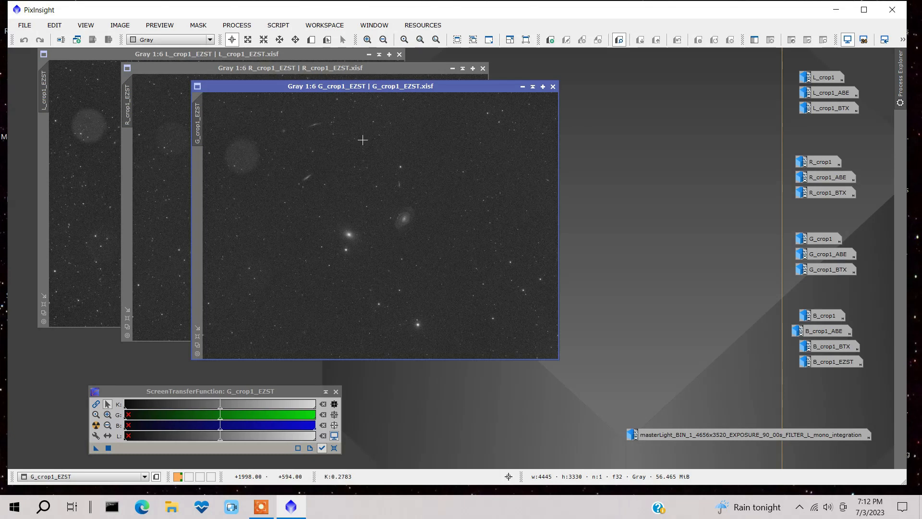
{"action": "mouse_move", "coordinate": [258, 269]}
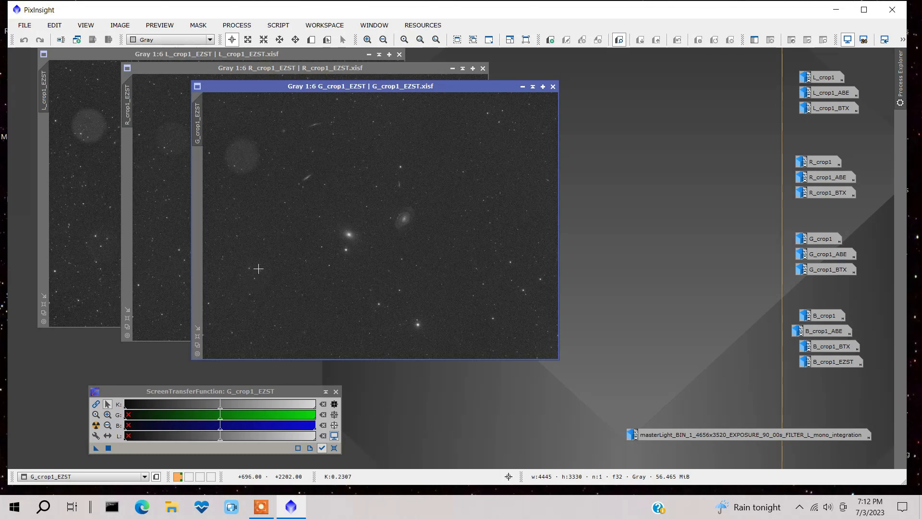
{"action": "mouse_move", "coordinate": [261, 275]}
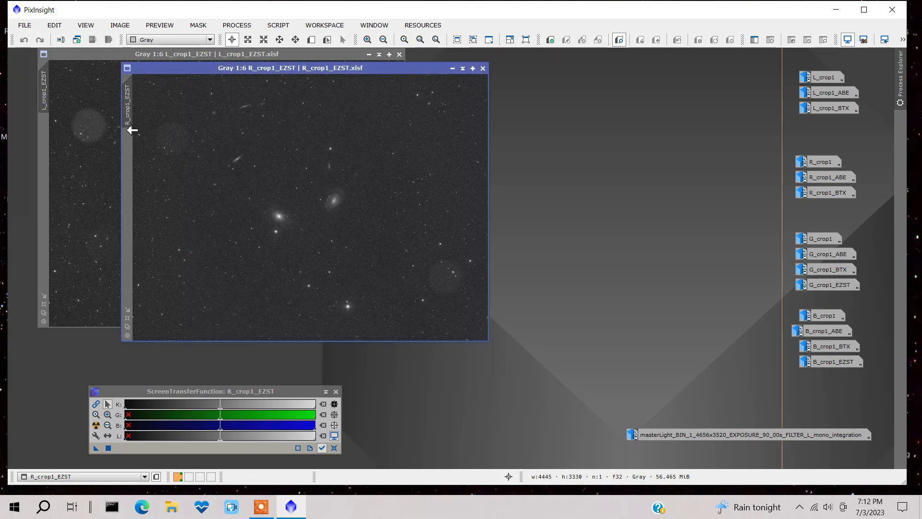
{"action": "mouse_move", "coordinate": [282, 311]}
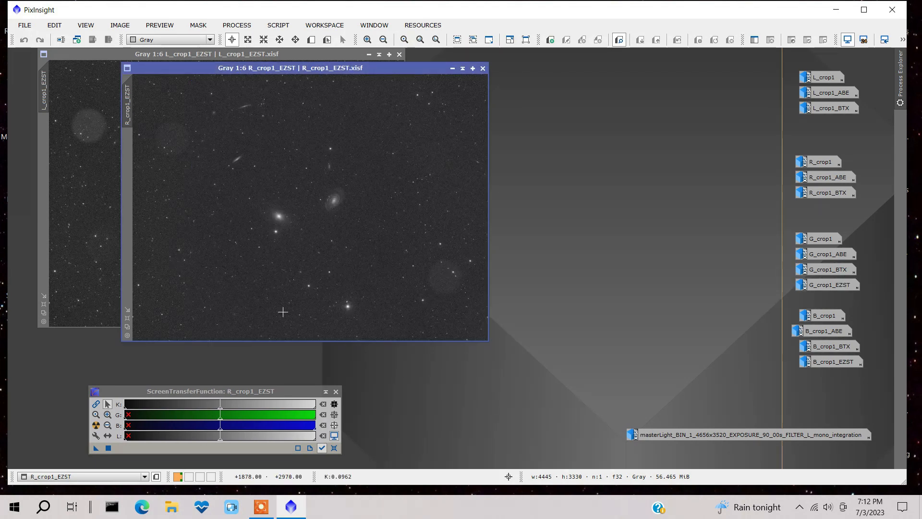
{"action": "mouse_move", "coordinate": [427, 177]}
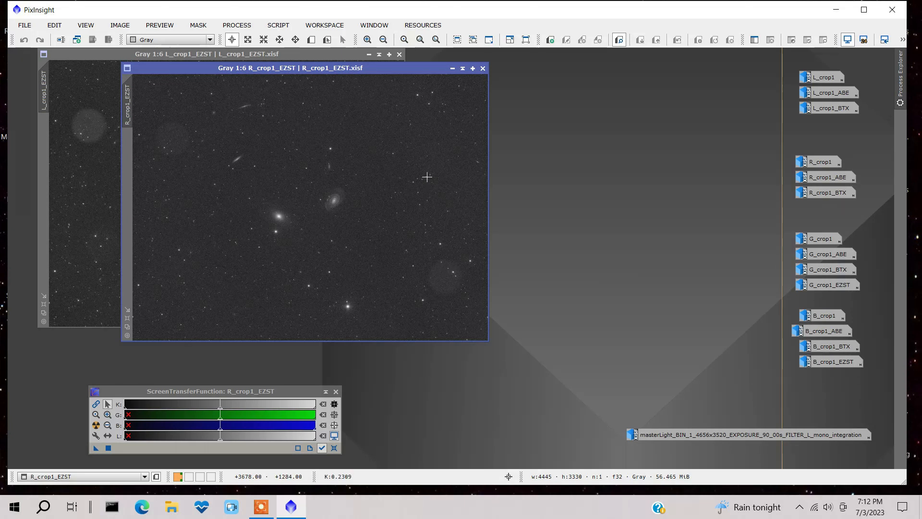
{"action": "mouse_move", "coordinate": [402, 140]}
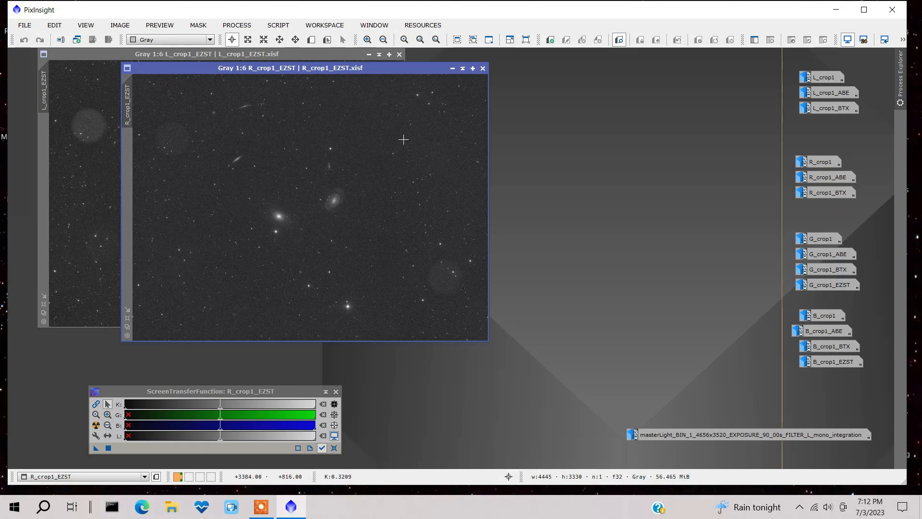
{"action": "mouse_move", "coordinate": [566, 140]}
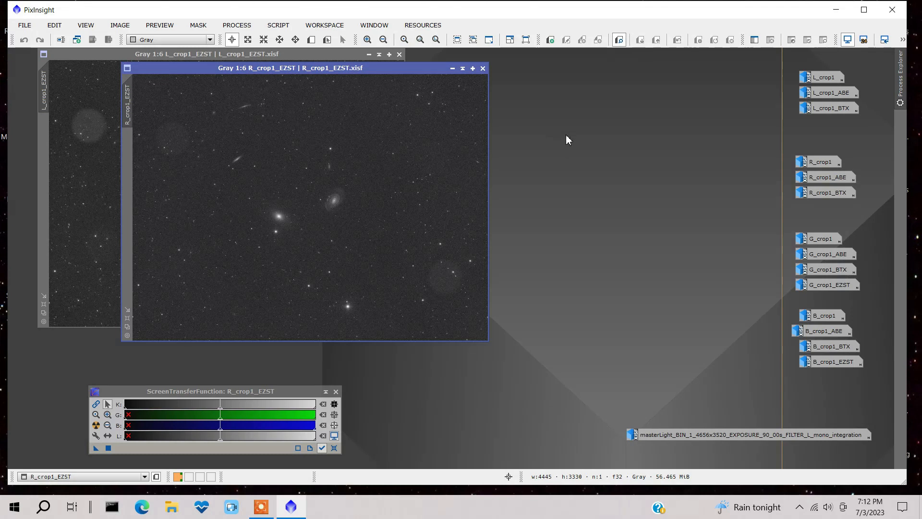
{"action": "mouse_move", "coordinate": [536, 240]}
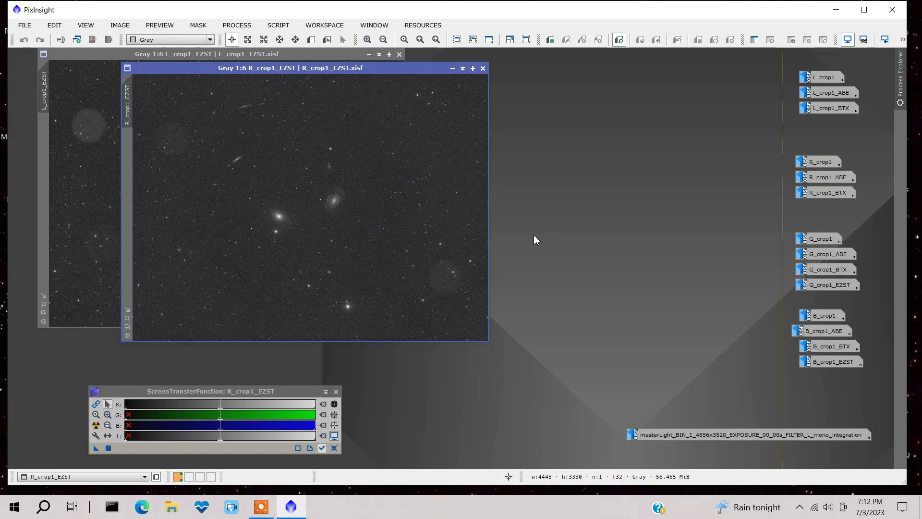
{"action": "mouse_move", "coordinate": [167, 134]}
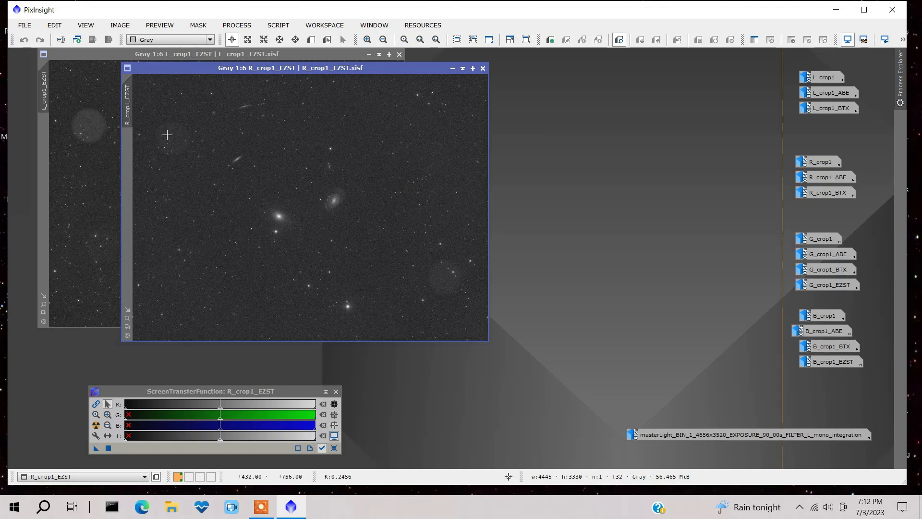
{"action": "mouse_move", "coordinate": [174, 132]}
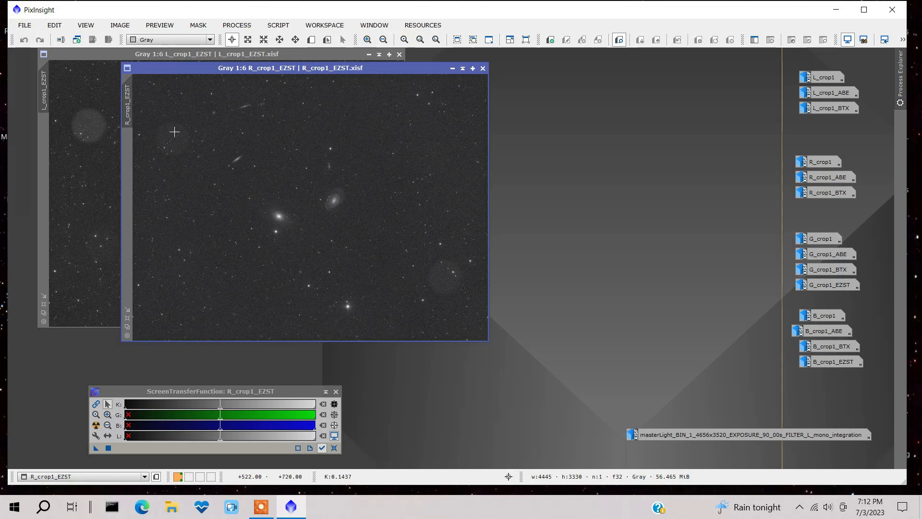
{"action": "mouse_move", "coordinate": [142, 139]}
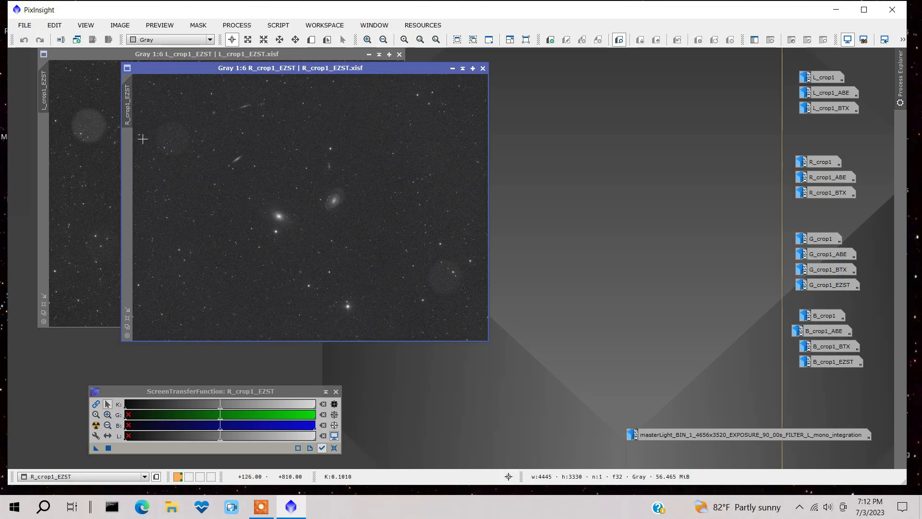
{"action": "mouse_move", "coordinate": [445, 313]}
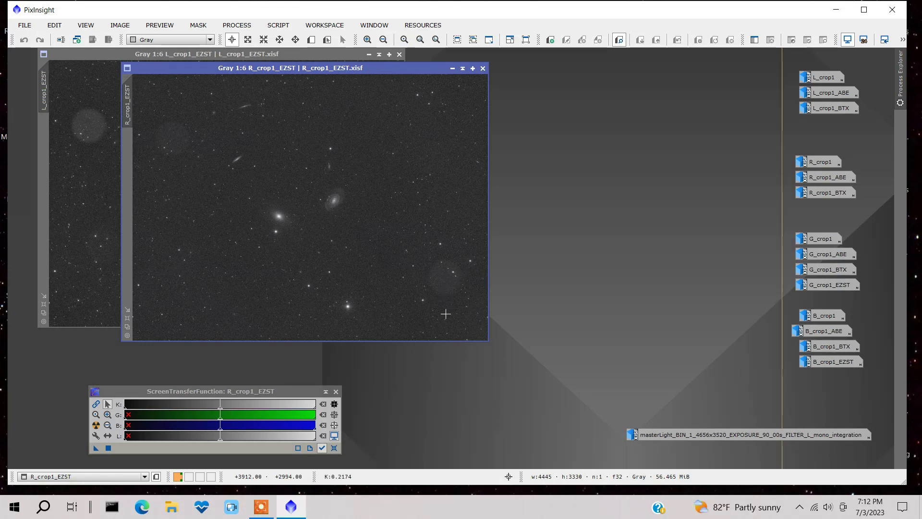
{"action": "mouse_move", "coordinate": [166, 141]}
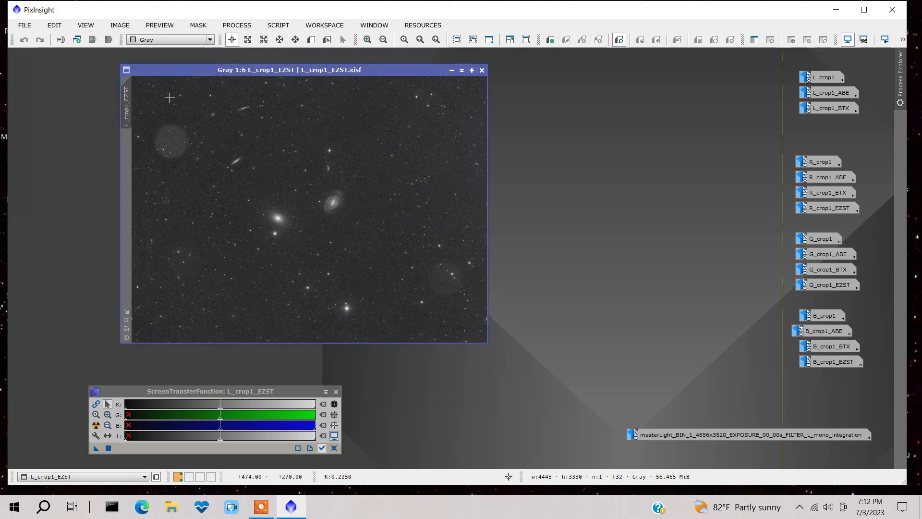
{"action": "mouse_move", "coordinate": [171, 132]}
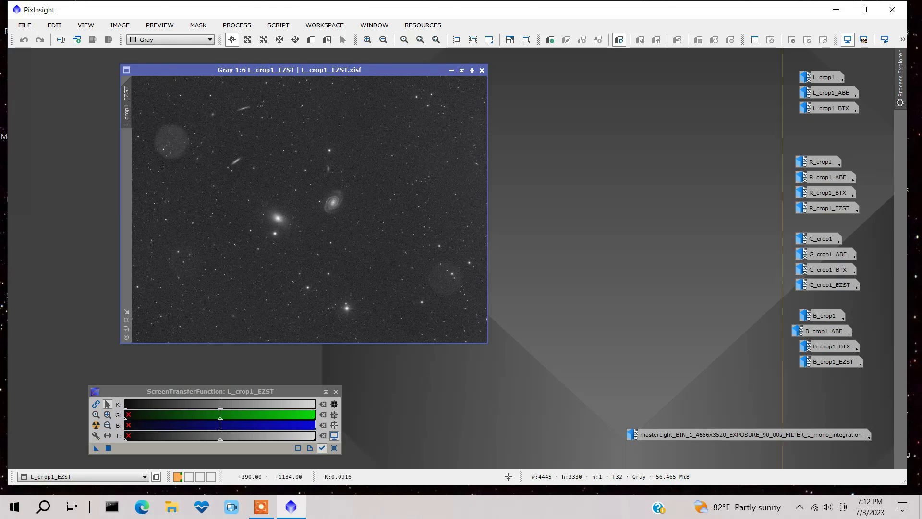
{"action": "mouse_move", "coordinate": [183, 340]}
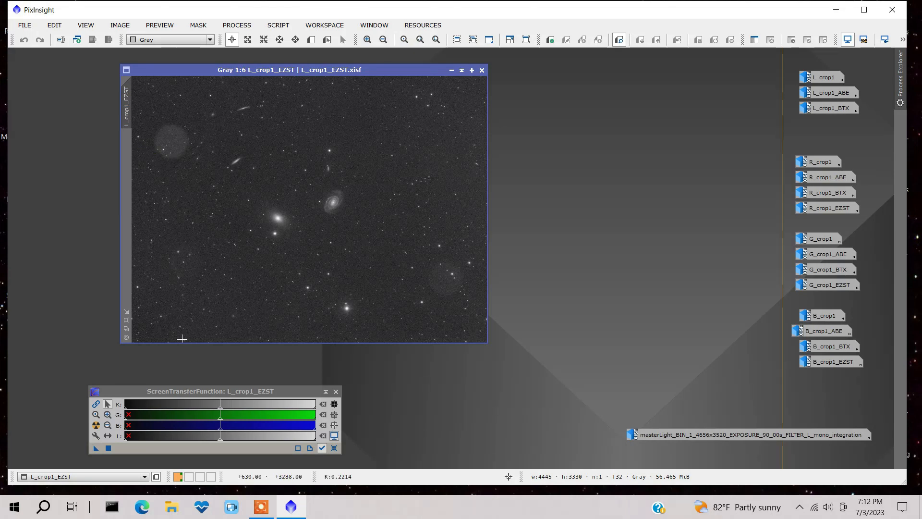
{"action": "mouse_move", "coordinate": [429, 175]}
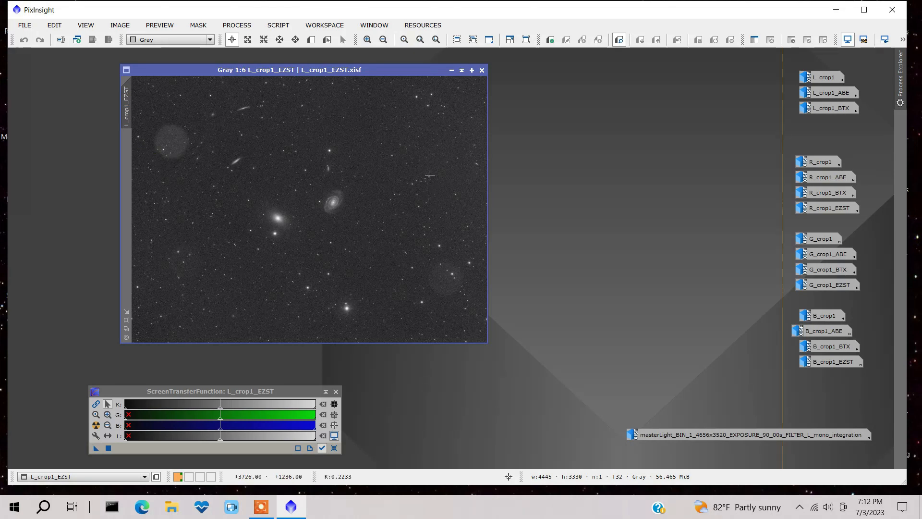
{"action": "mouse_move", "coordinate": [420, 159]}
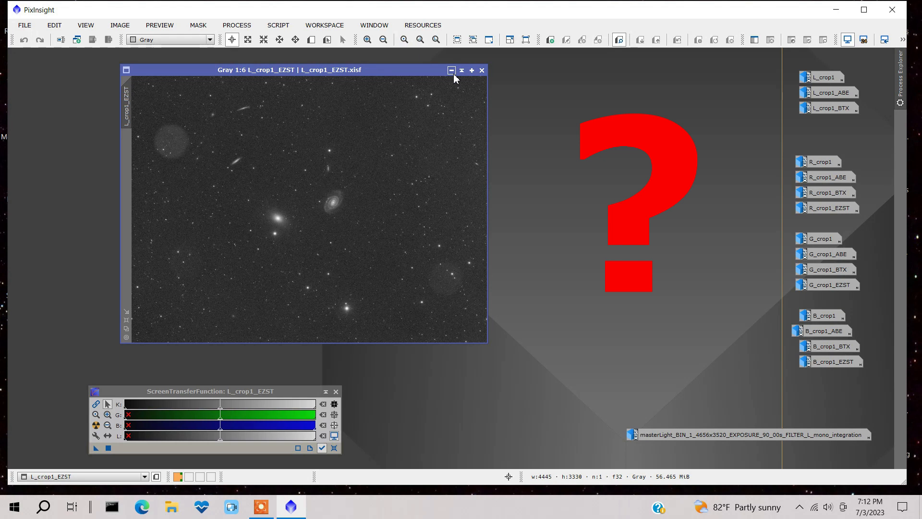
{"action": "mouse_move", "coordinate": [369, 74]}
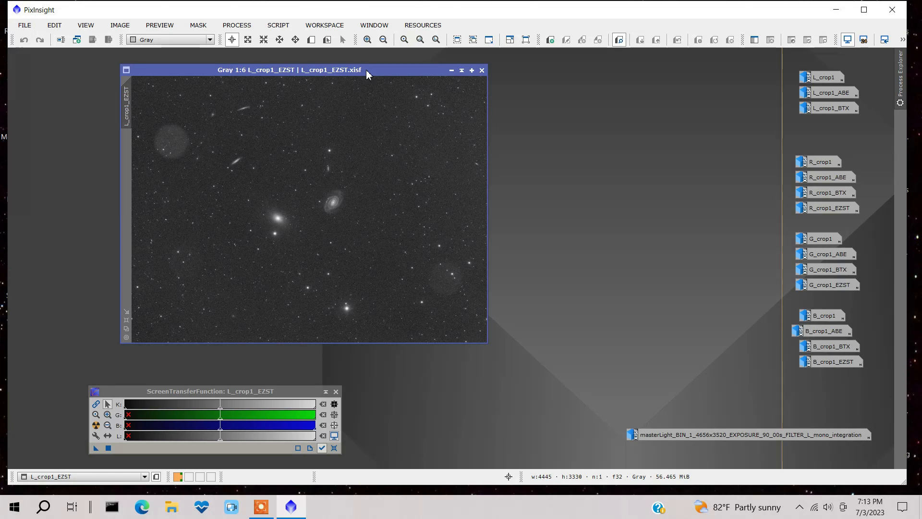
{"action": "mouse_move", "coordinate": [424, 70]}
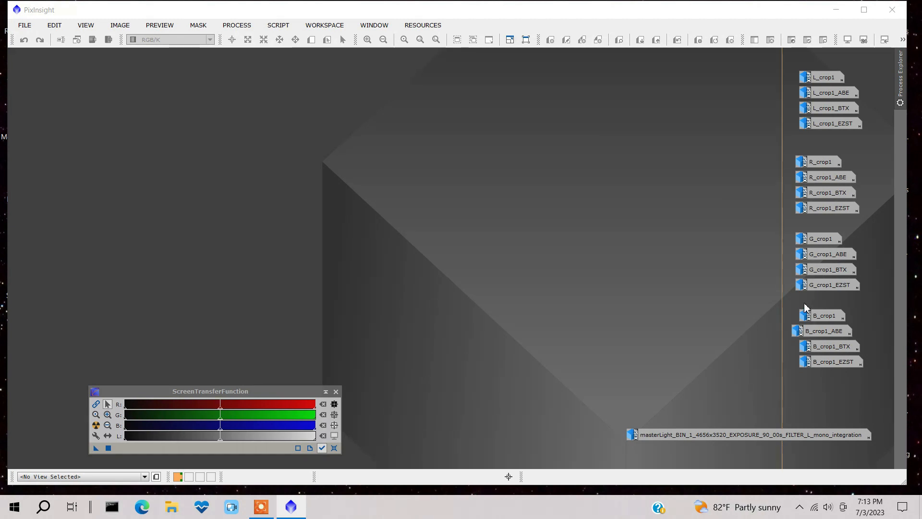
{"action": "mouse_move", "coordinate": [803, 330]}
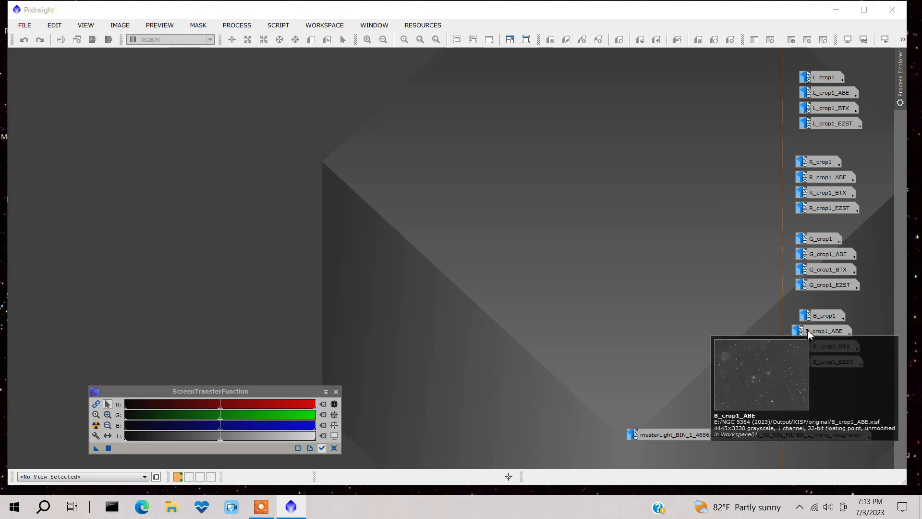
{"action": "mouse_move", "coordinate": [602, 187]}
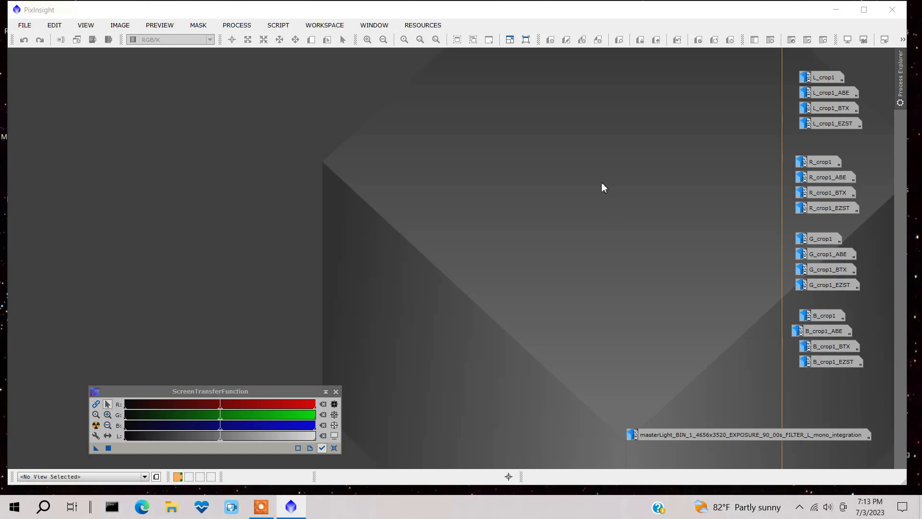
{"action": "mouse_move", "coordinate": [574, 115]}
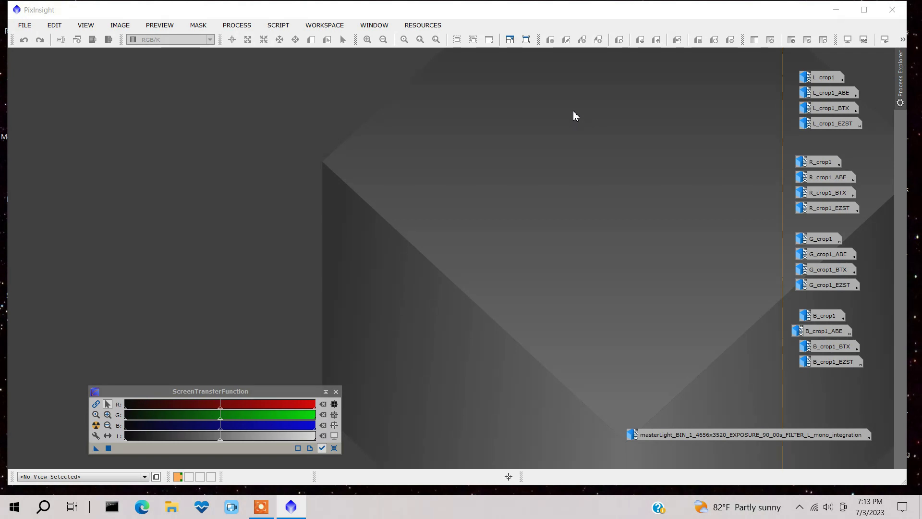
{"action": "mouse_move", "coordinate": [640, 148]}
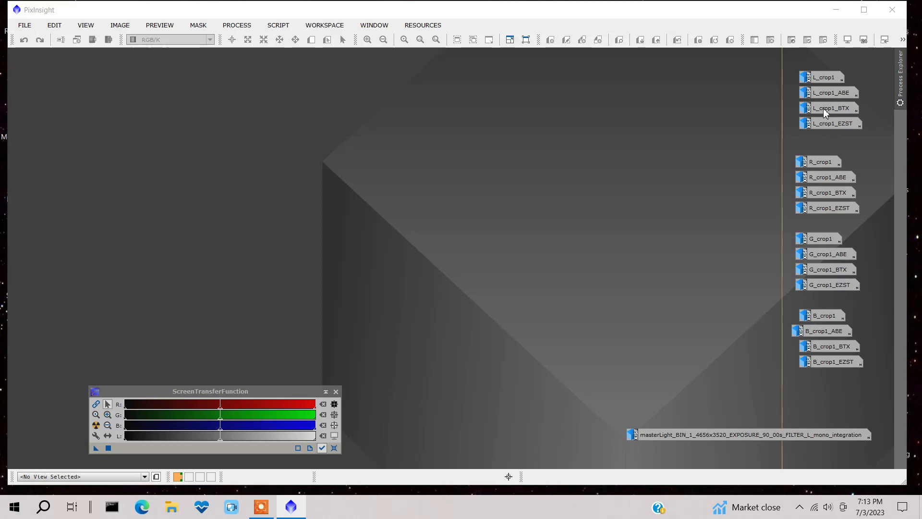
{"action": "mouse_move", "coordinate": [835, 155]}
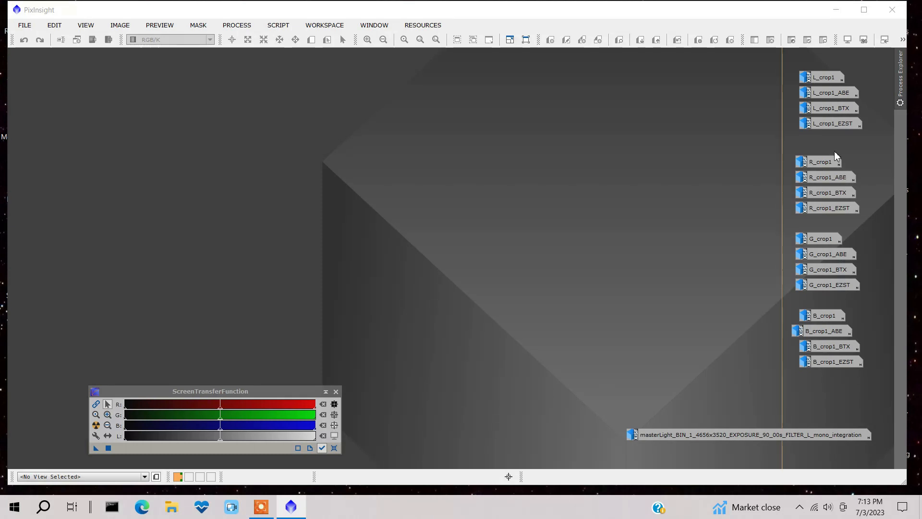
{"action": "mouse_move", "coordinate": [799, 138]}
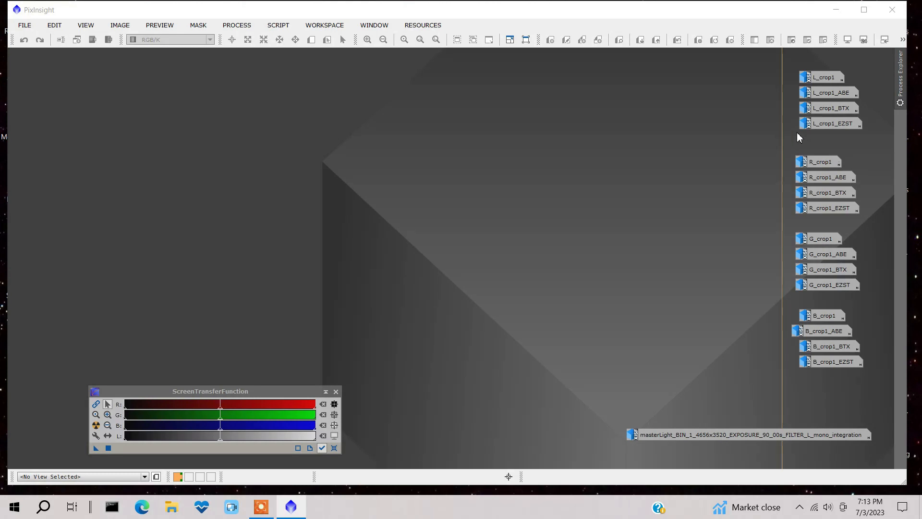
{"action": "mouse_move", "coordinate": [544, 387]}
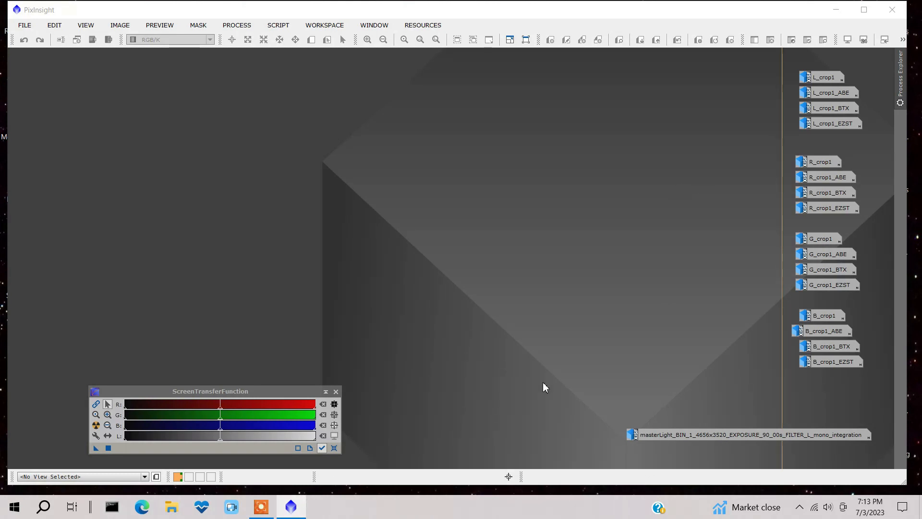
{"action": "mouse_move", "coordinate": [829, 130]}
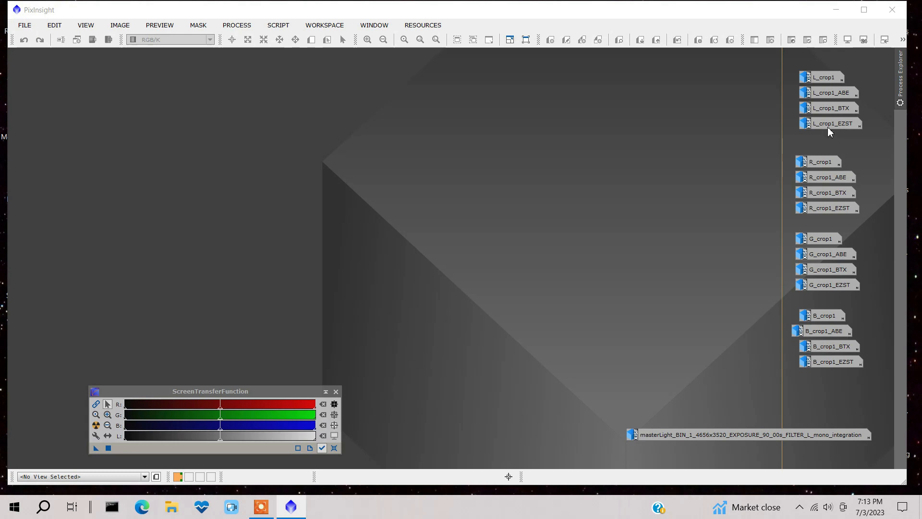
{"action": "mouse_move", "coordinate": [829, 123]}
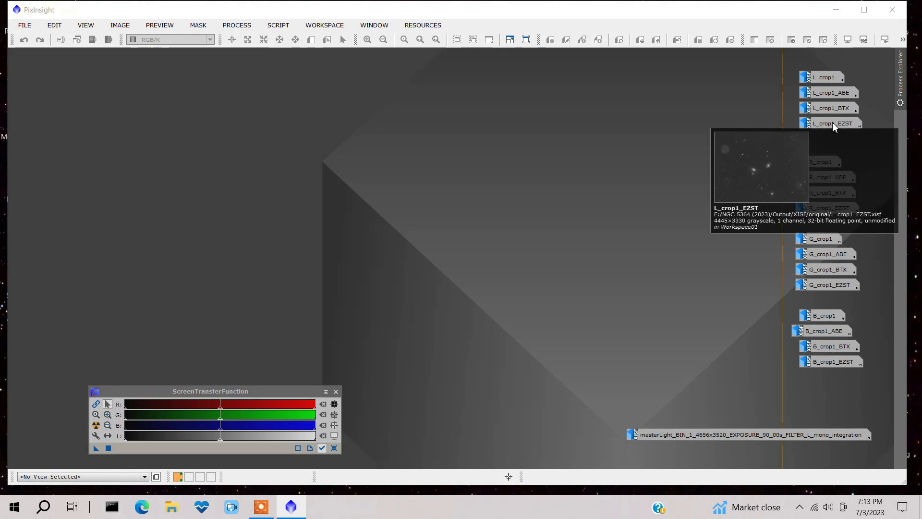
{"action": "mouse_move", "coordinate": [843, 129]}
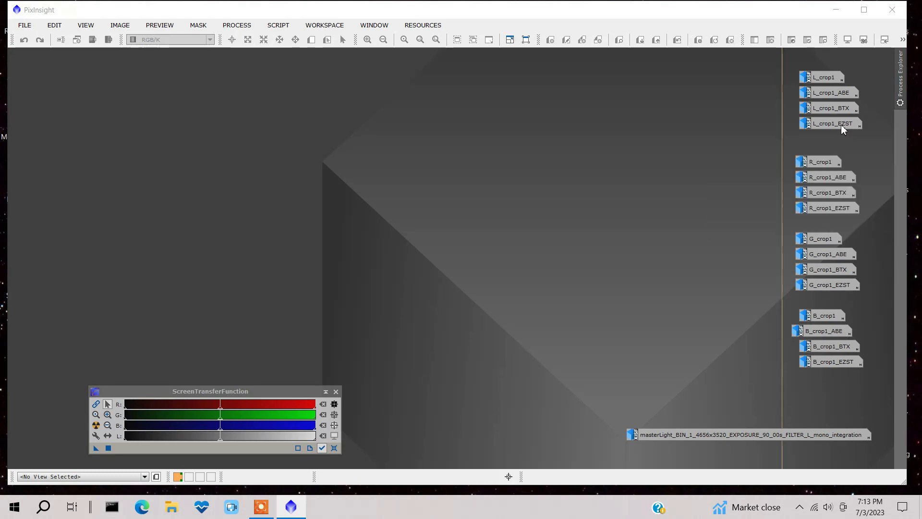
{"action": "mouse_move", "coordinate": [842, 124]}
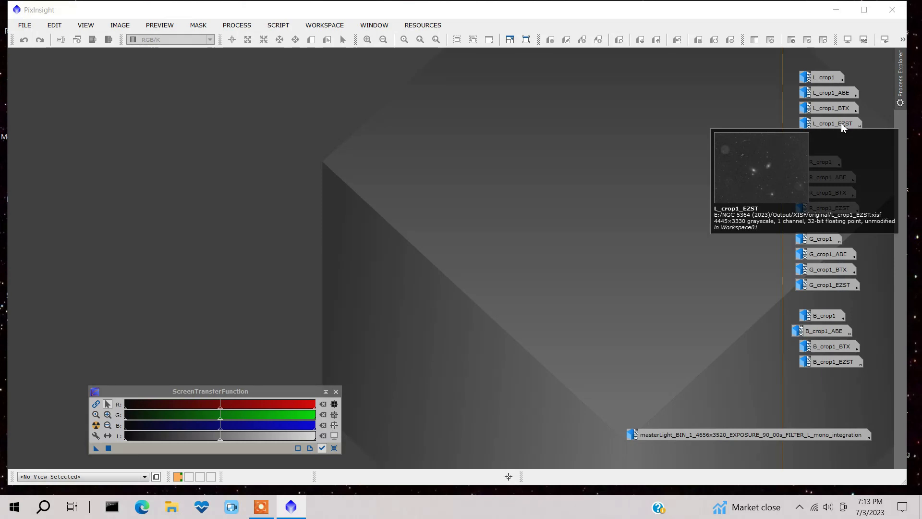
Select the minimized L_crop1_EZST icon in the workspace
{"action": "left_click", "coordinate": [831, 123]}
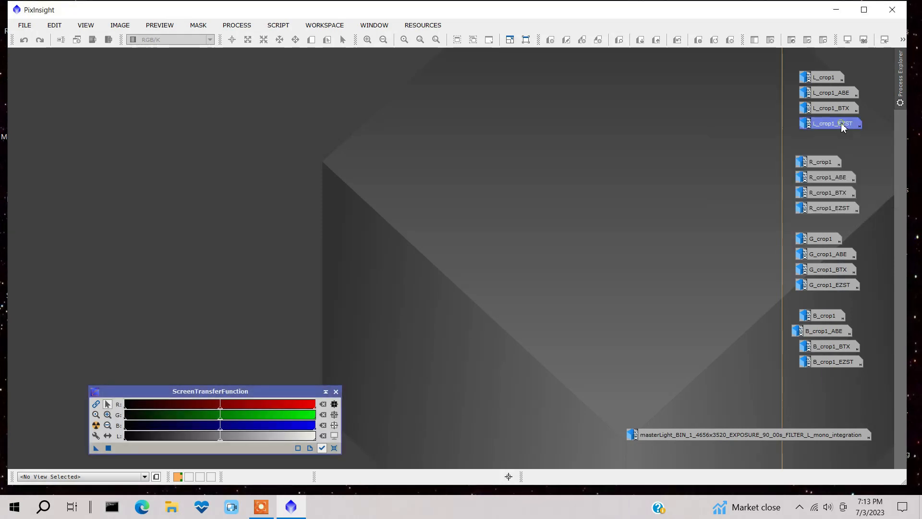
{"action": "mouse_move", "coordinate": [682, 99]}
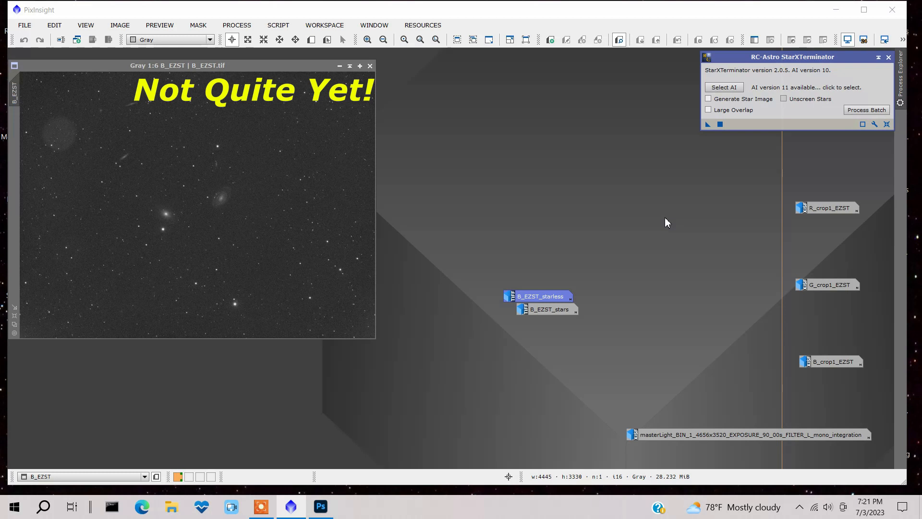
{"action": "mouse_move", "coordinate": [234, 52]}
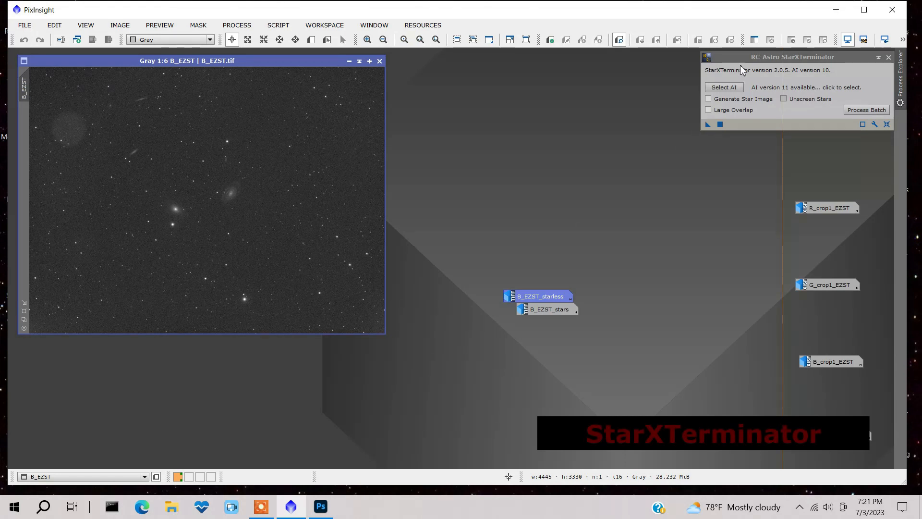
{"action": "mouse_move", "coordinate": [774, 127]}
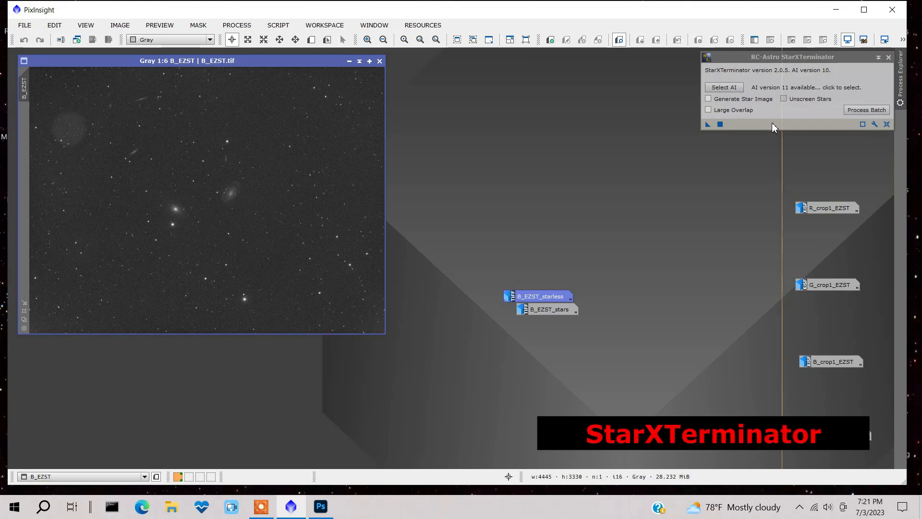
{"action": "mouse_move", "coordinate": [597, 268]}
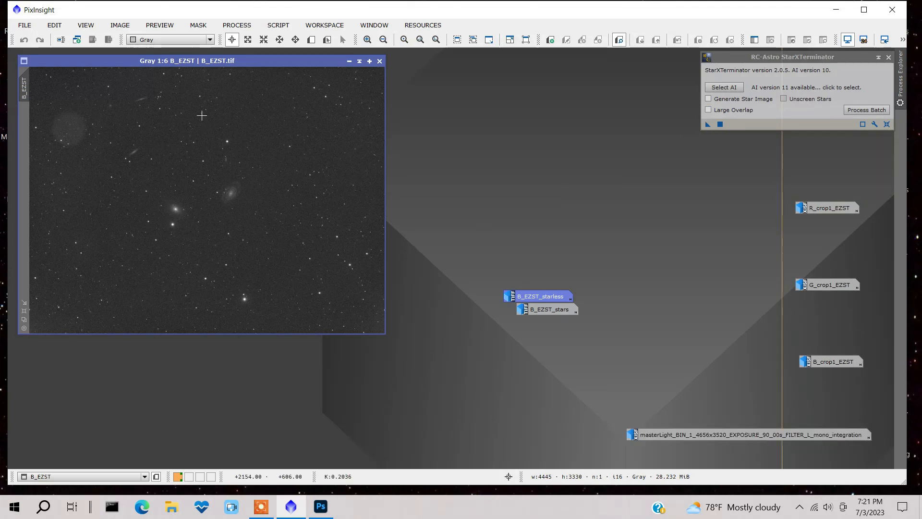
{"action": "mouse_move", "coordinate": [596, 240]}
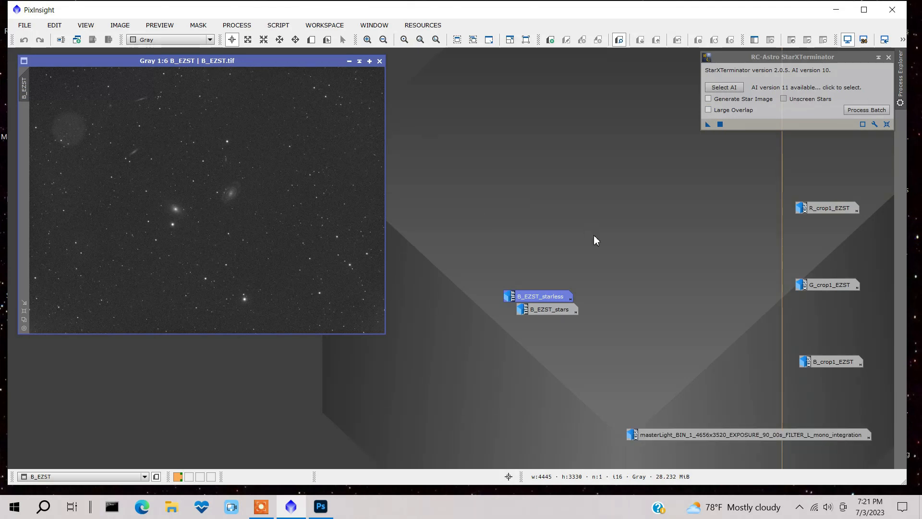
Bring up the B_EZST_starless image produced by StarXTerminator
{"action": "double_click", "coordinate": [539, 296]}
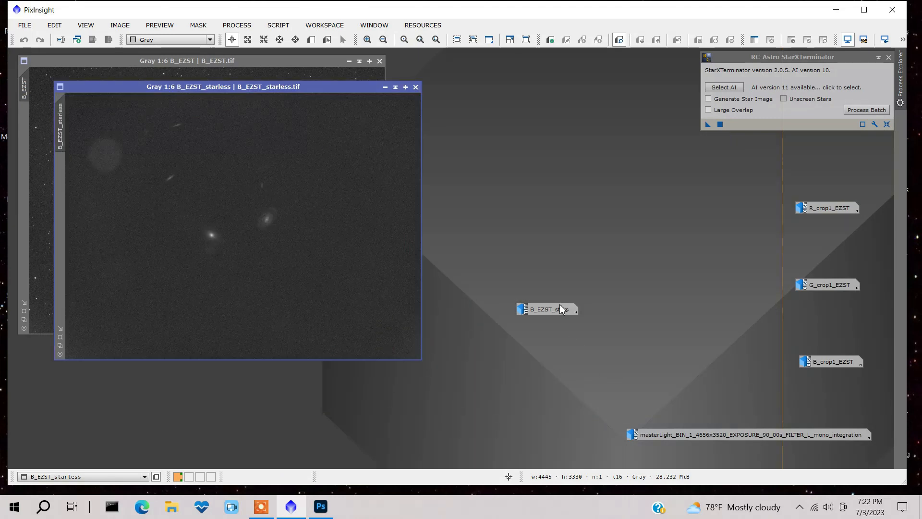
Bring up the B_EZST_stars image beside the starless version
{"action": "double_click", "coordinate": [541, 308]}
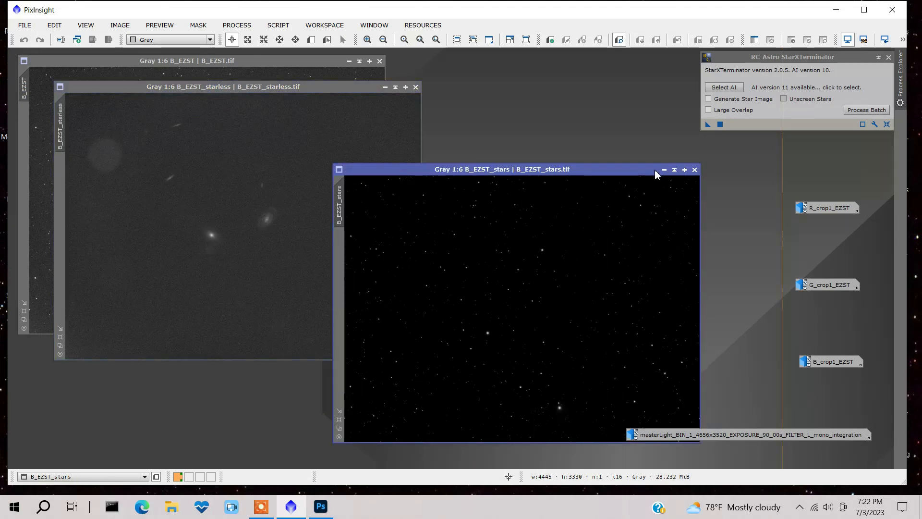
{"action": "mouse_move", "coordinate": [674, 145]}
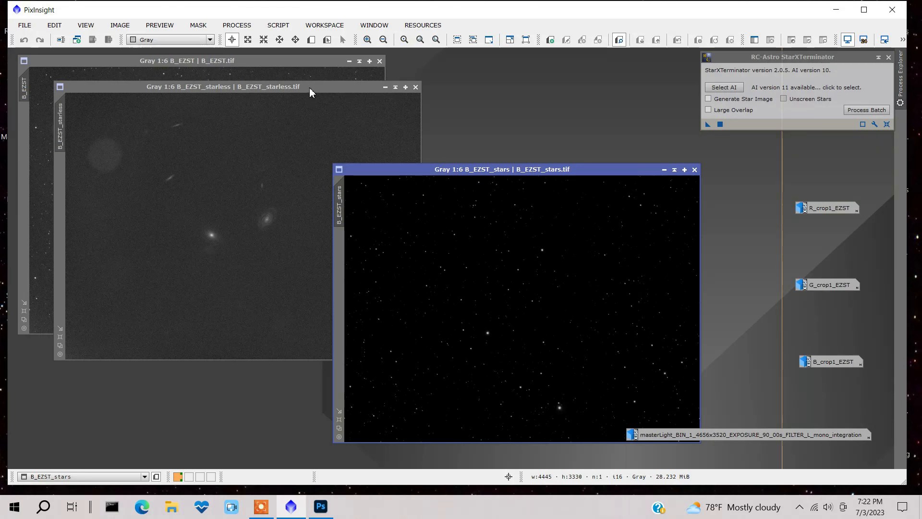
{"action": "mouse_move", "coordinate": [98, 148]}
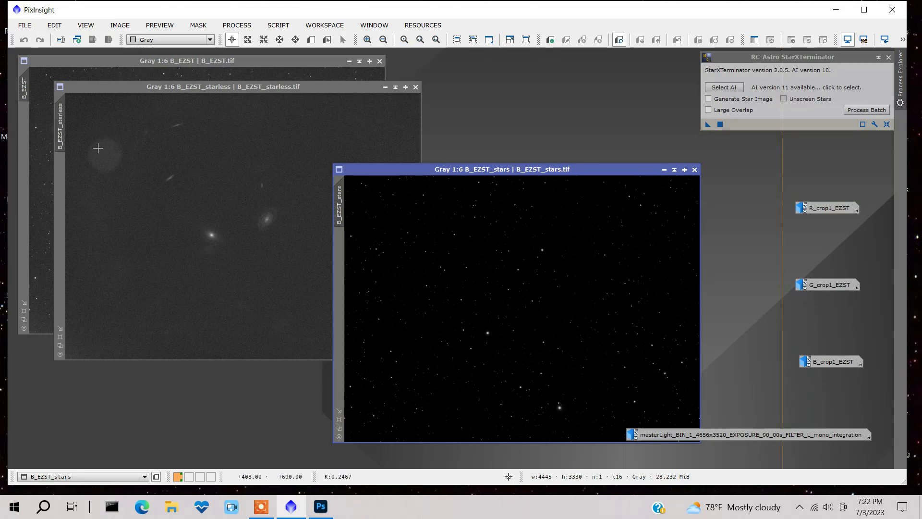
{"action": "left_click", "coordinate": [320, 506]}
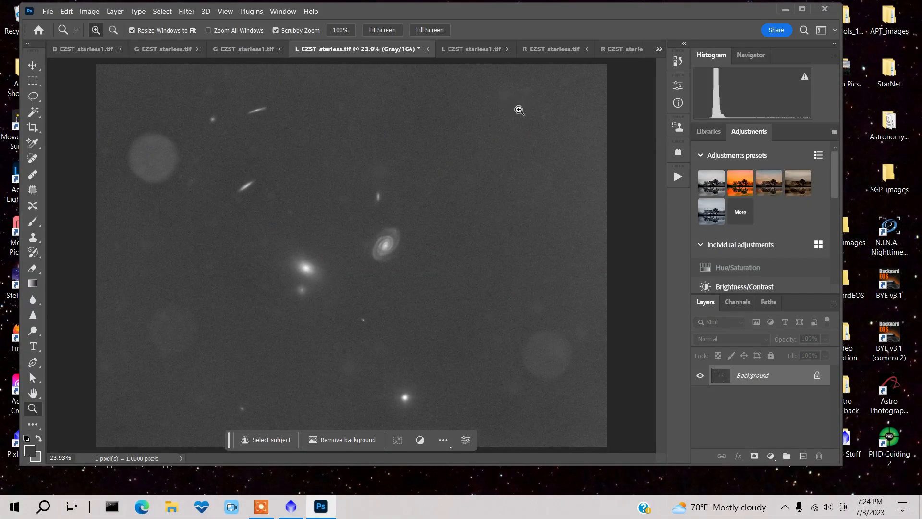
{"action": "mouse_move", "coordinate": [336, 58]}
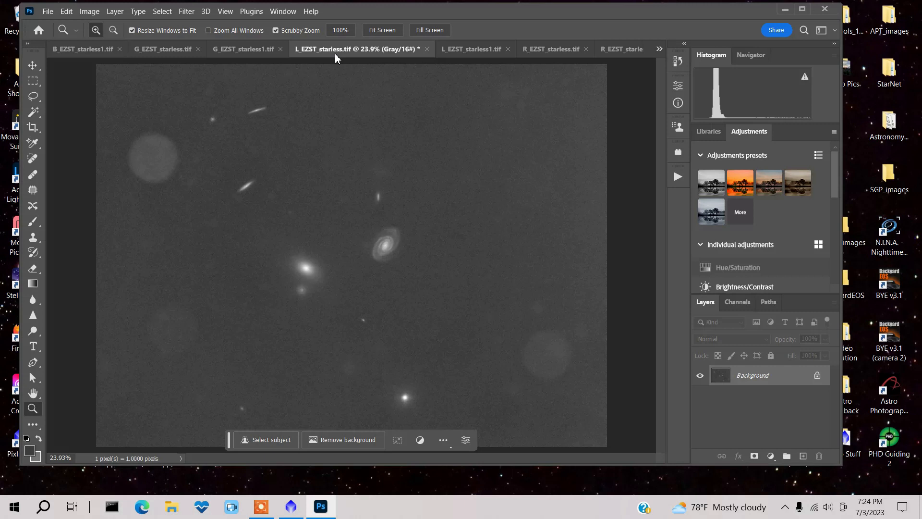
{"action": "mouse_move", "coordinate": [154, 159]}
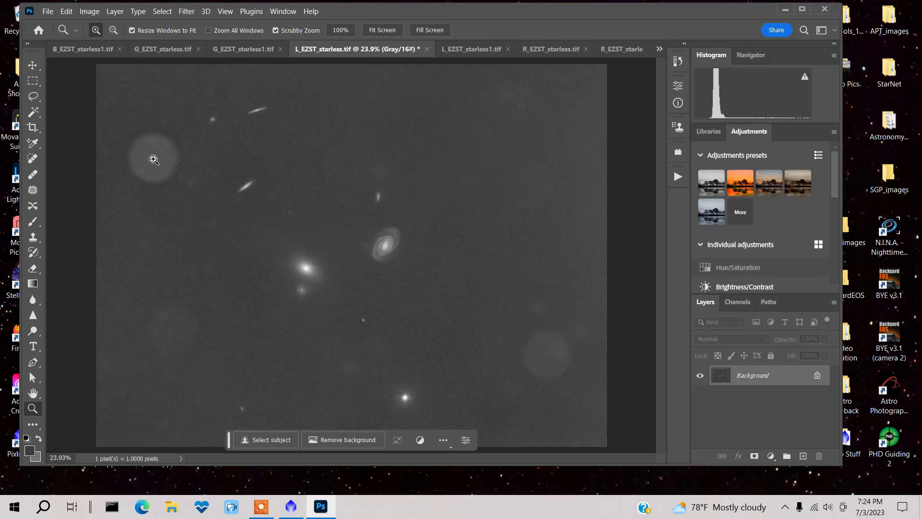
{"action": "mouse_move", "coordinate": [128, 158]}
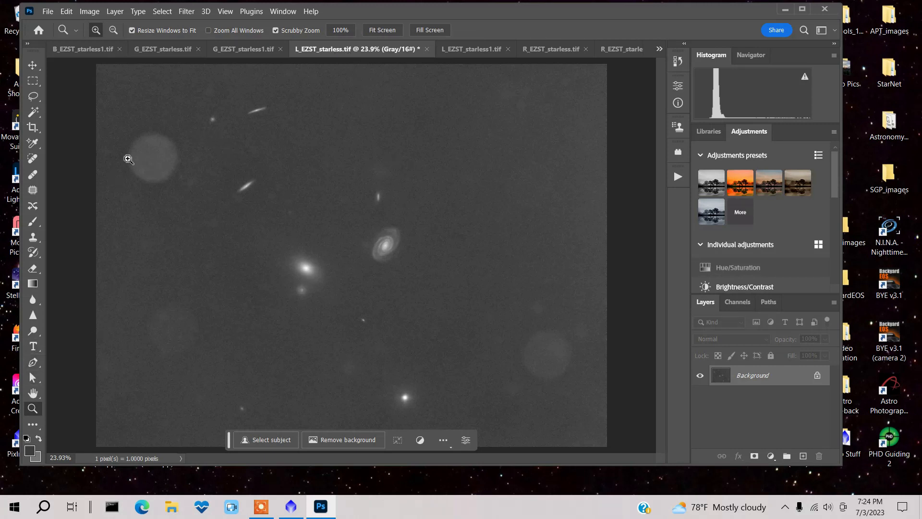
{"action": "mouse_move", "coordinate": [541, 360]}
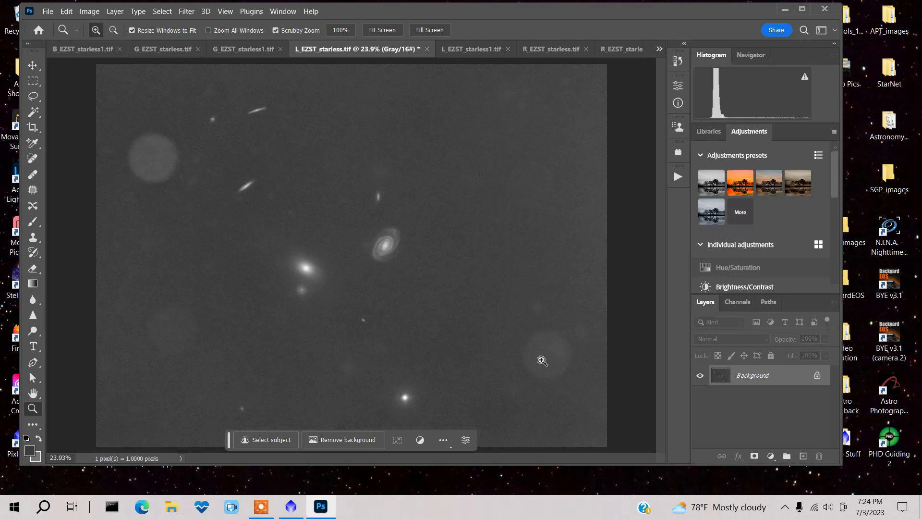
{"action": "mouse_move", "coordinate": [478, 126]}
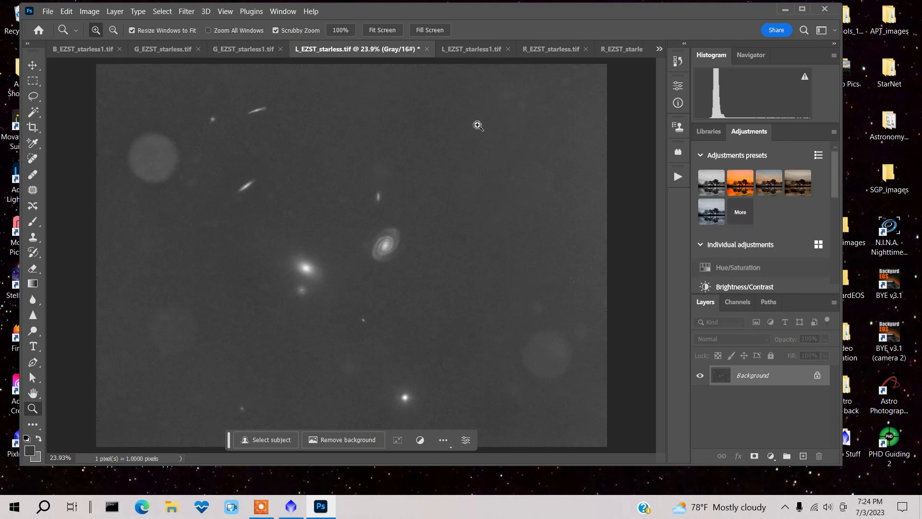
{"action": "mouse_move", "coordinate": [622, 134]}
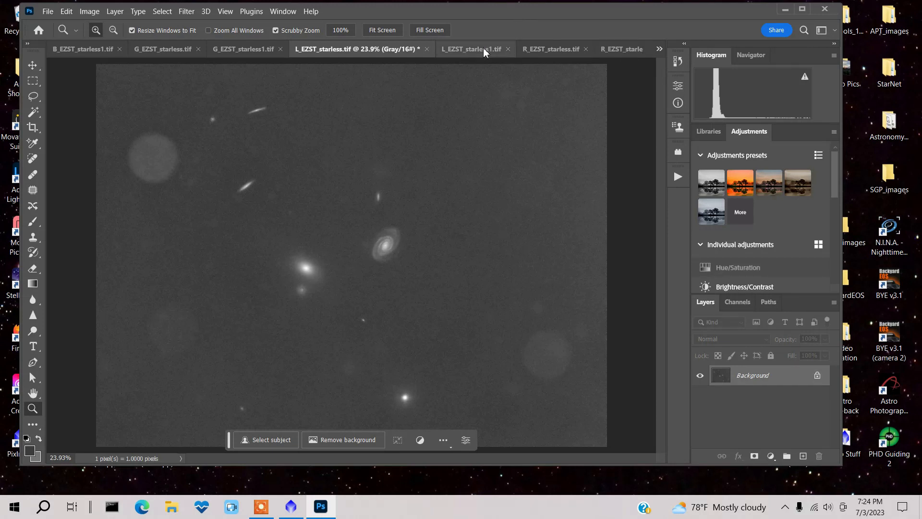
{"action": "left_click", "coordinate": [471, 49]}
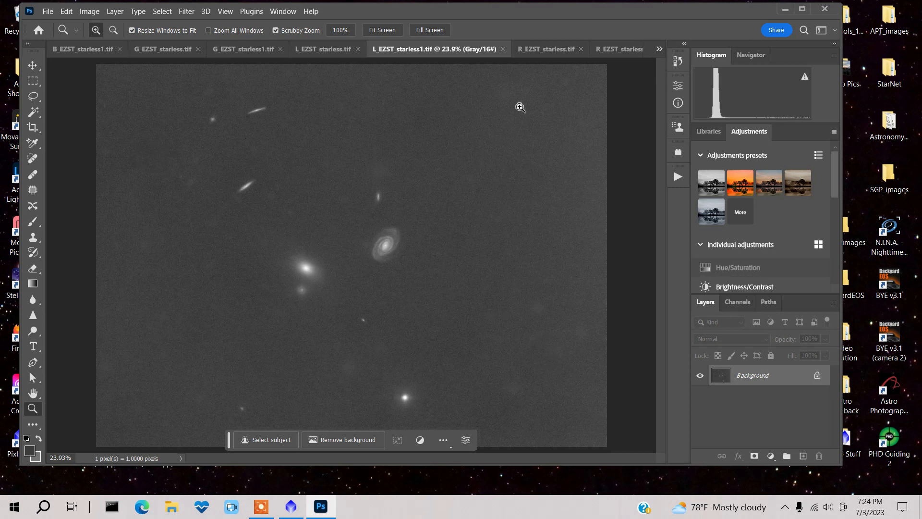
{"action": "mouse_move", "coordinate": [326, 49]}
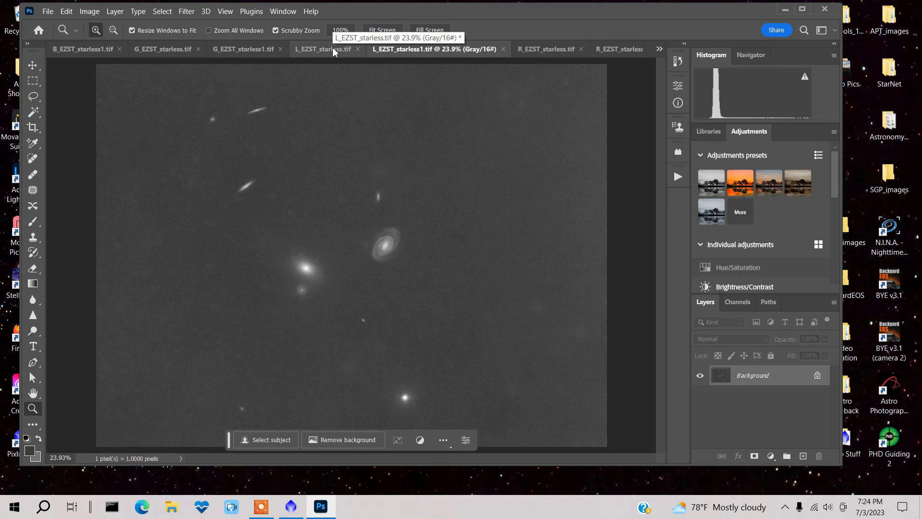
{"action": "left_click", "coordinate": [470, 49]}
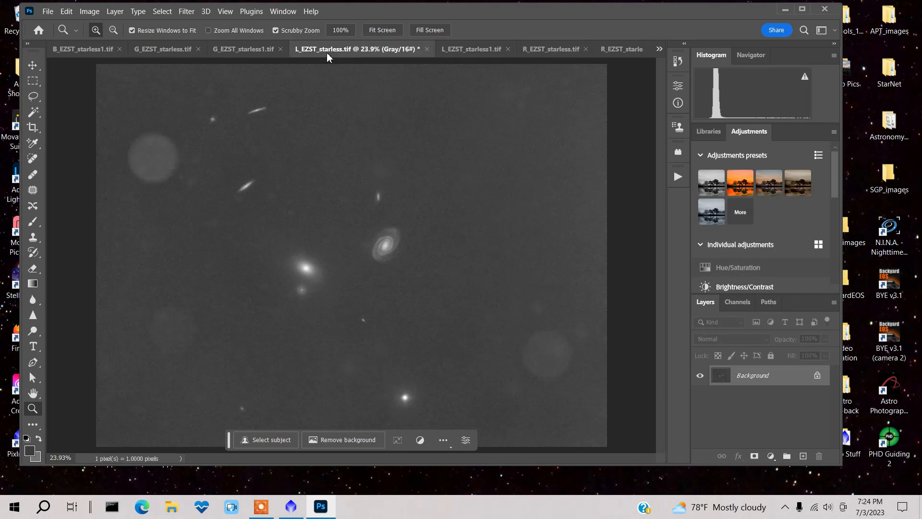
{"action": "mouse_move", "coordinate": [31, 379]}
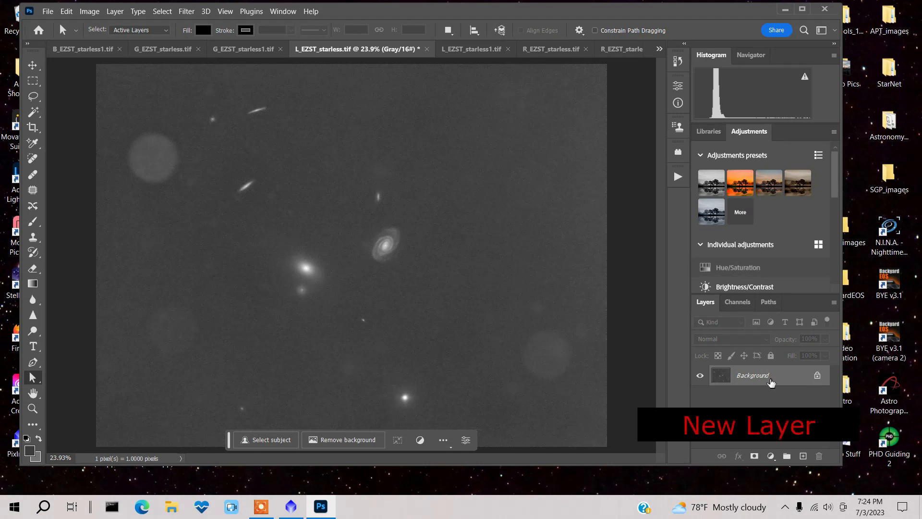
Duplicate the background layer and lasso the upper-left halo with a 20 px feathered selection
{"action": "key", "text": "ctrl+j"}
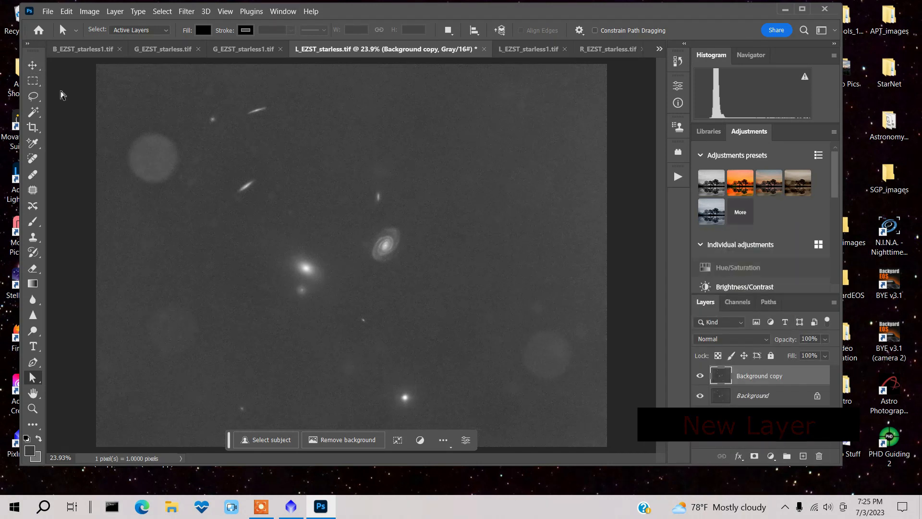
{"action": "left_click", "coordinate": [32, 96]}
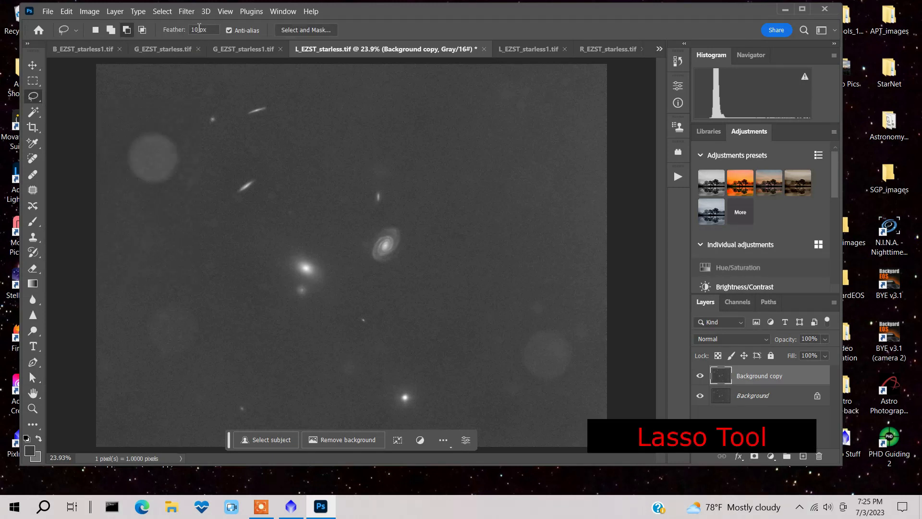
{"action": "triple_click", "coordinate": [201, 30]}
{"action": "type", "text": "20"}
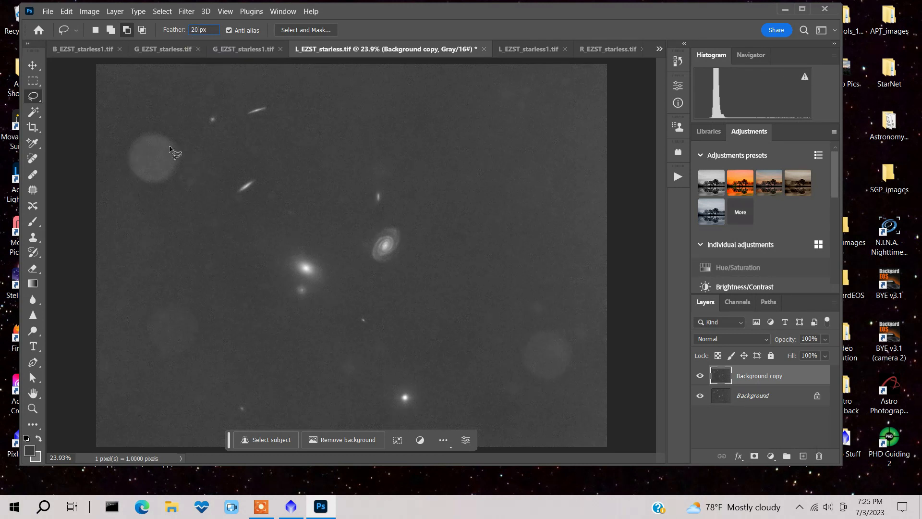
{"action": "left_click", "coordinate": [33, 409]}
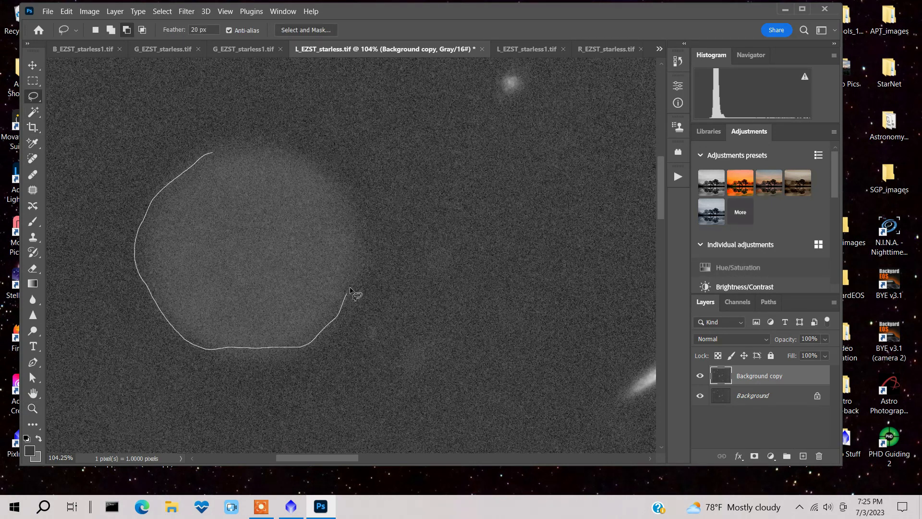
{"action": "left_click", "coordinate": [350, 291]}
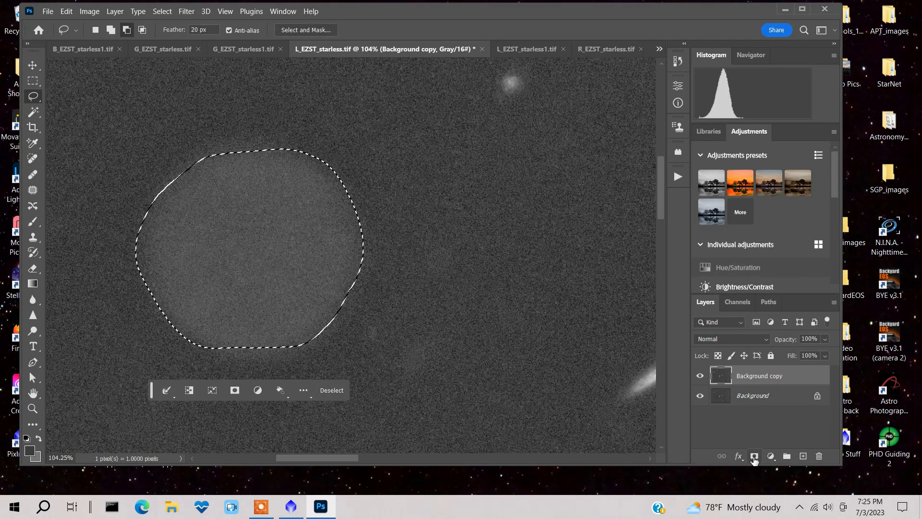
Mask the copy layer to the selection and darken the halo with a pulled-down Curves adjustment, then fit the image
{"action": "left_click", "coordinate": [754, 457]}
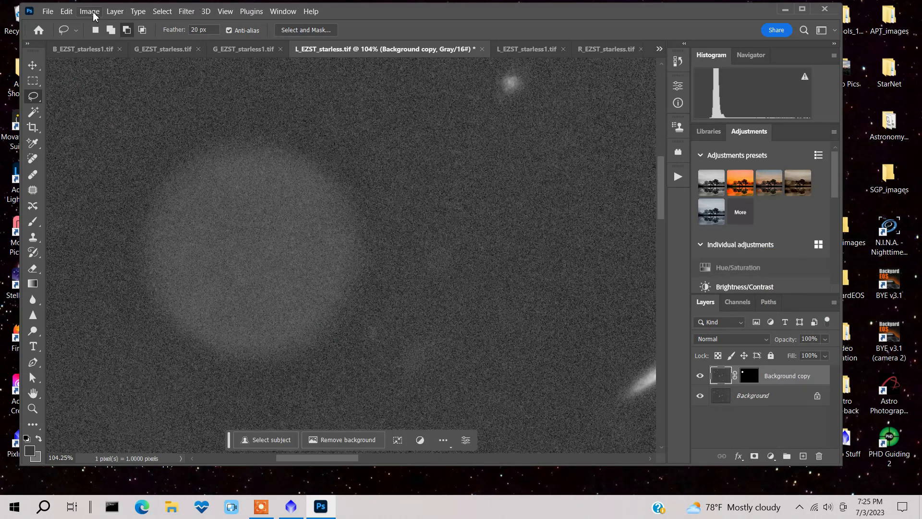
{"action": "left_click", "coordinate": [88, 12]}
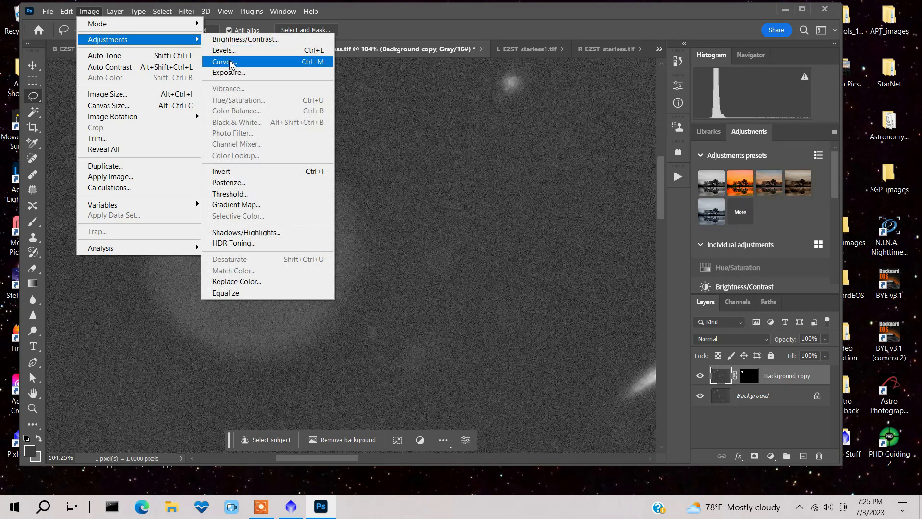
{"action": "left_click", "coordinate": [224, 61]}
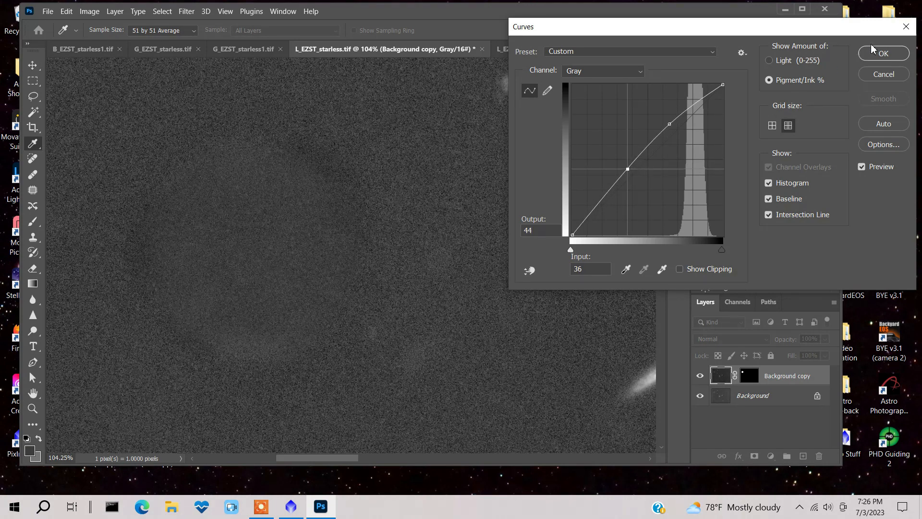
{"action": "left_click", "coordinate": [883, 52]}
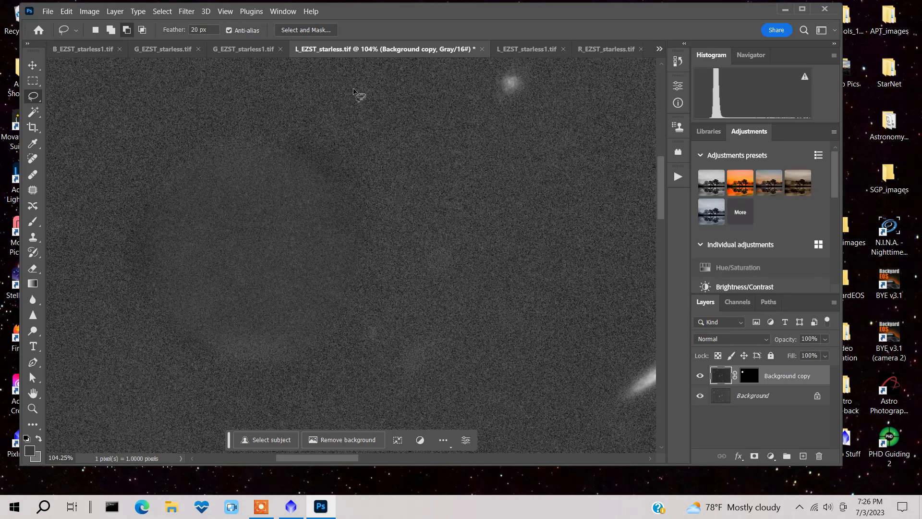
{"action": "mouse_move", "coordinate": [240, 182]}
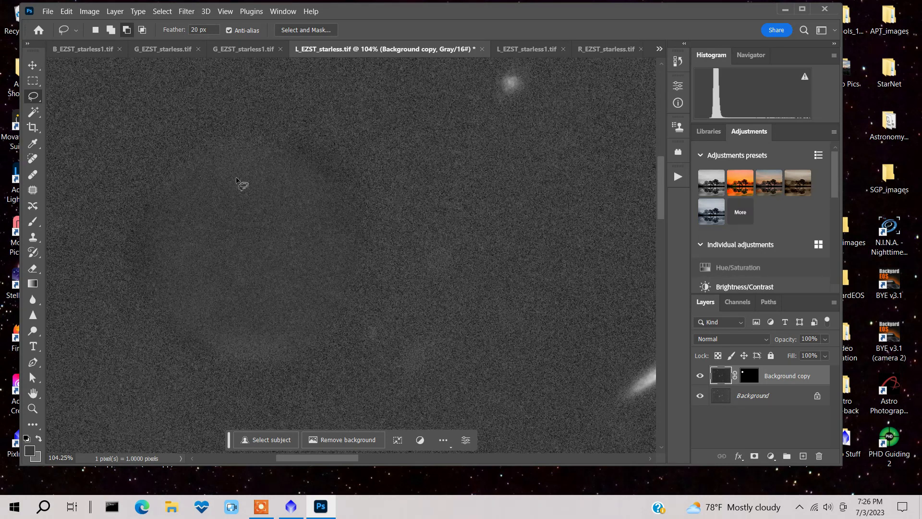
{"action": "mouse_move", "coordinate": [169, 191]}
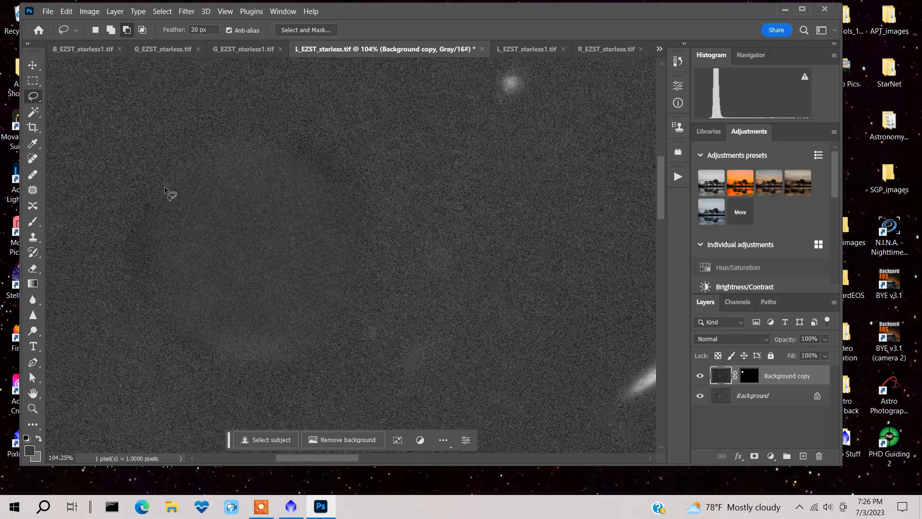
{"action": "left_click", "coordinate": [382, 30]}
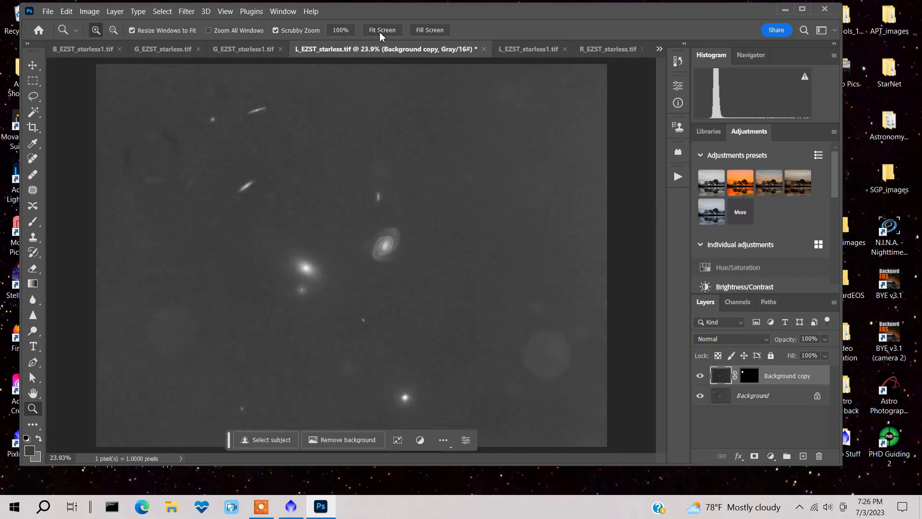
{"action": "mouse_move", "coordinate": [171, 138]}
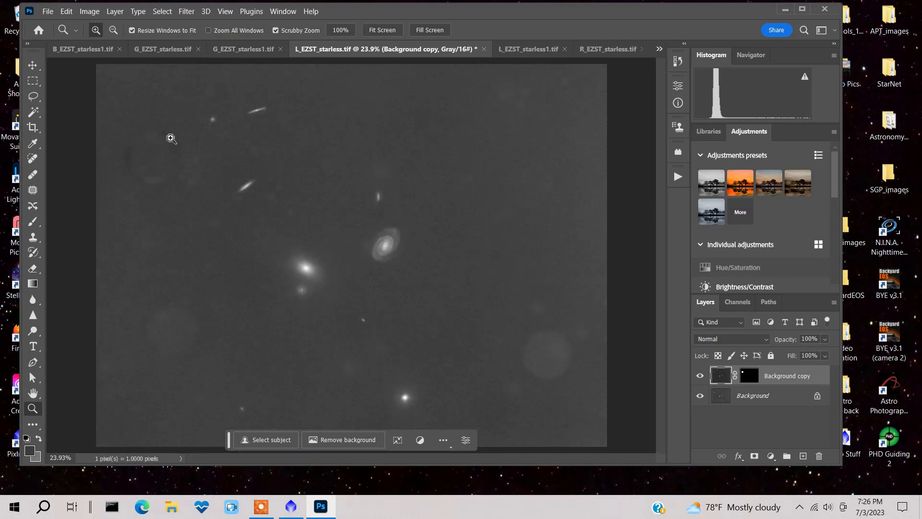
{"action": "mouse_move", "coordinate": [812, 384]}
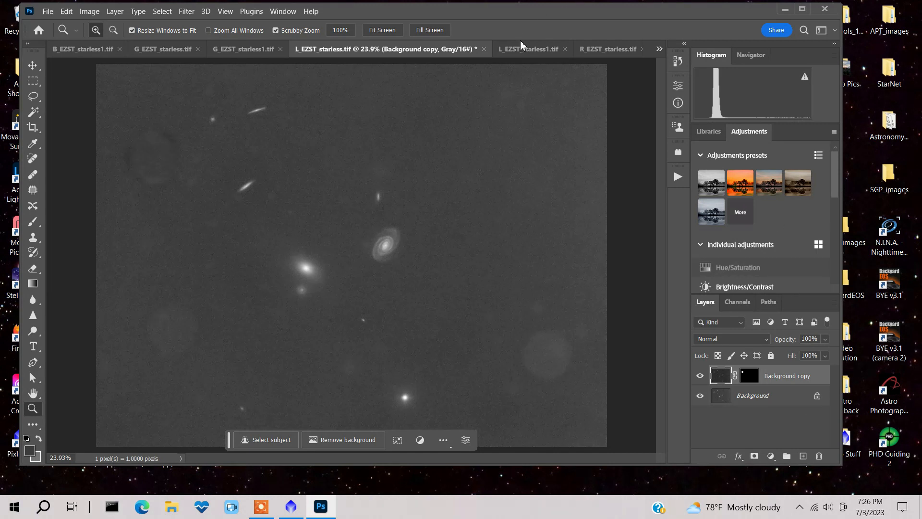
Duplicate the Background layer and ready the Clone Stamp with an adjusted brush size for sky retouching
{"action": "left_click", "coordinate": [89, 12]}
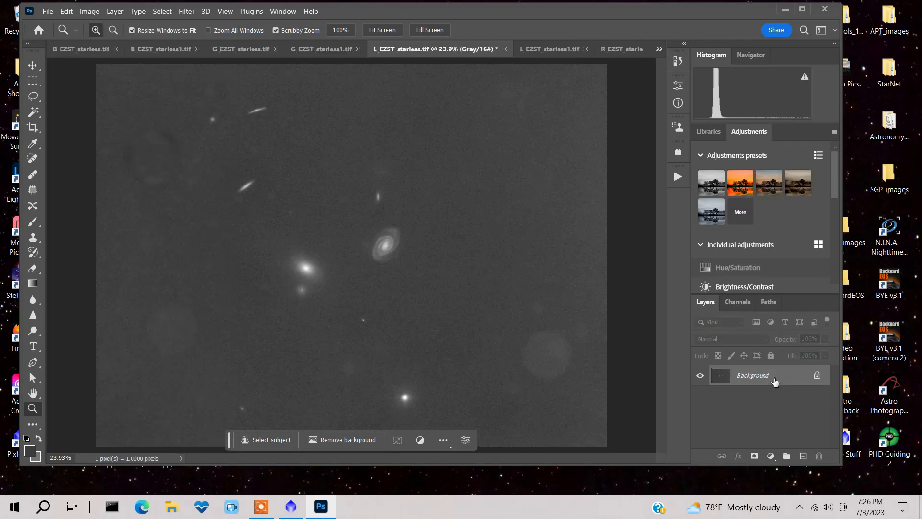
{"action": "mouse_move", "coordinate": [804, 458]}
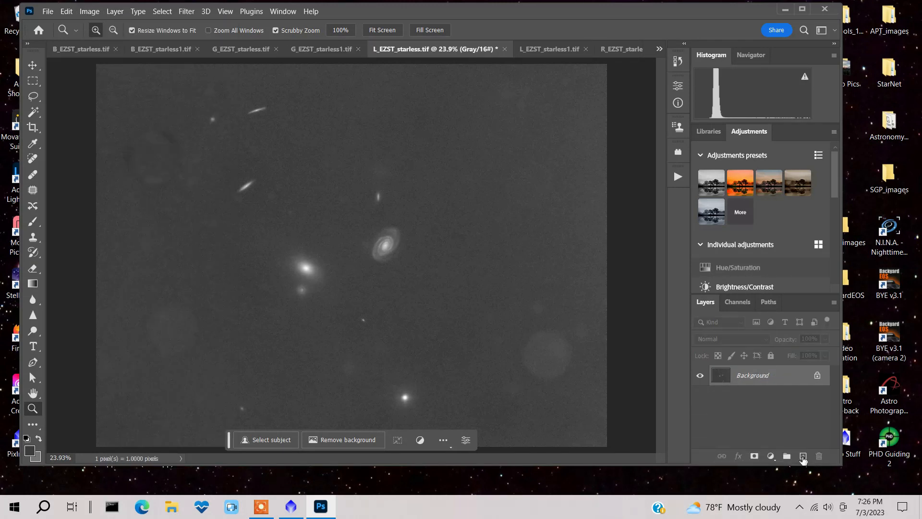
{"action": "left_click", "coordinate": [804, 457]}
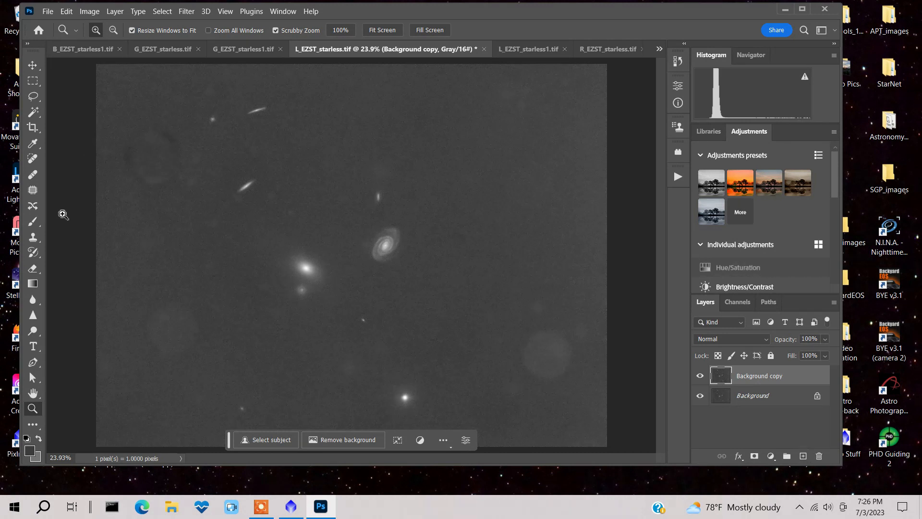
{"action": "left_click", "coordinate": [33, 238]}
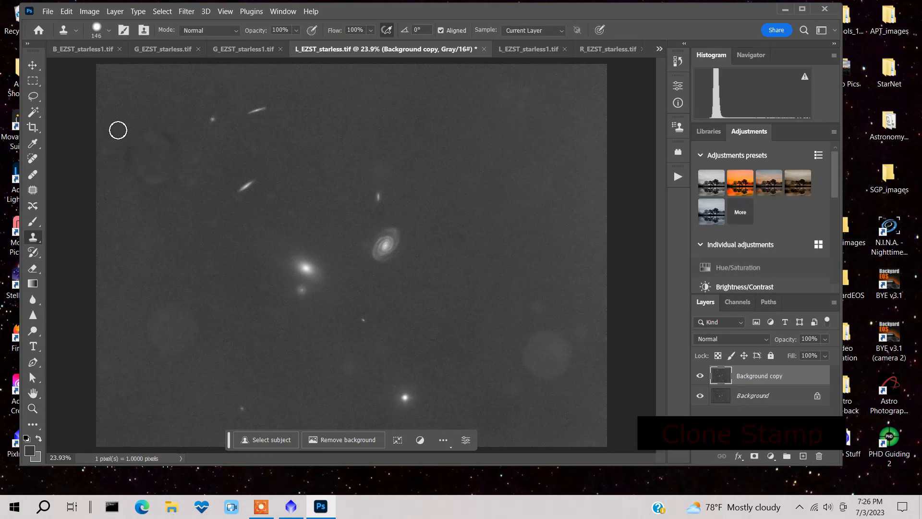
{"action": "mouse_move", "coordinate": [57, 231]}
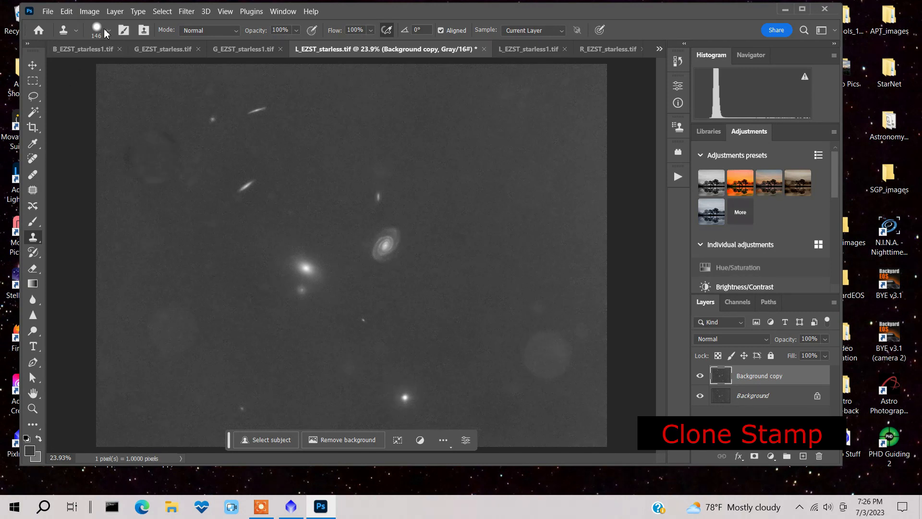
{"action": "left_click", "coordinate": [107, 33]}
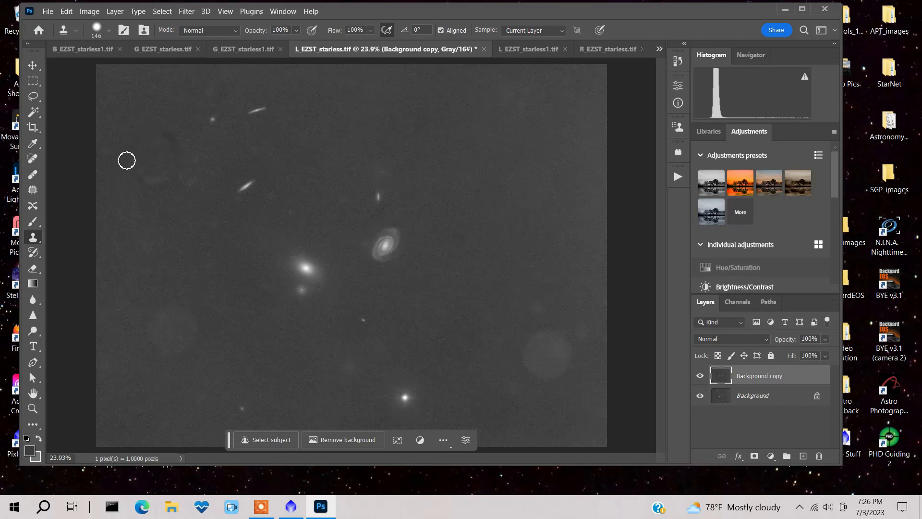
{"action": "mouse_move", "coordinate": [138, 187]}
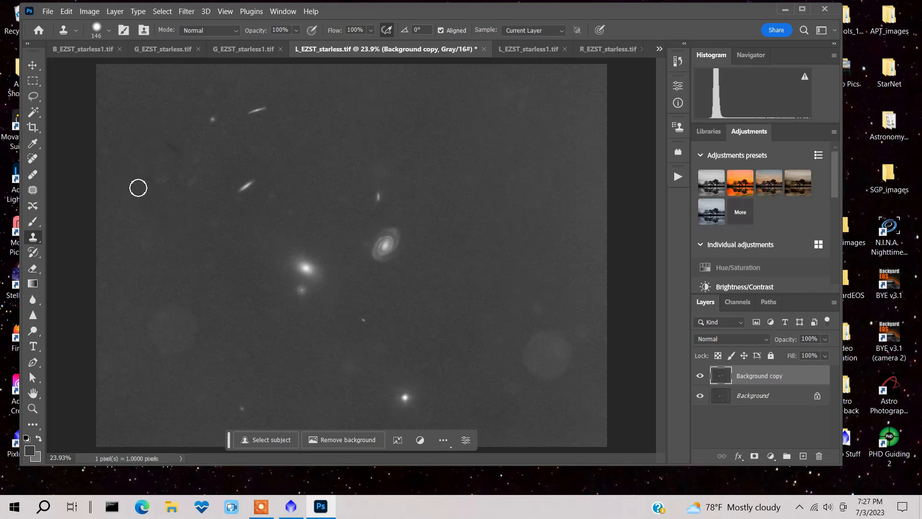
{"action": "mouse_move", "coordinate": [174, 239]}
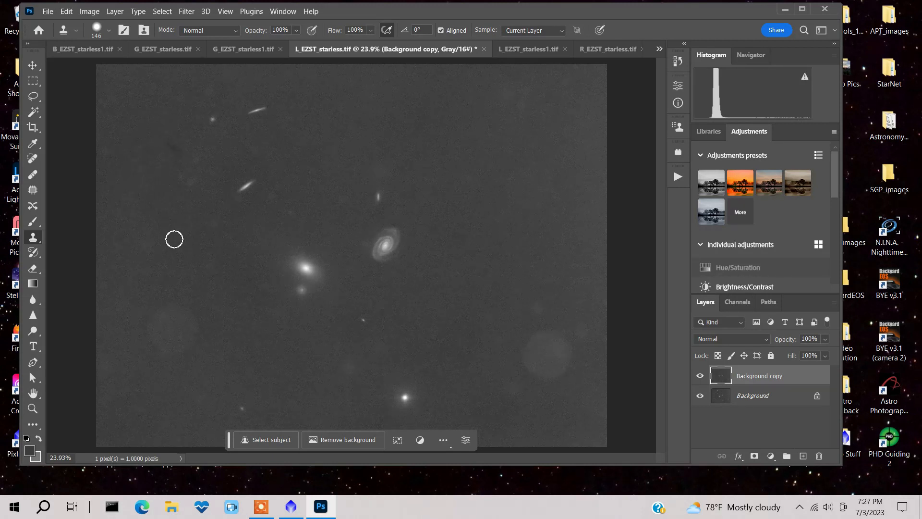
{"action": "mouse_move", "coordinate": [169, 139]}
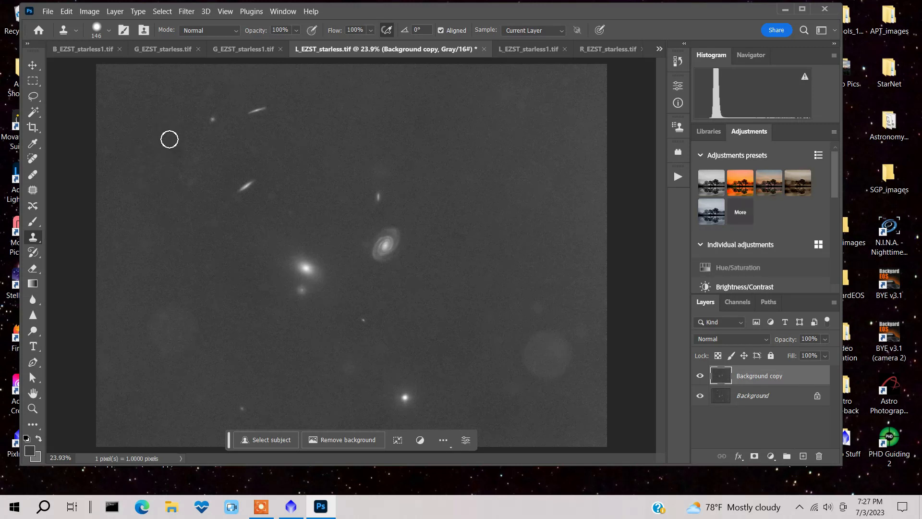
{"action": "mouse_move", "coordinate": [414, 251]}
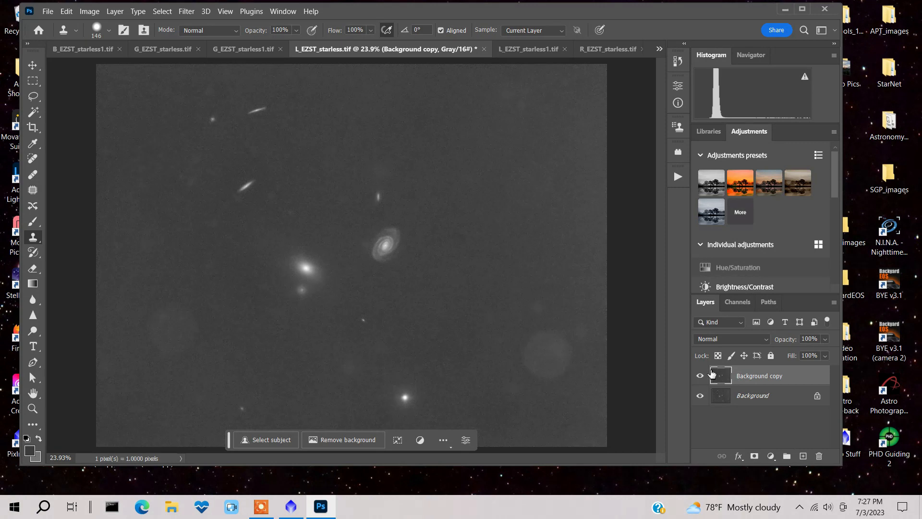
{"action": "mouse_move", "coordinate": [121, 28]}
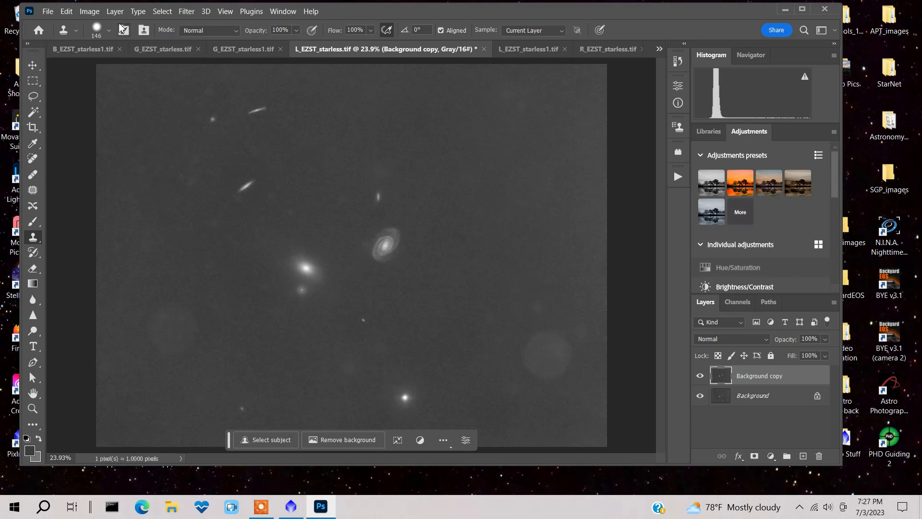
{"action": "left_click", "coordinate": [89, 12]}
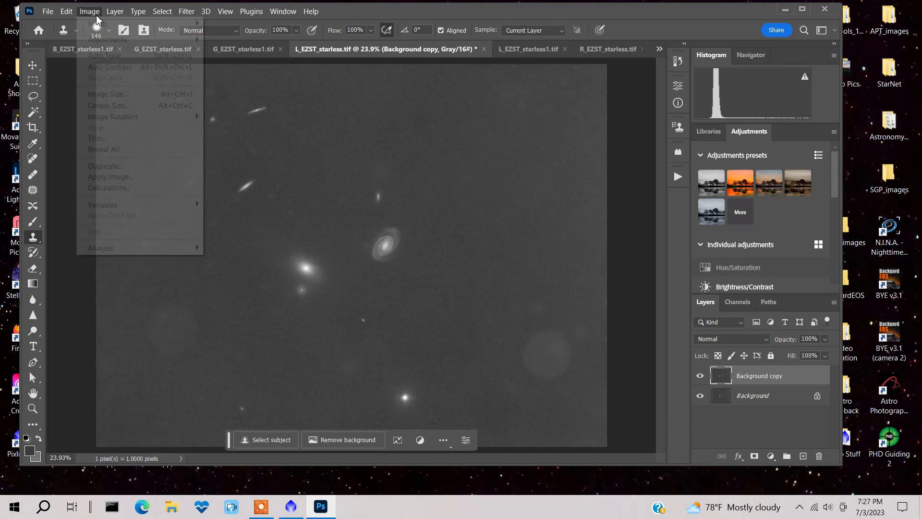
{"action": "left_click", "coordinate": [115, 11]}
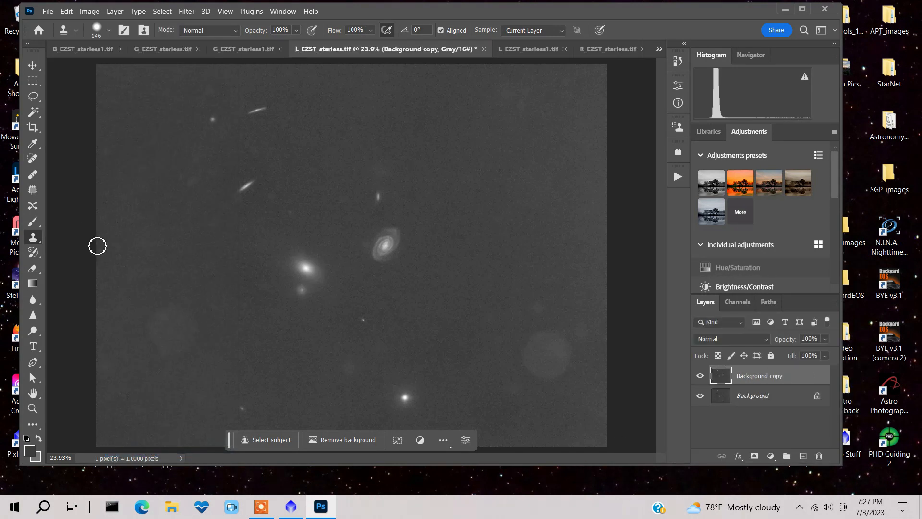
Lasso a sky patch, adjust it via Image > Adjustments, flatten to one Background layer and return to Clone Stamp
{"action": "left_click", "coordinate": [32, 96]}
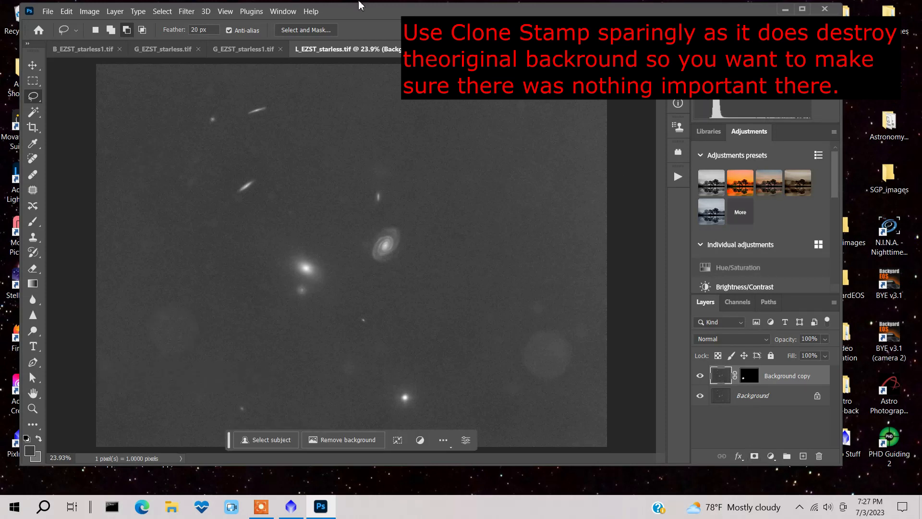
{"action": "left_click", "coordinate": [89, 11]}
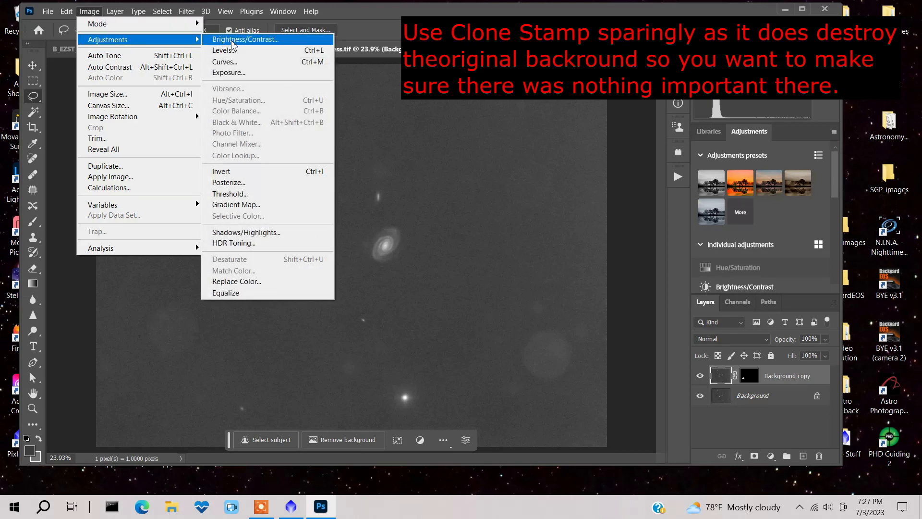
{"action": "left_click", "coordinate": [224, 61]}
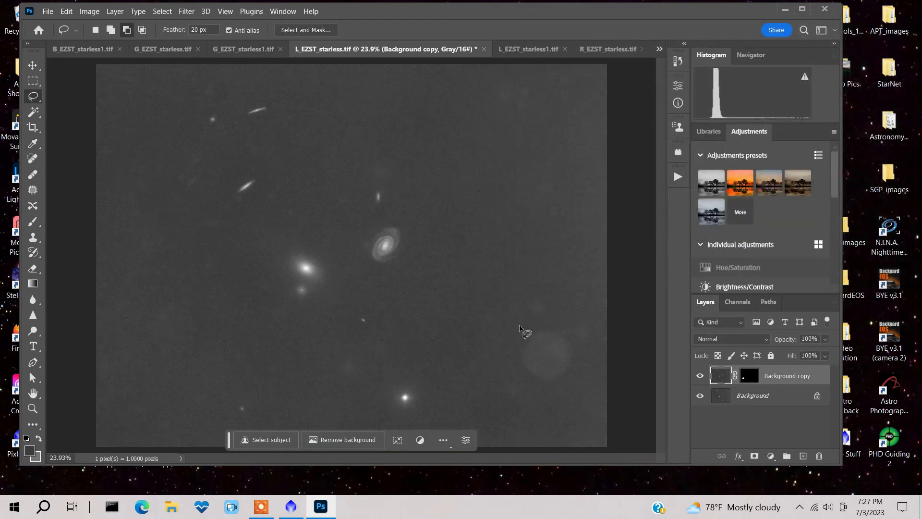
{"action": "mouse_move", "coordinate": [579, 342]}
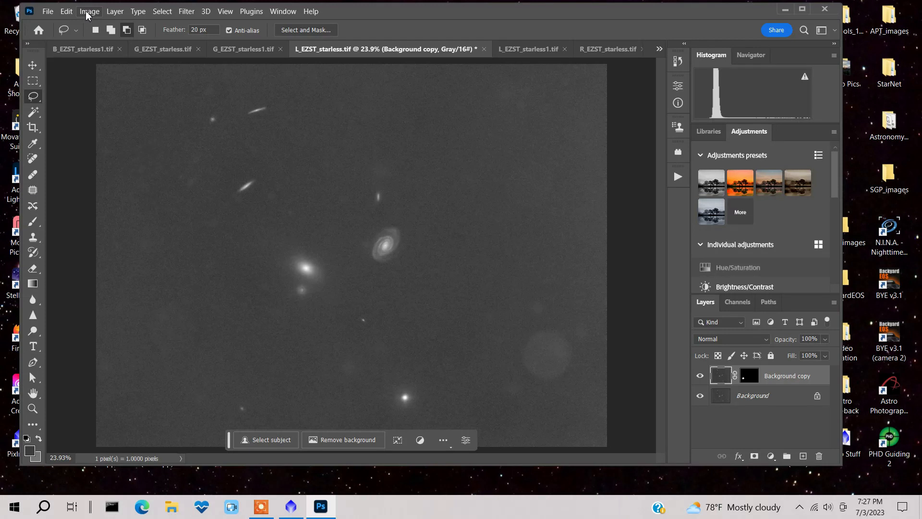
{"action": "left_click", "coordinate": [818, 455]}
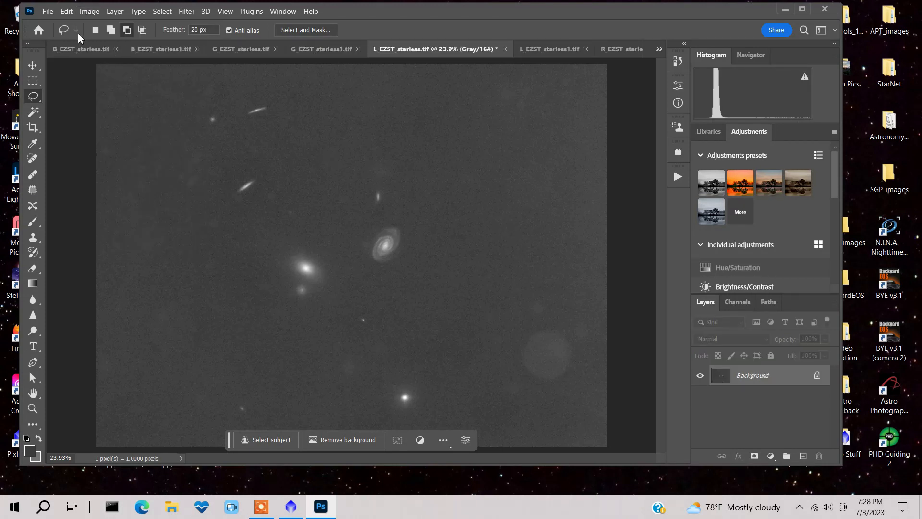
{"action": "left_click", "coordinate": [33, 238]}
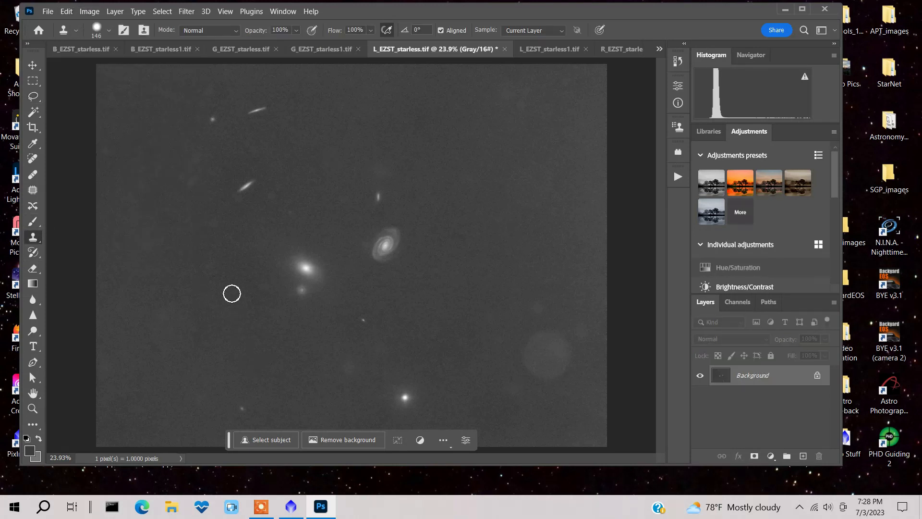
{"action": "mouse_move", "coordinate": [164, 273]}
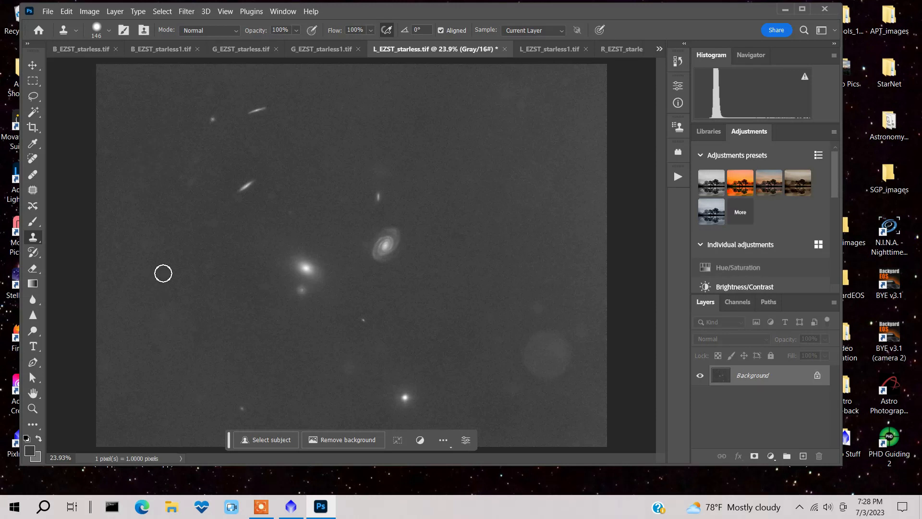
{"action": "mouse_move", "coordinate": [191, 352]}
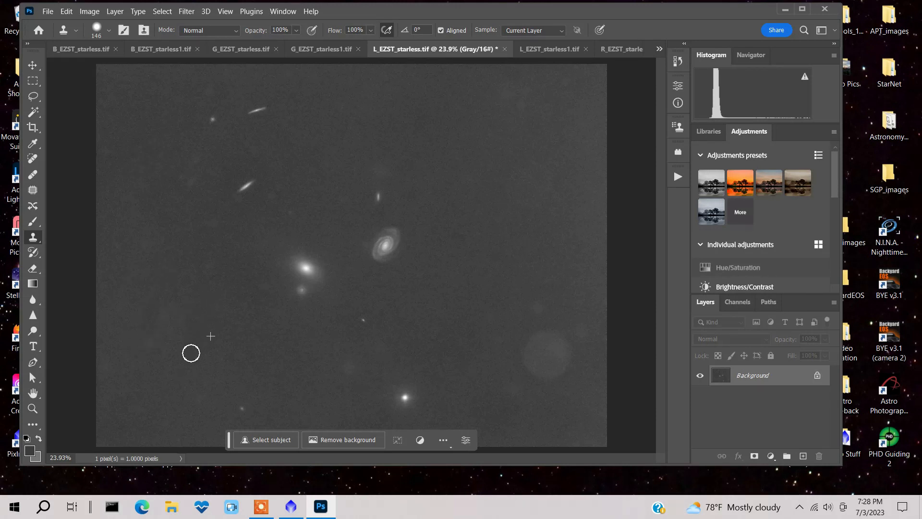
{"action": "mouse_move", "coordinate": [582, 370]}
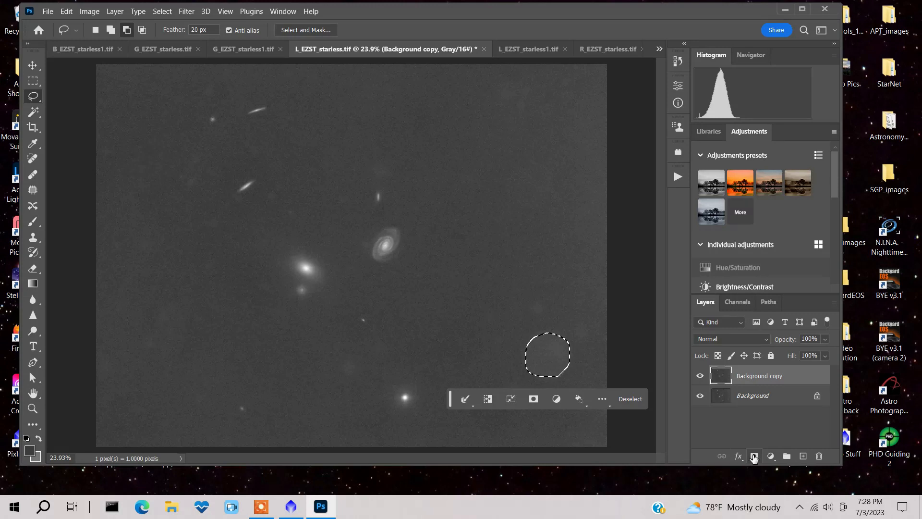
Mask the Background copy to the lower-right halo selection and darken it with an Exposure adjustment
{"action": "left_click", "coordinate": [754, 457]}
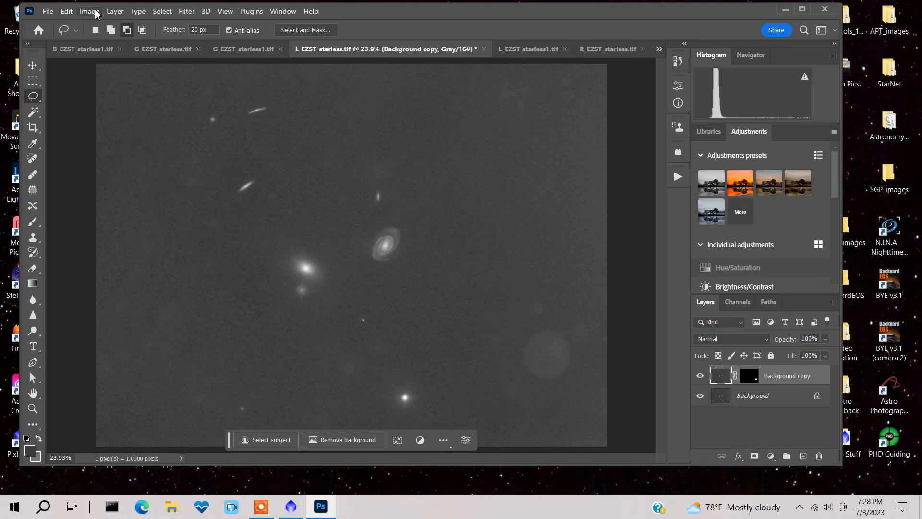
{"action": "left_click", "coordinate": [89, 12]}
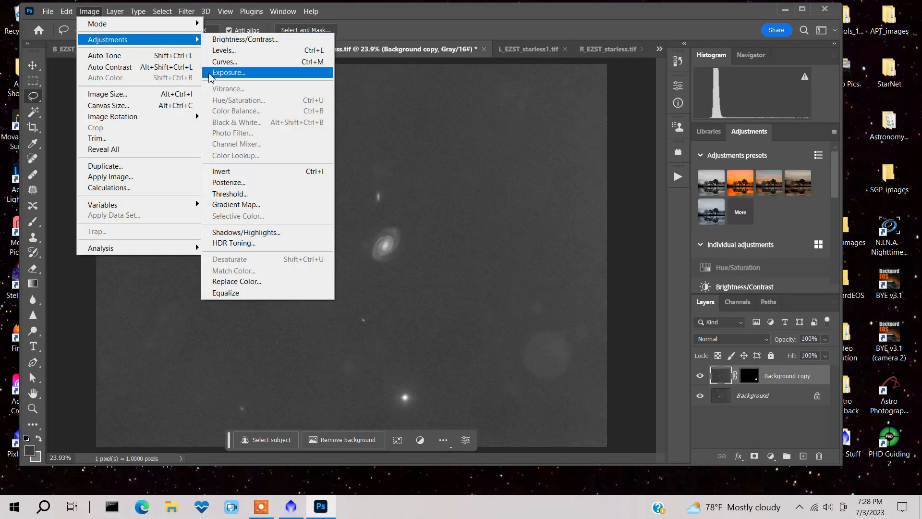
{"action": "left_click", "coordinate": [224, 62]}
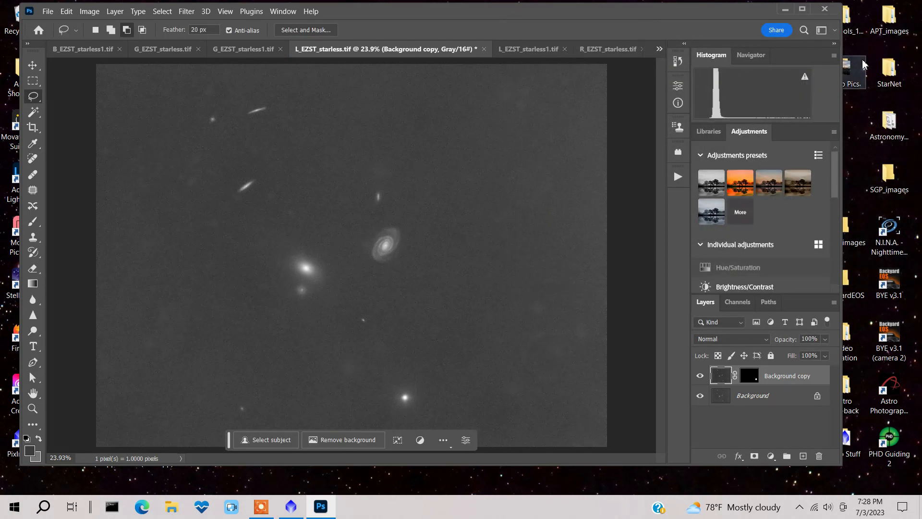
{"action": "mouse_move", "coordinate": [646, 255]}
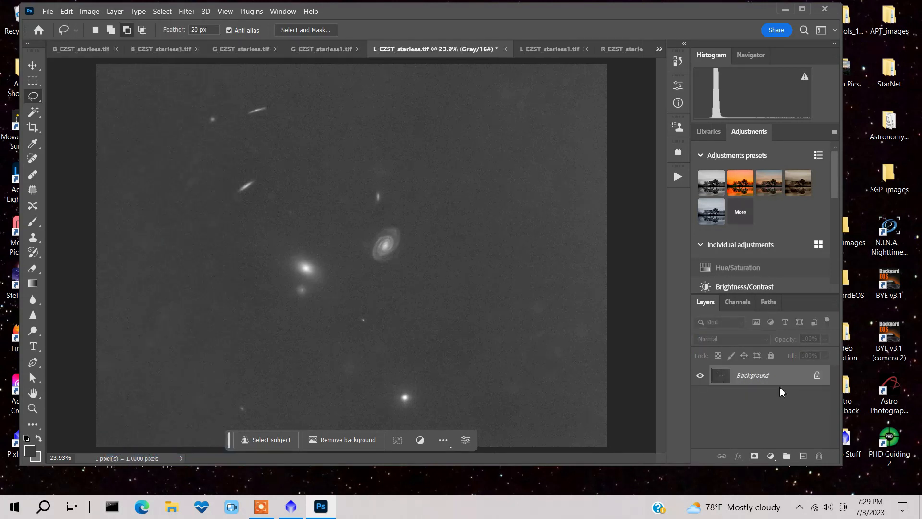
{"action": "mouse_move", "coordinate": [532, 171]}
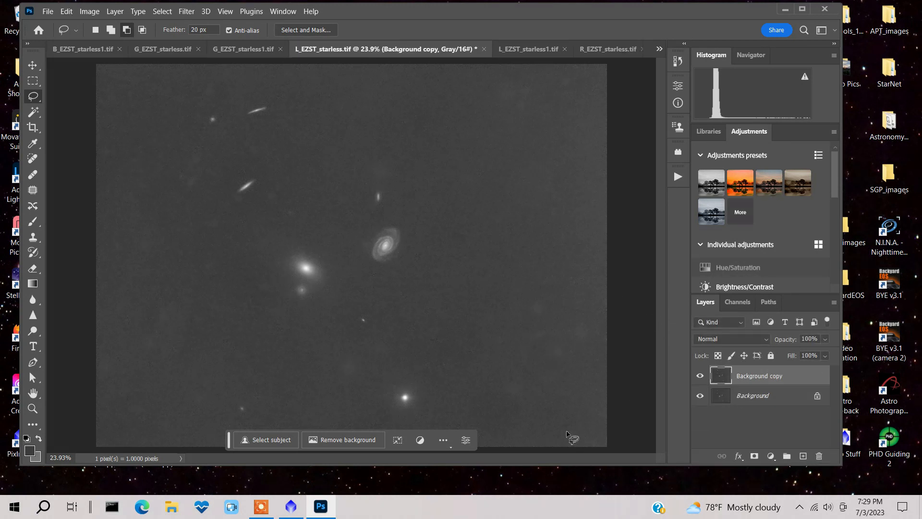
{"action": "mouse_move", "coordinate": [535, 166]}
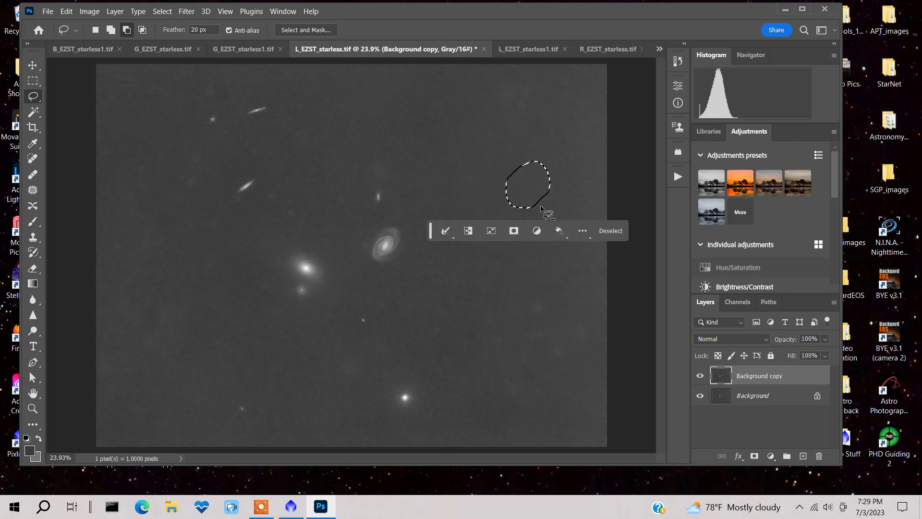
Mask the copy to the upper-right patch, darken it with Curves, and flatten to a single Background layer
{"action": "left_click", "coordinate": [610, 229]}
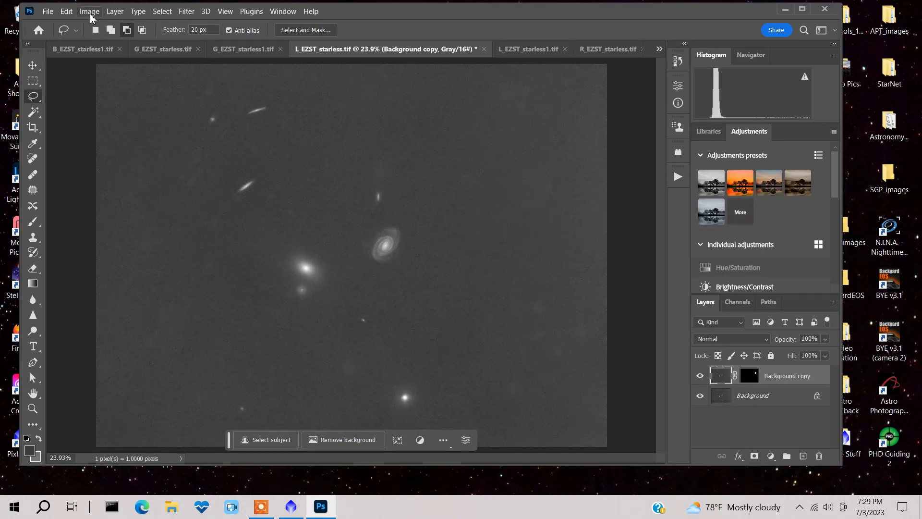
{"action": "left_click", "coordinate": [89, 11]}
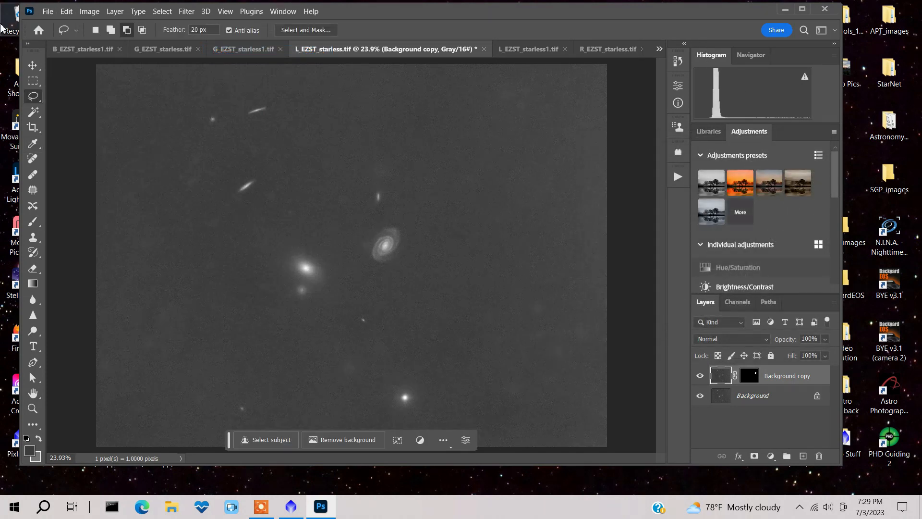
{"action": "left_click", "coordinate": [89, 12]}
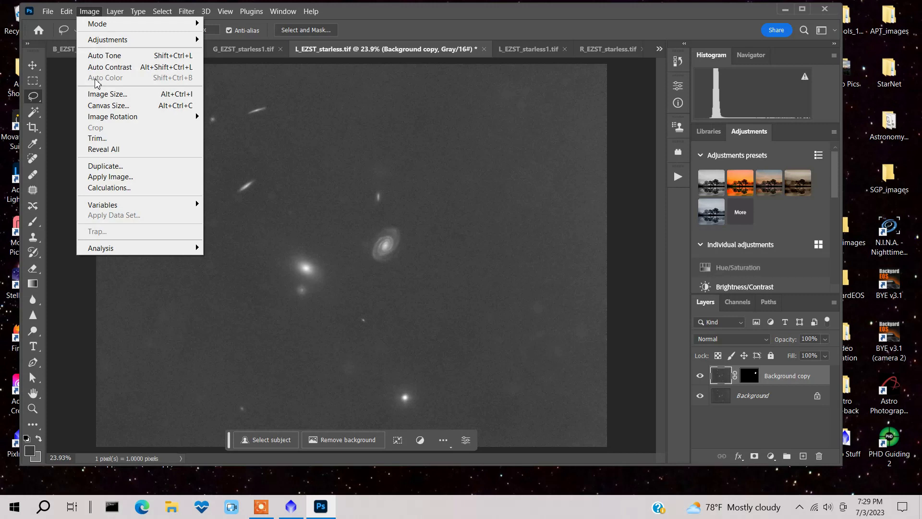
{"action": "mouse_move", "coordinate": [108, 40]}
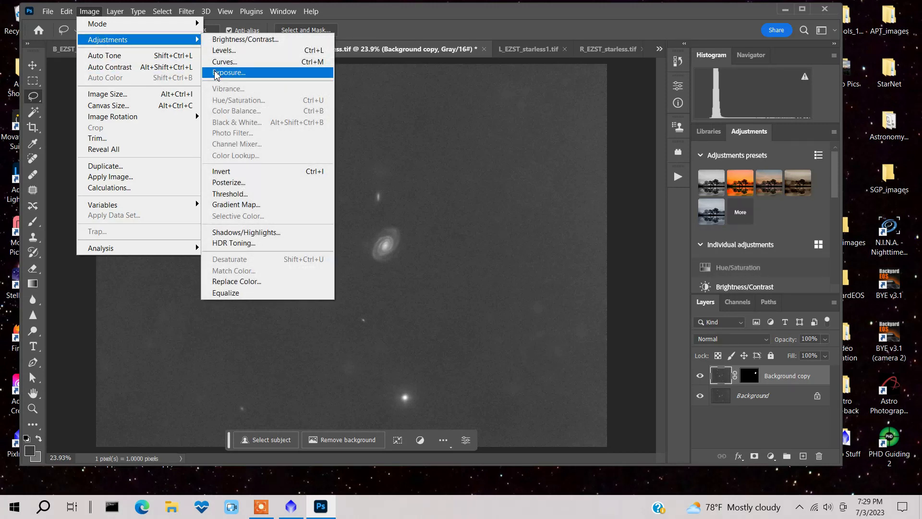
{"action": "left_click", "coordinate": [225, 61]}
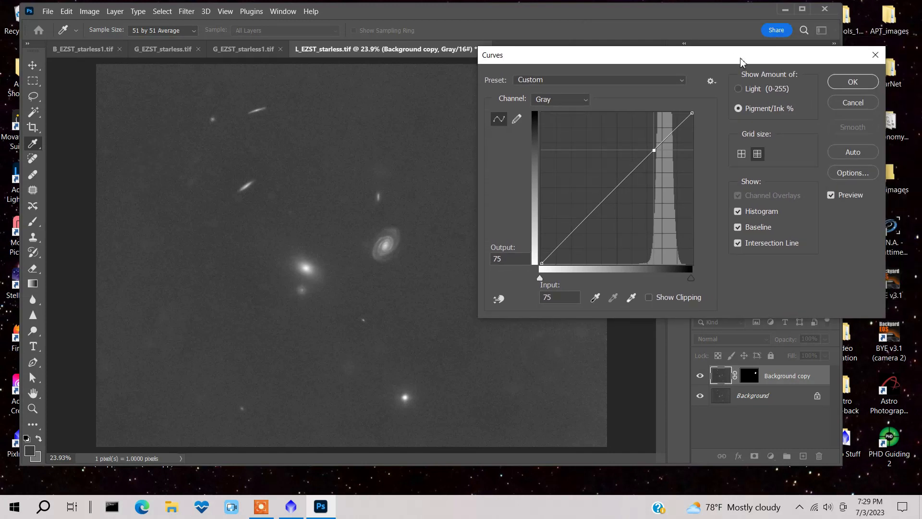
{"action": "left_click", "coordinate": [852, 80]}
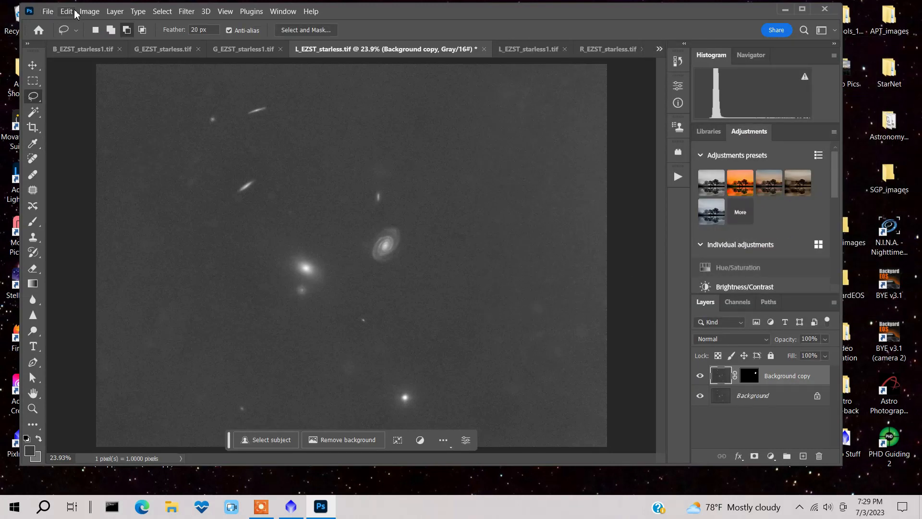
{"action": "left_click", "coordinate": [114, 12]}
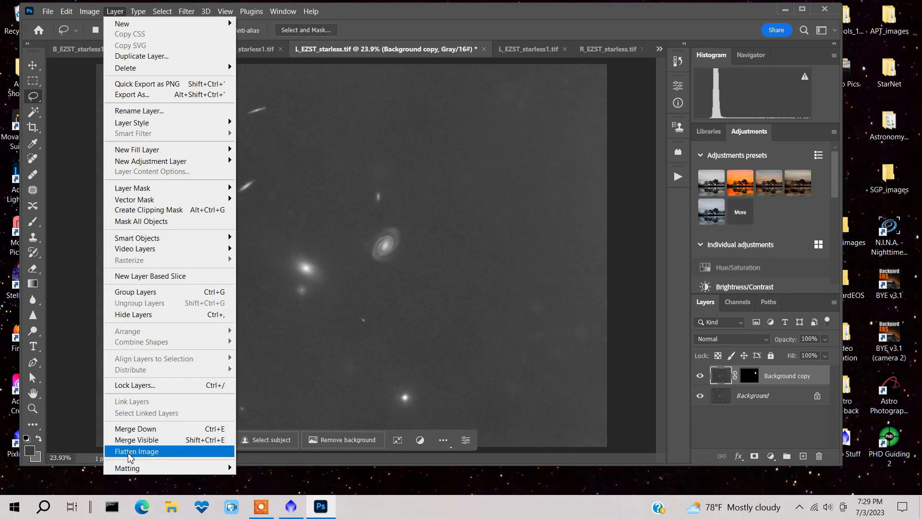
{"action": "left_click", "coordinate": [137, 452]}
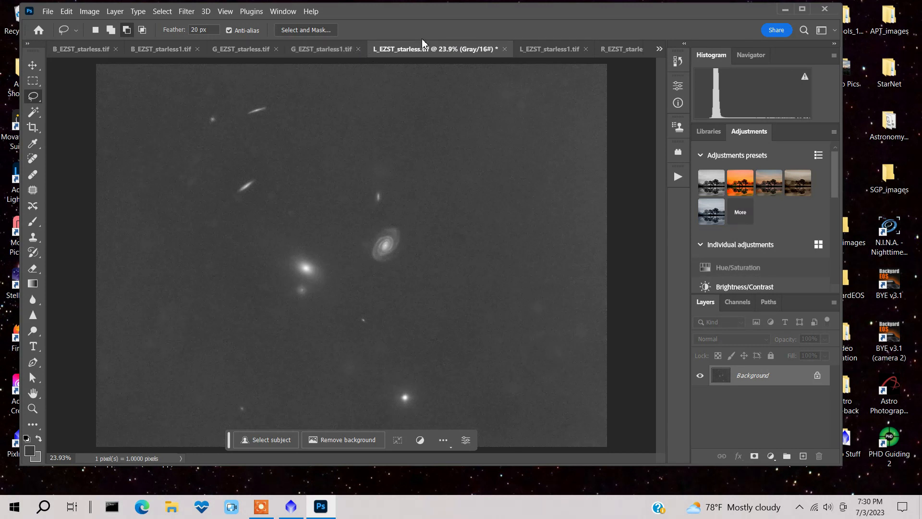
{"action": "mouse_move", "coordinate": [457, 75]}
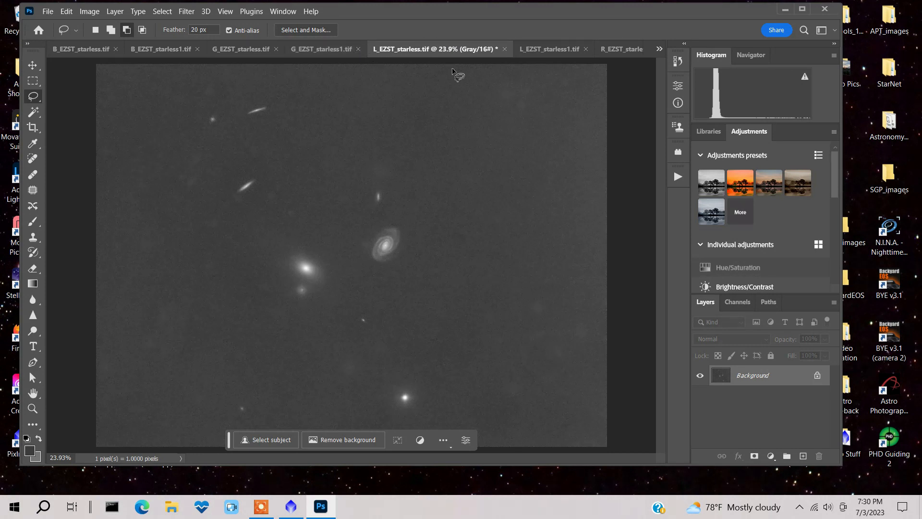
{"action": "mouse_move", "coordinate": [551, 49]}
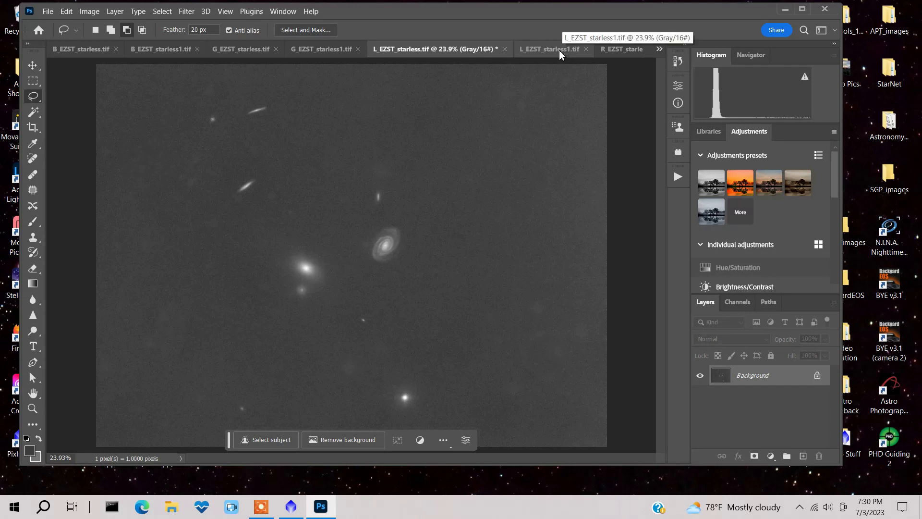
Switch to L_EZST_starless1.tif, then minimize Photoshop to return to PixInsight
{"action": "left_click", "coordinate": [550, 49]}
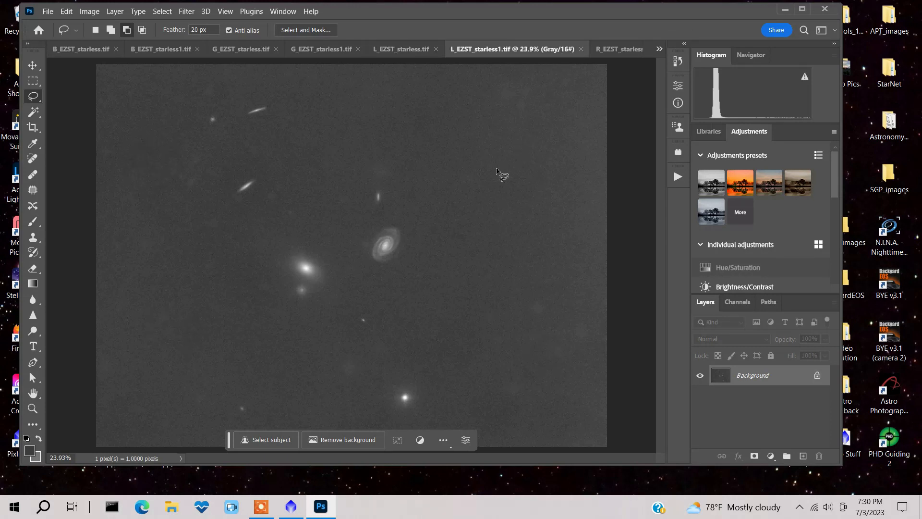
{"action": "mouse_move", "coordinate": [271, 132]}
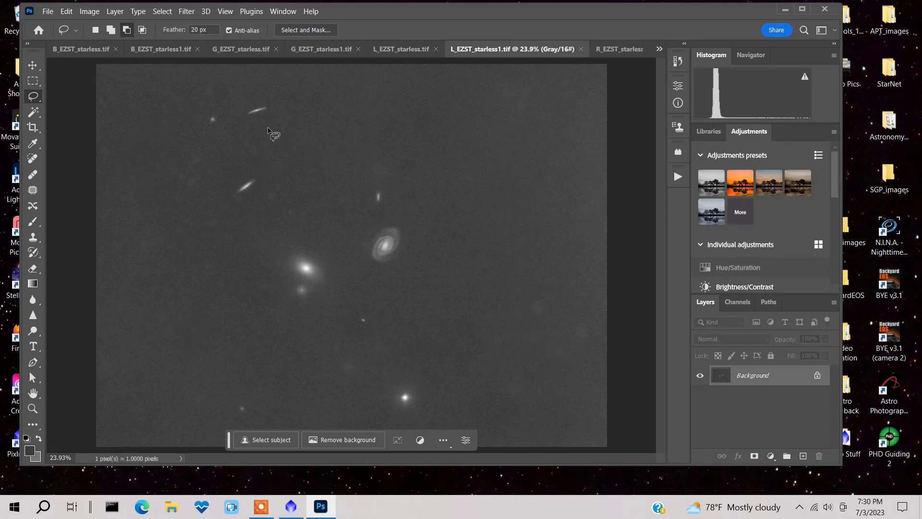
{"action": "mouse_move", "coordinate": [274, 139]}
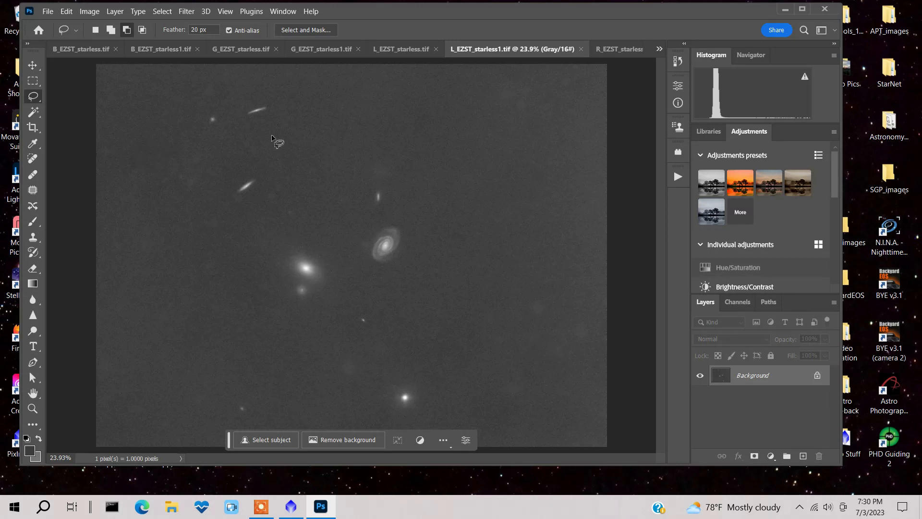
{"action": "mouse_move", "coordinate": [516, 135]}
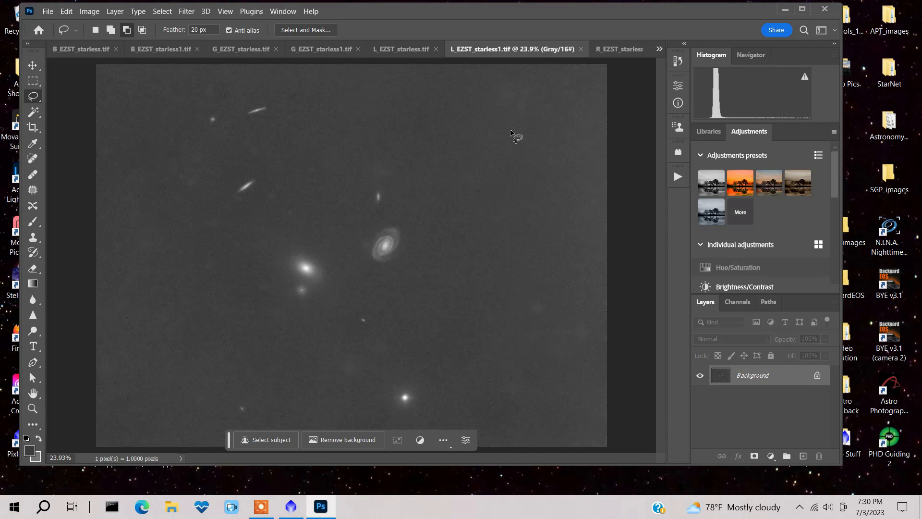
{"action": "mouse_move", "coordinate": [758, 48]}
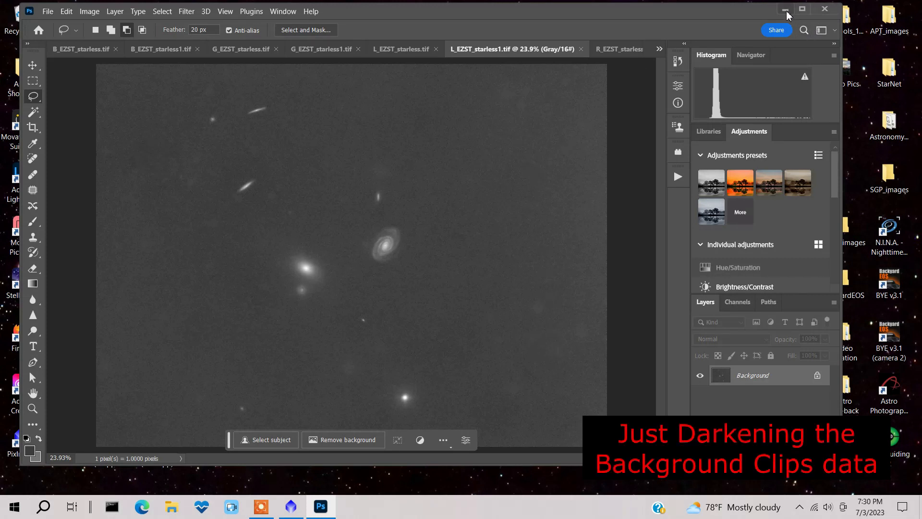
{"action": "left_click", "coordinate": [290, 506]}
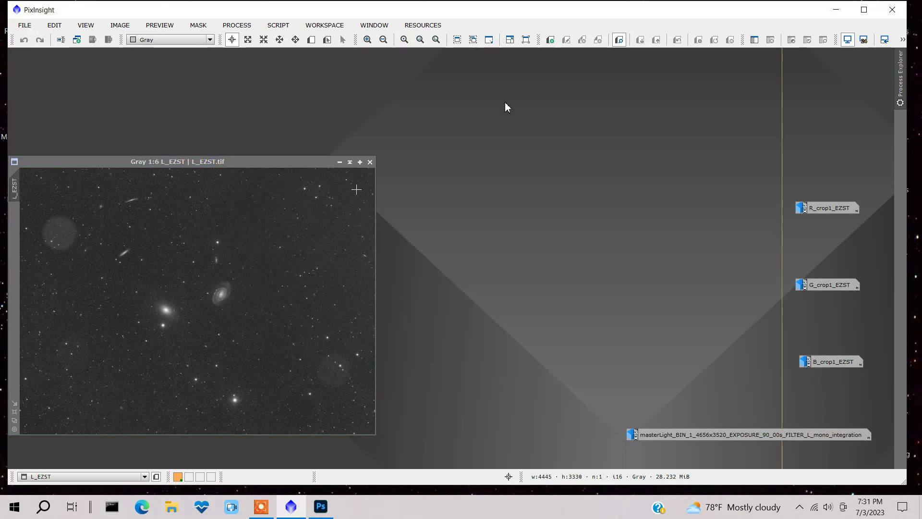
{"action": "left_click_drag", "start_coordinate": [177, 161], "coordinate": [282, 69]}
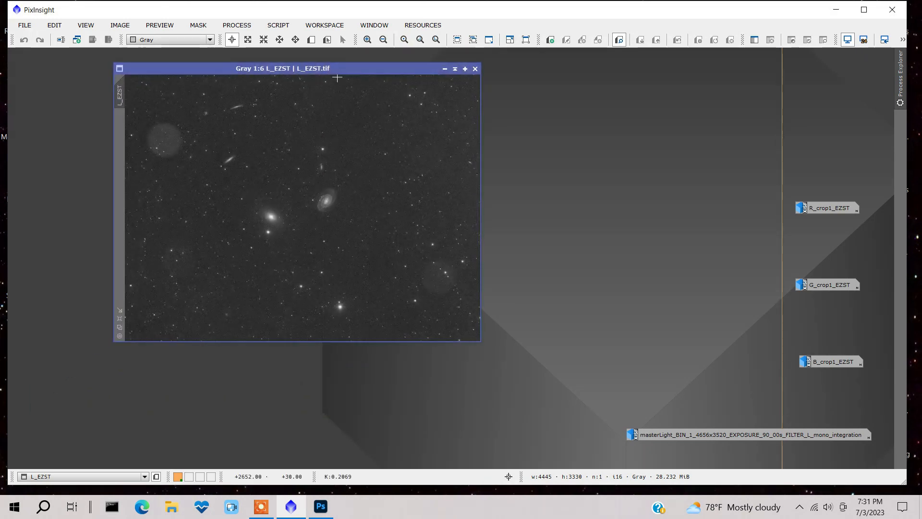
{"action": "left_click_drag", "start_coordinate": [282, 69], "coordinate": [208, 60]}
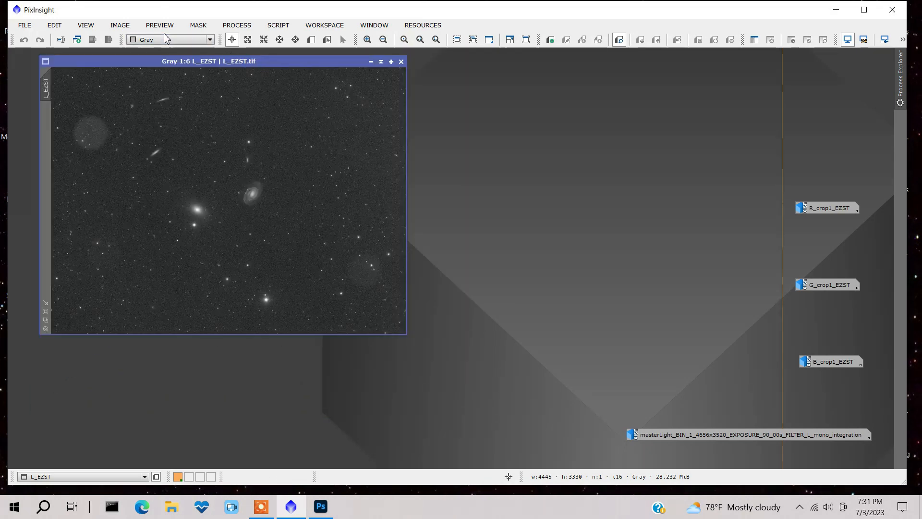
{"action": "left_click", "coordinate": [119, 25]}
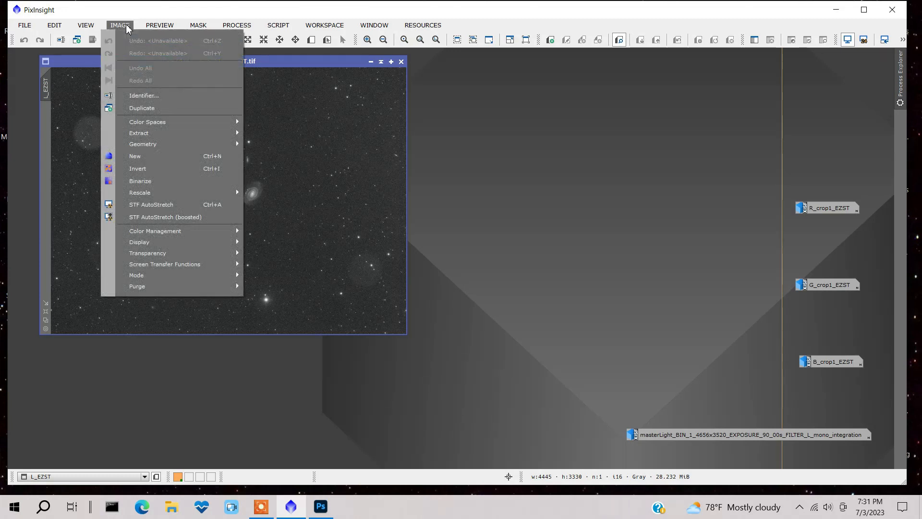
{"action": "left_click", "coordinate": [236, 25]}
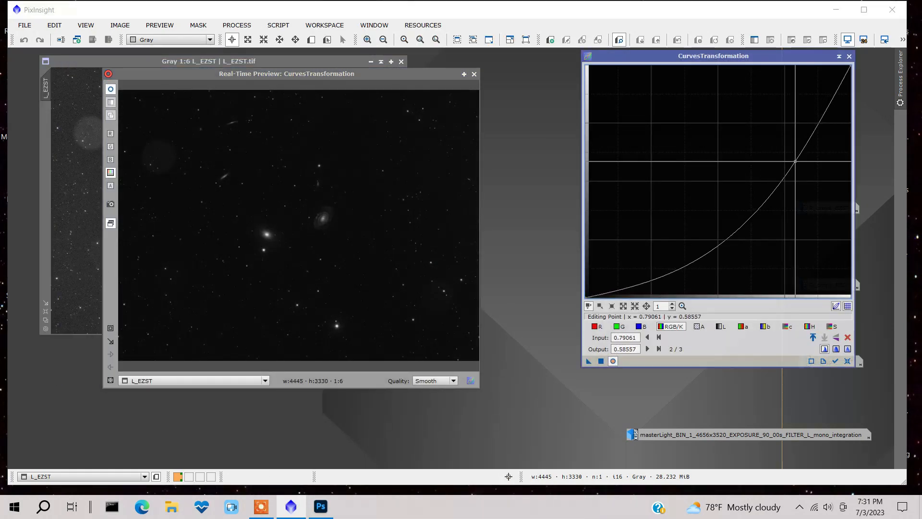
{"action": "mouse_move", "coordinate": [221, 171]}
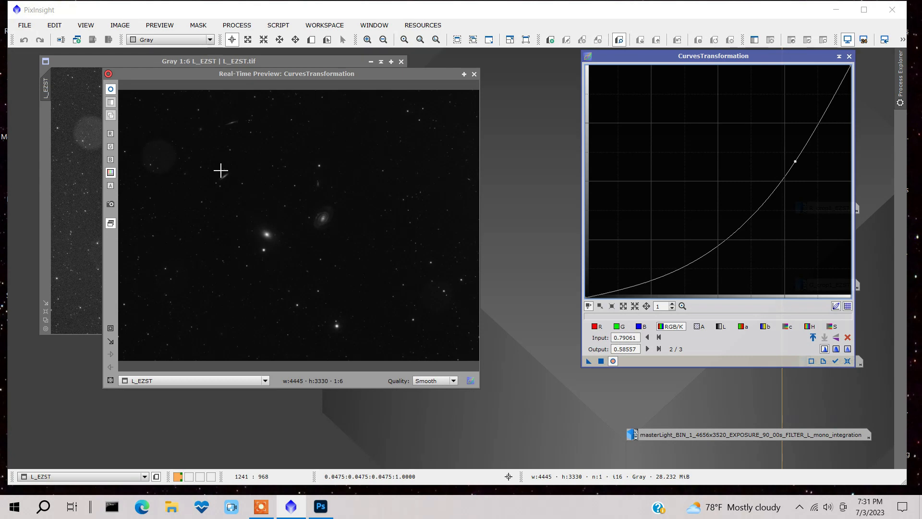
{"action": "mouse_move", "coordinate": [503, 74]}
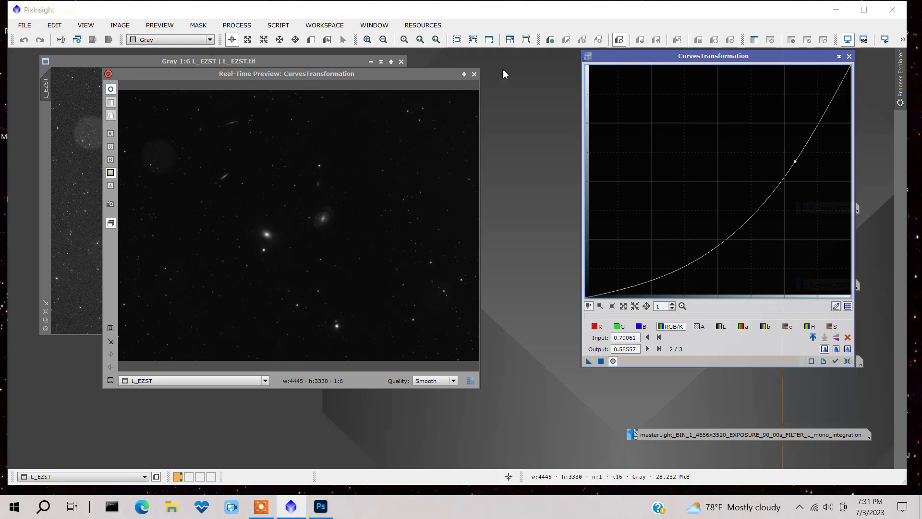
{"action": "mouse_move", "coordinate": [473, 74]}
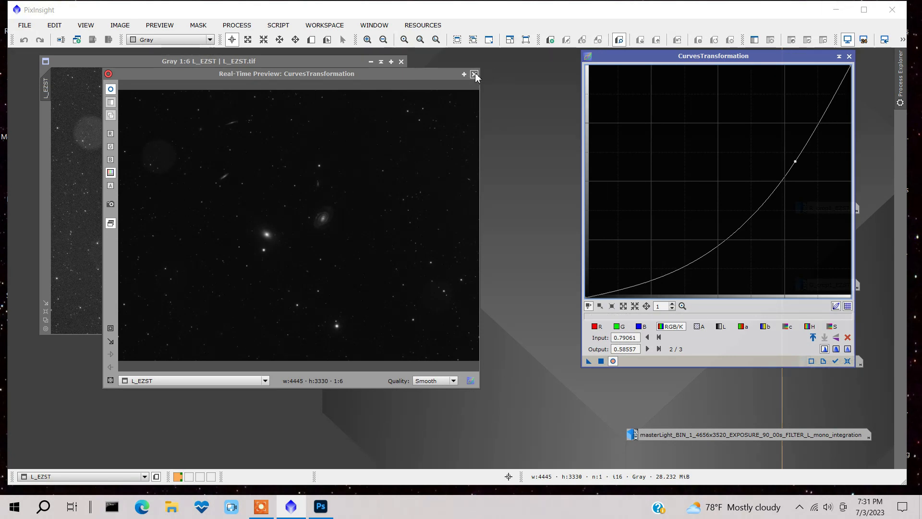
{"action": "left_click", "coordinate": [474, 74]}
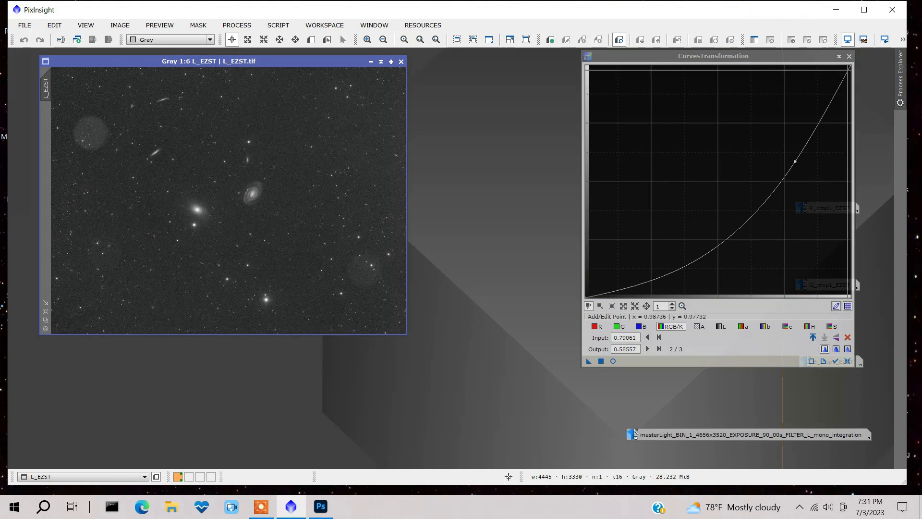
{"action": "left_click", "coordinate": [848, 56]}
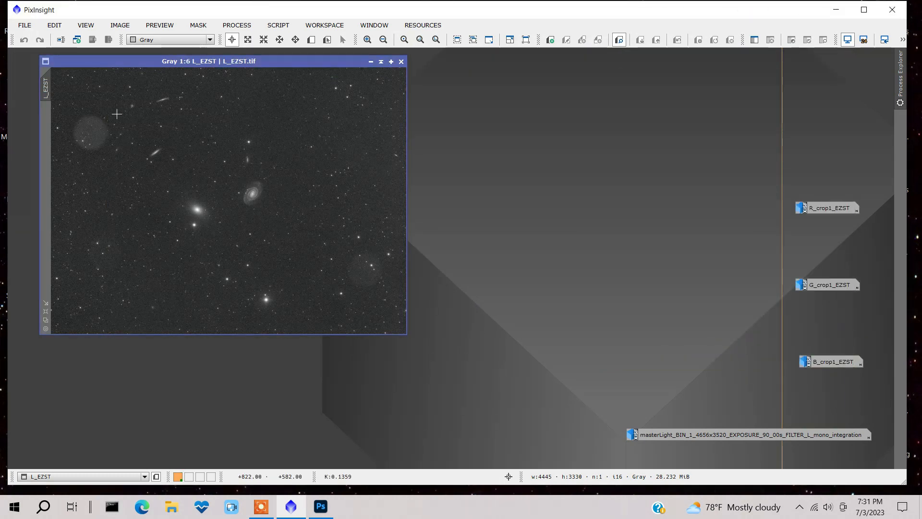
{"action": "mouse_move", "coordinate": [88, 162]}
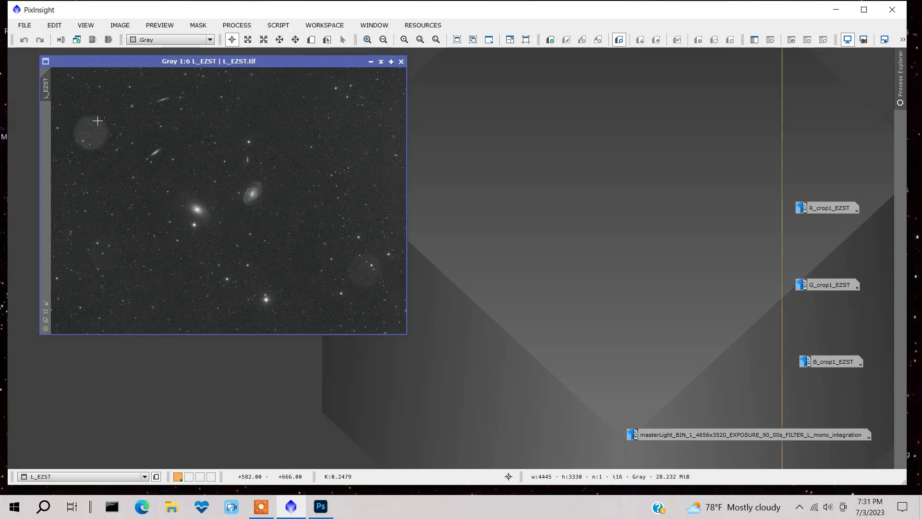
{"action": "mouse_move", "coordinate": [95, 95]}
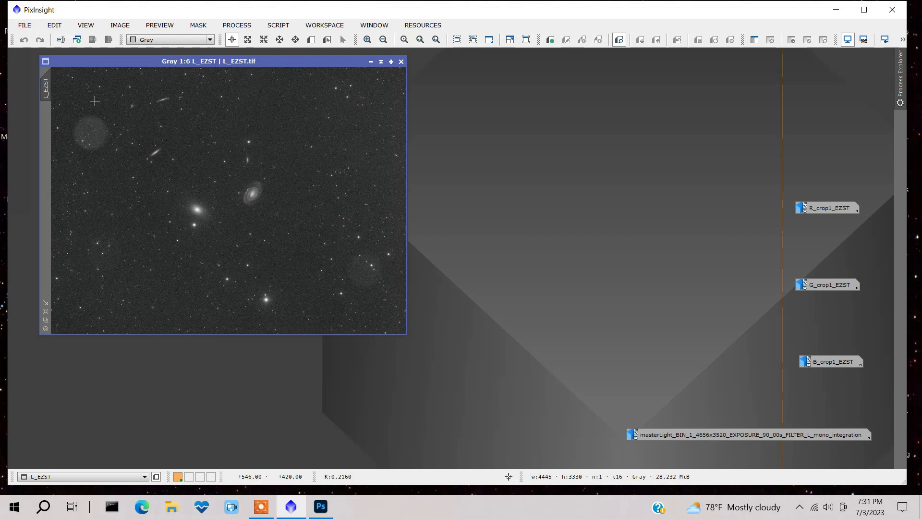
{"action": "mouse_move", "coordinate": [145, 155]}
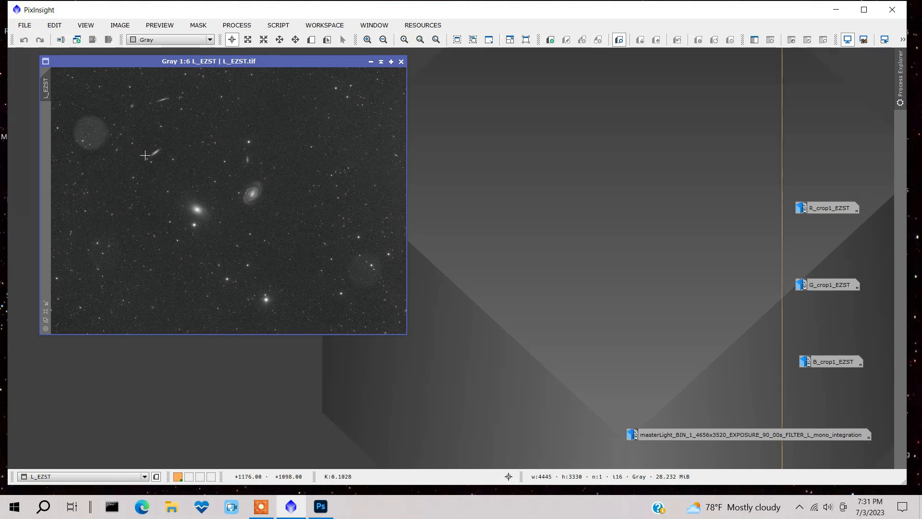
{"action": "mouse_move", "coordinate": [141, 100]}
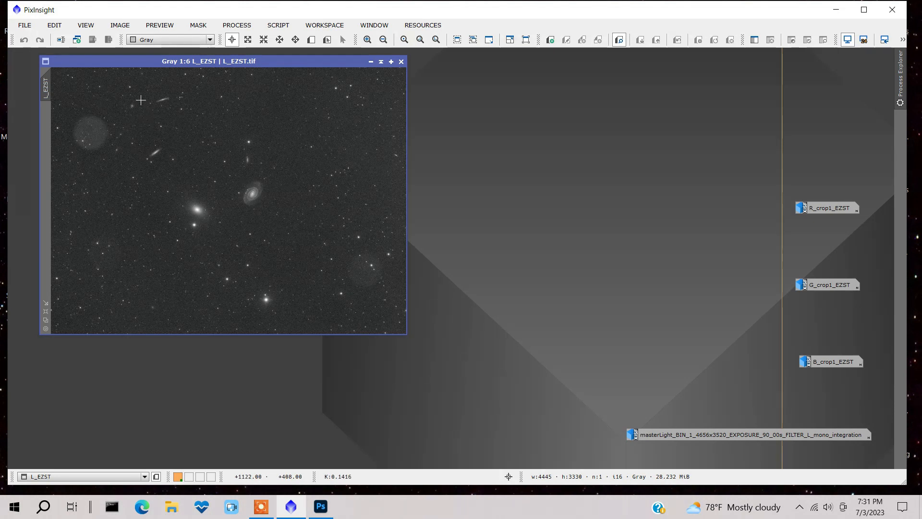
{"action": "mouse_move", "coordinate": [242, 87]}
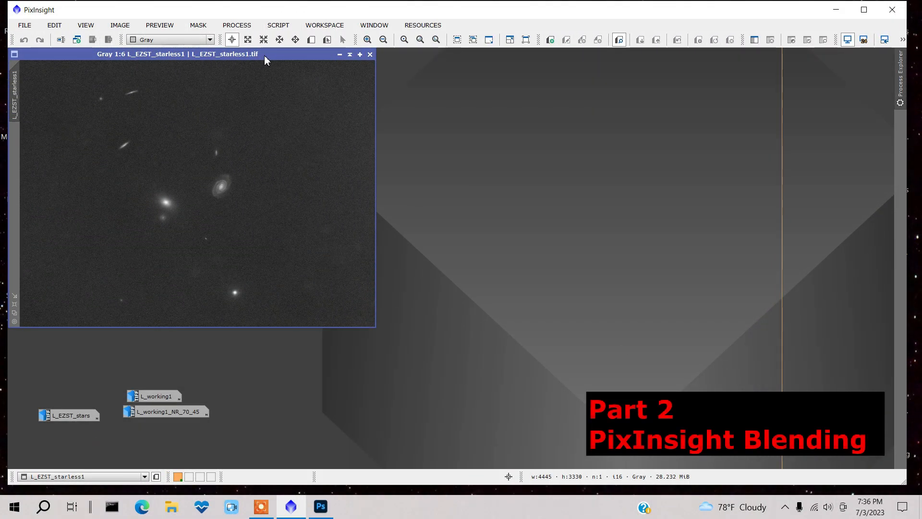
In PixelMath, build the expression L_EZST_starless1+L_EZST_stars in the Expression Editor
{"action": "left_click_drag", "start_coordinate": [176, 54], "coordinate": [171, 65]}
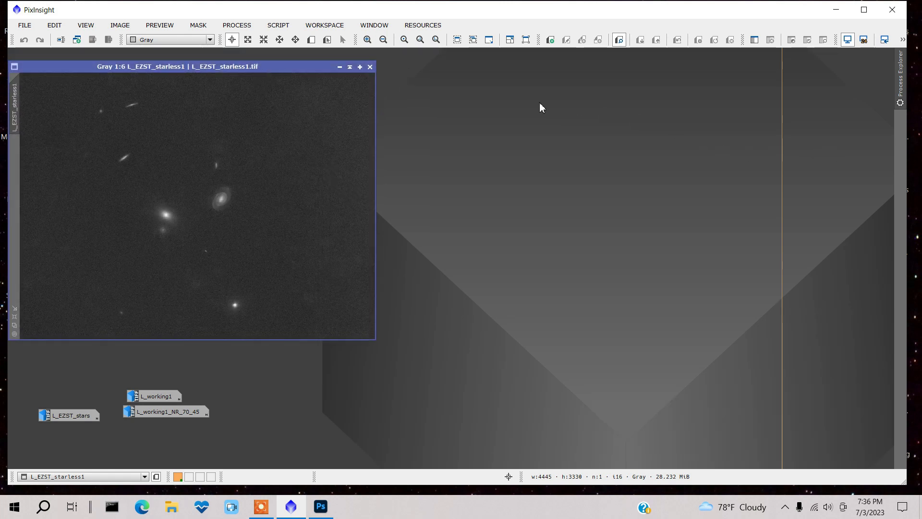
{"action": "mouse_move", "coordinate": [214, 113]}
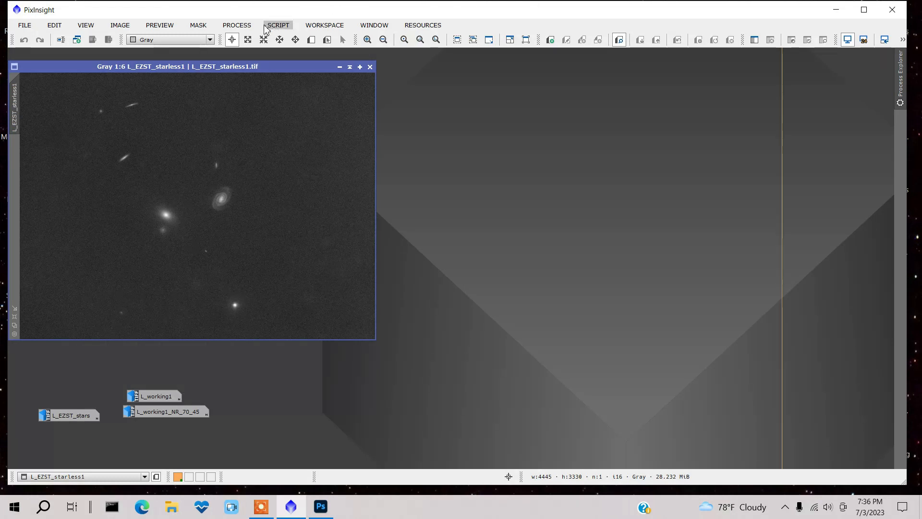
{"action": "left_click", "coordinate": [236, 25]}
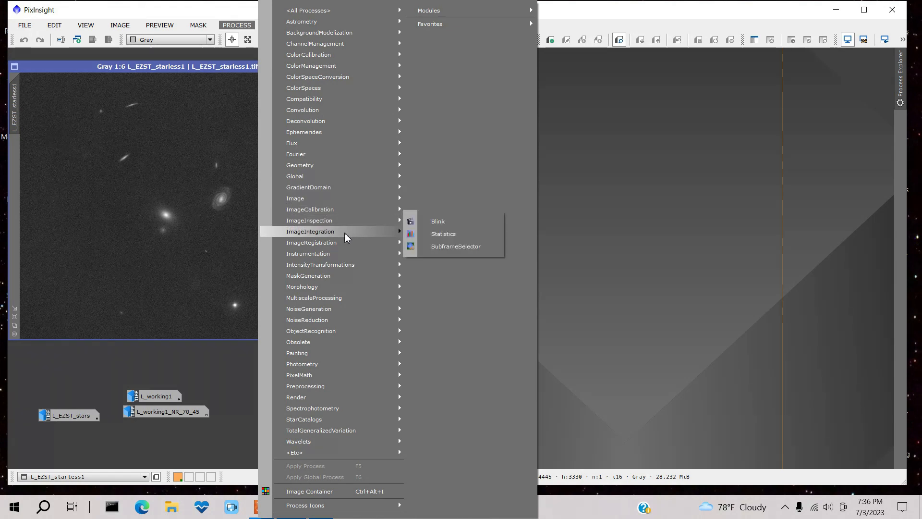
{"action": "left_click", "coordinate": [300, 375]}
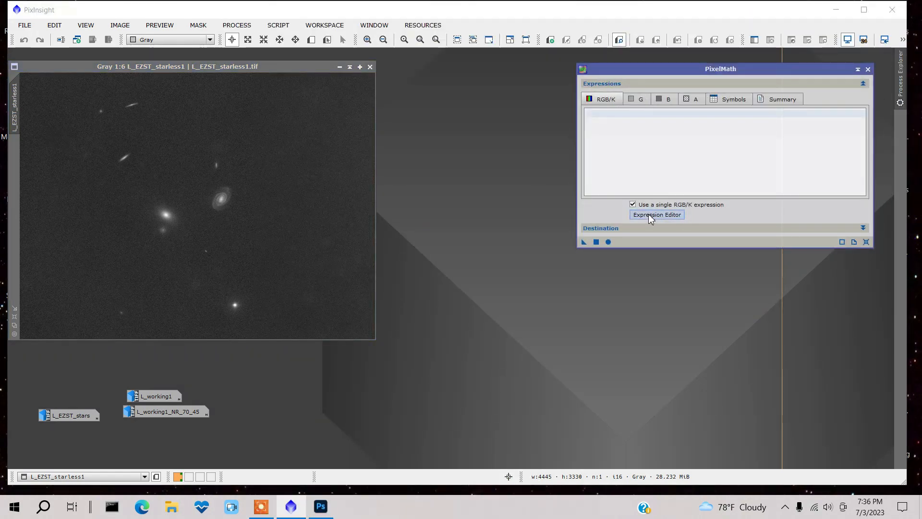
{"action": "left_click", "coordinate": [656, 214]}
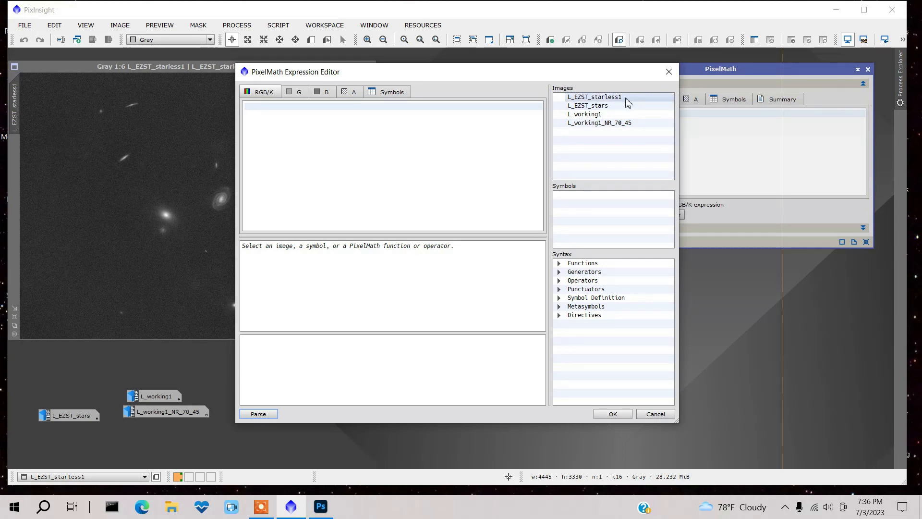
{"action": "double_click", "coordinate": [594, 97]}
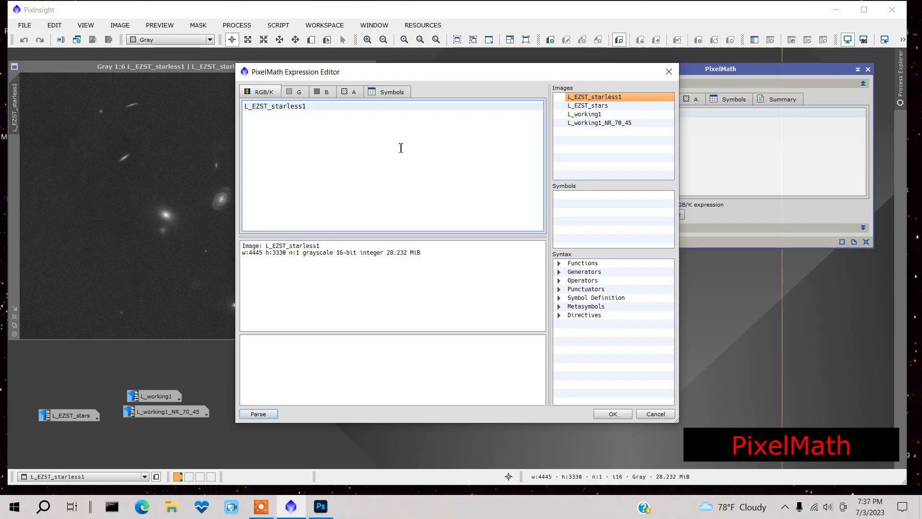
{"action": "type", "text": "+L_EZST_stars"}
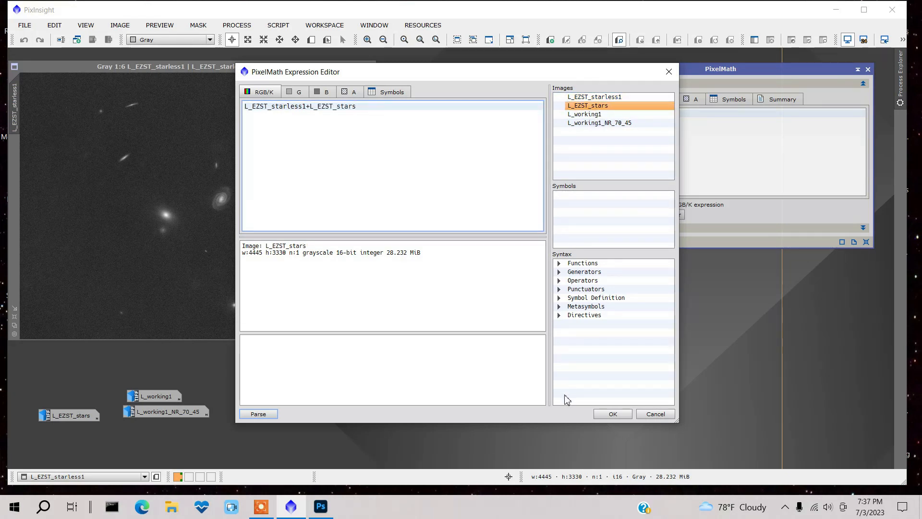
{"action": "left_click", "coordinate": [612, 413]}
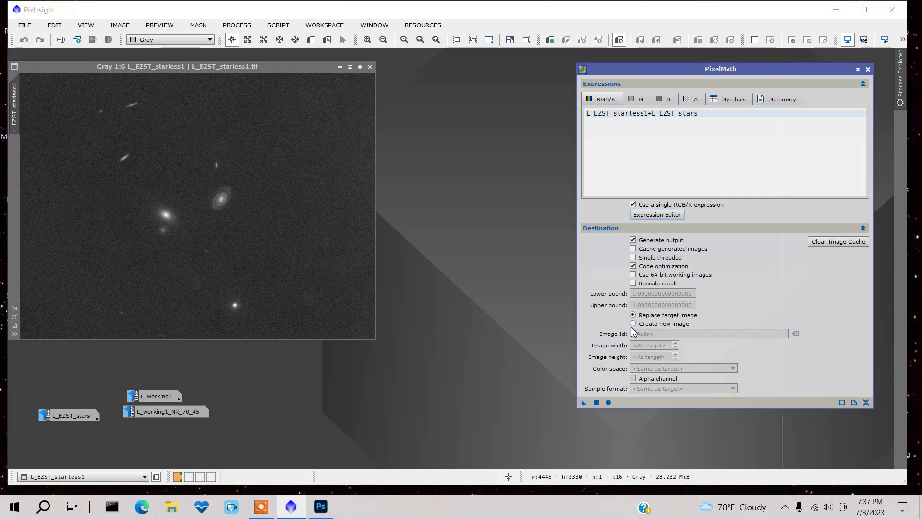
Run PixelMath into a new image, Image05, and close the processing console
{"action": "left_click", "coordinate": [633, 324]}
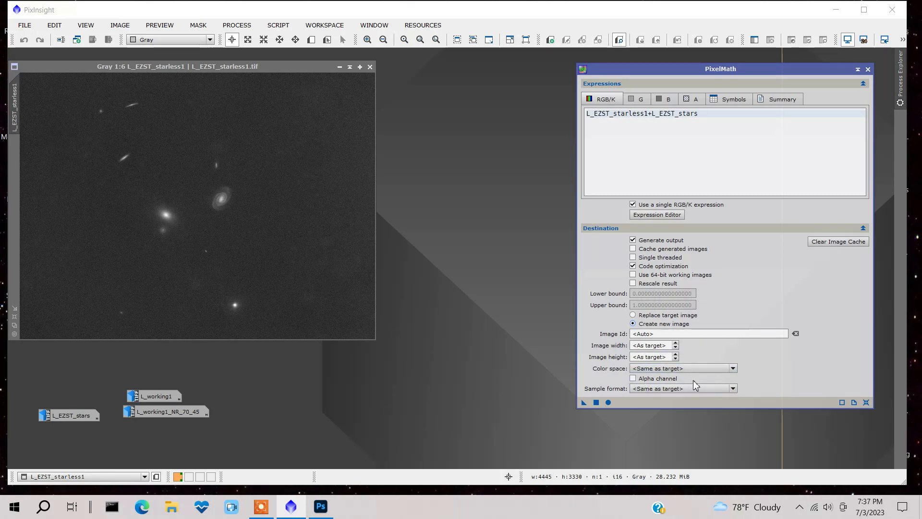
{"action": "mouse_move", "coordinate": [759, 75]}
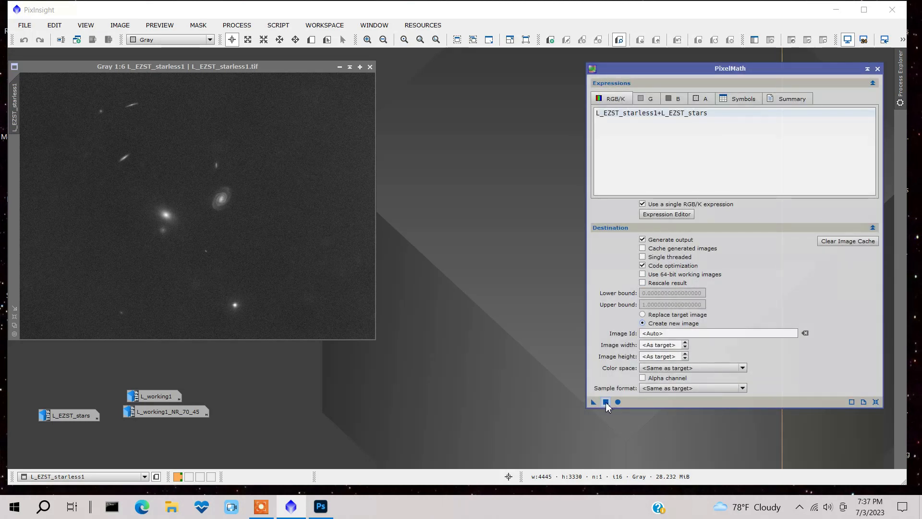
{"action": "left_click", "coordinate": [593, 402]}
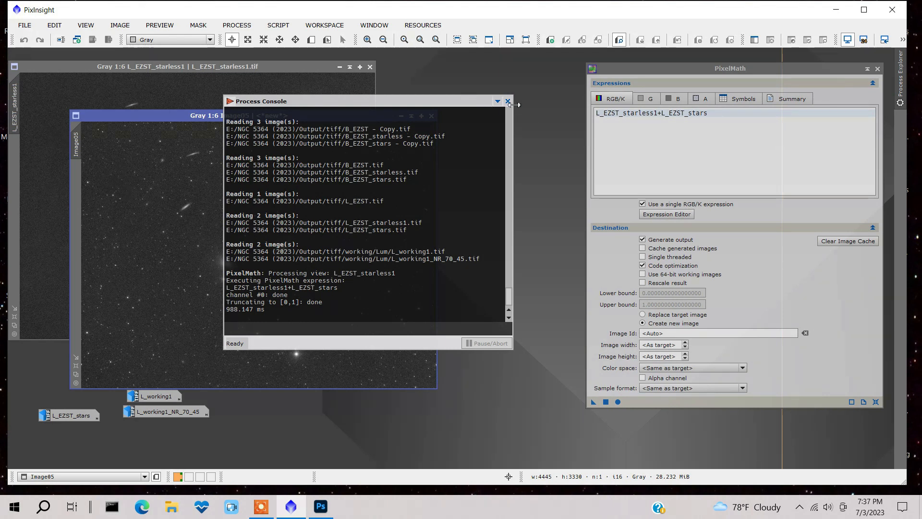
{"action": "left_click", "coordinate": [507, 101]}
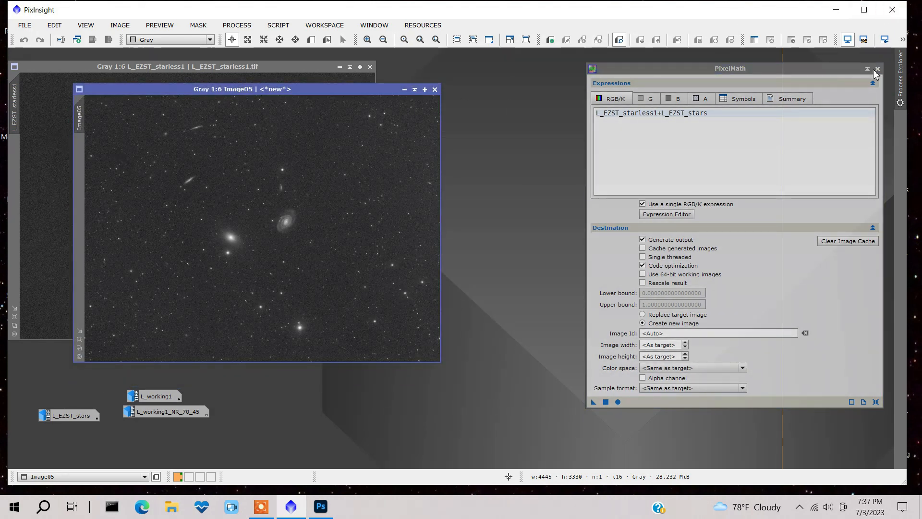
Close PixelMath, leaving Image05 open and L_working1_NR_70_45 iconized
{"action": "left_click", "coordinate": [878, 69]}
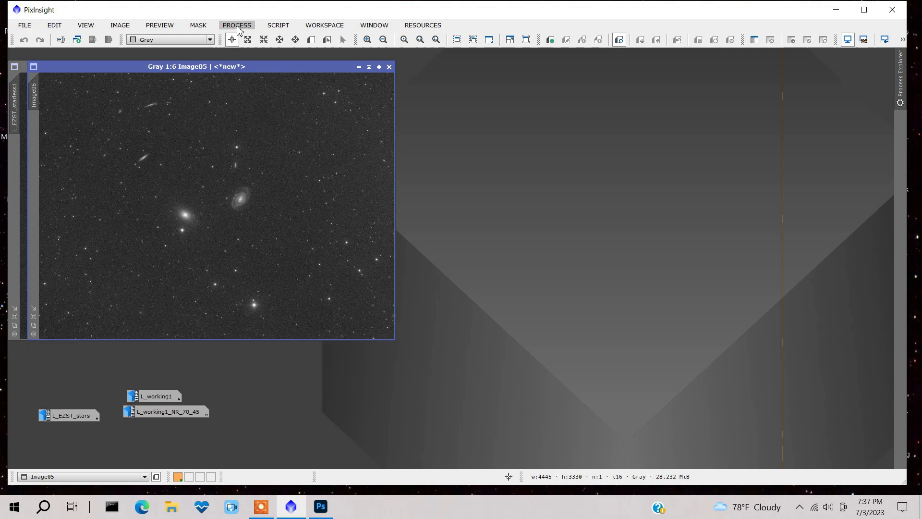
{"action": "left_click", "coordinate": [237, 25]}
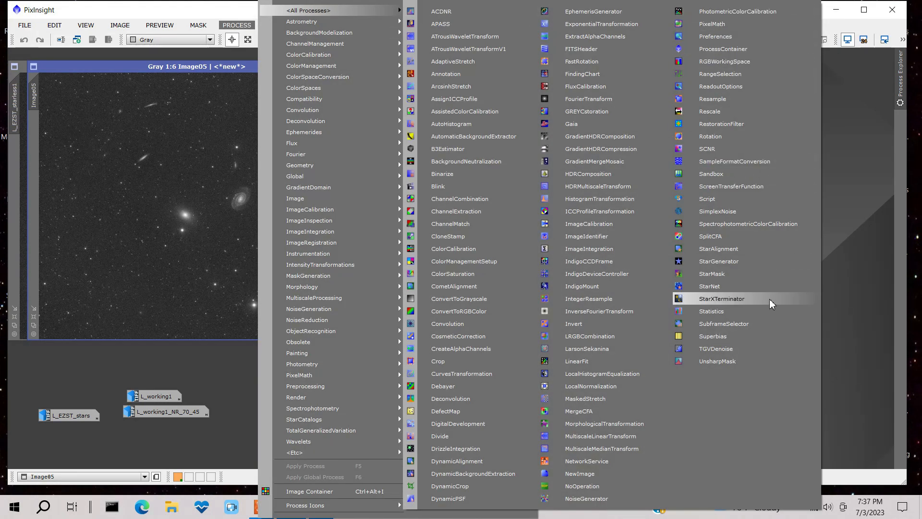
{"action": "mouse_move", "coordinate": [824, 271]}
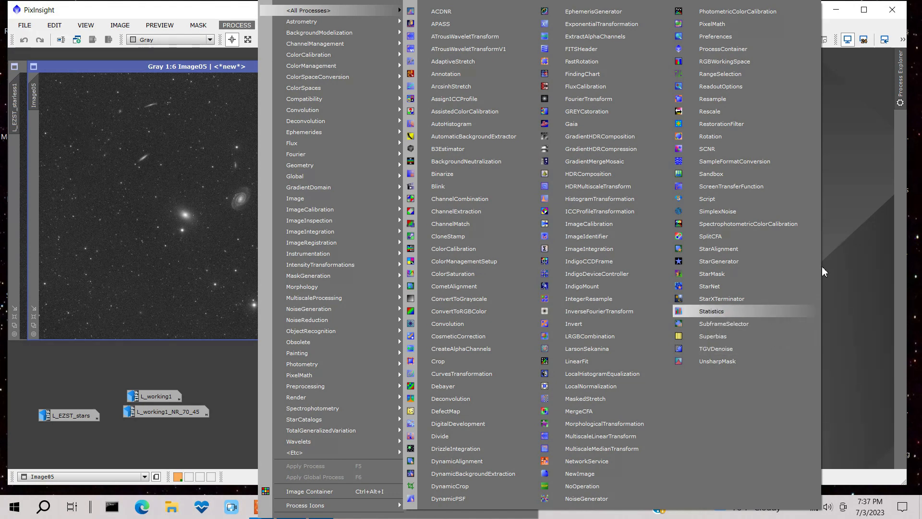
{"action": "left_click", "coordinate": [308, 9]}
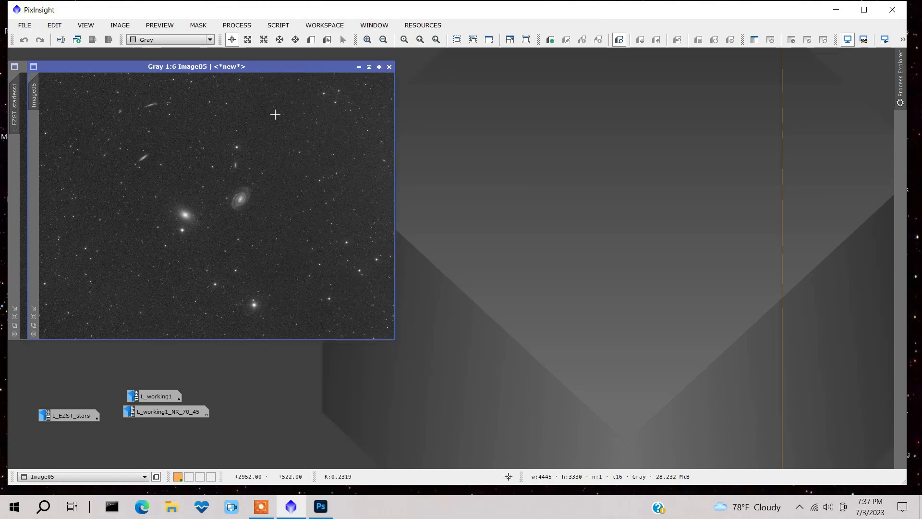
{"action": "mouse_move", "coordinate": [189, 415]}
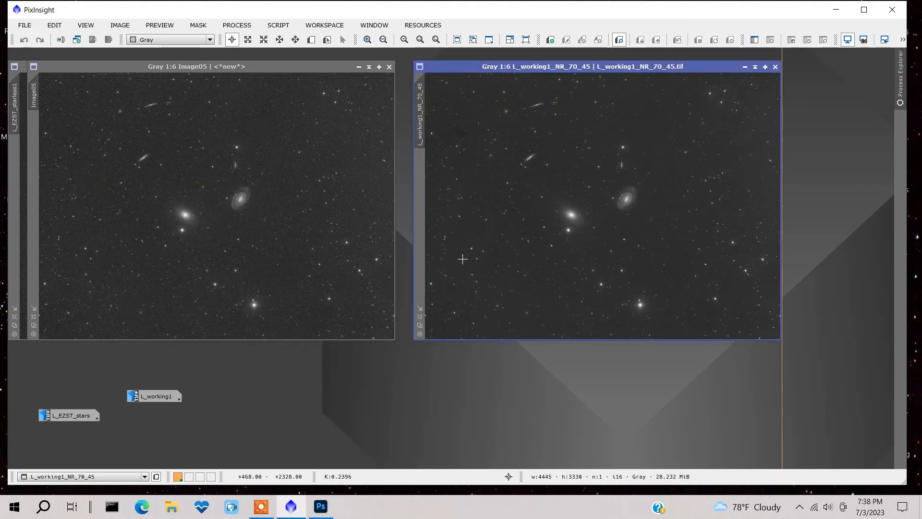
{"action": "mouse_move", "coordinate": [635, 112]}
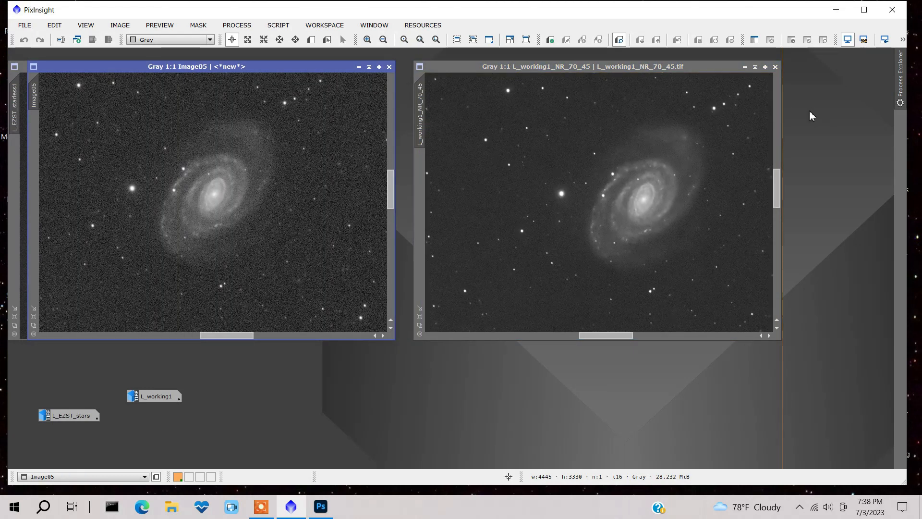
{"action": "mouse_move", "coordinate": [640, 202]}
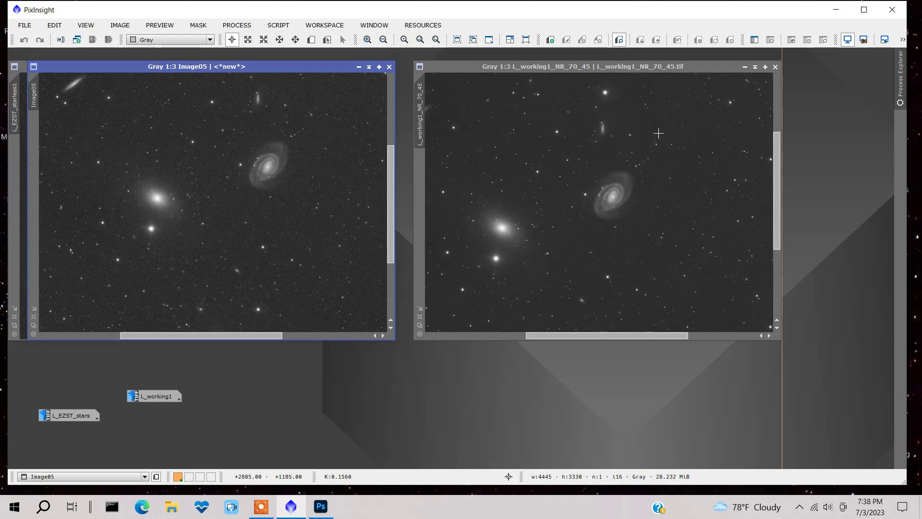
{"action": "mouse_move", "coordinate": [644, 221]}
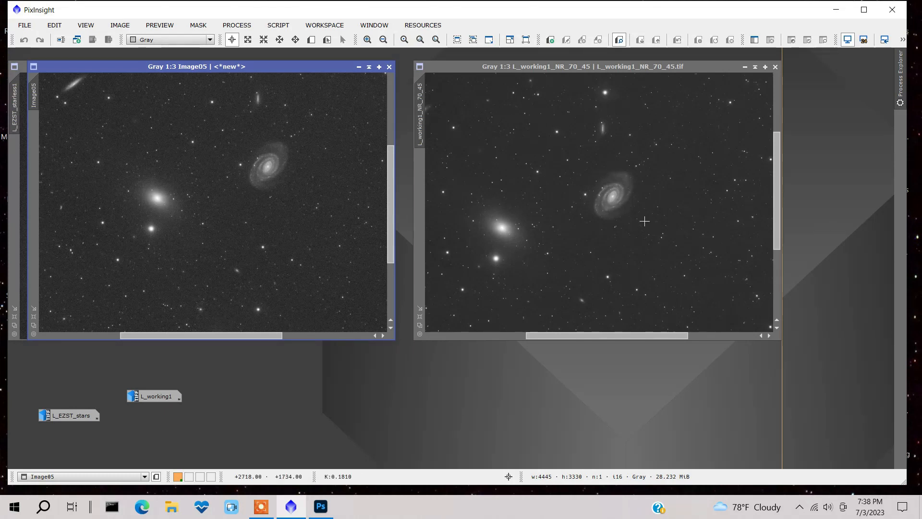
{"action": "mouse_move", "coordinate": [348, 273]}
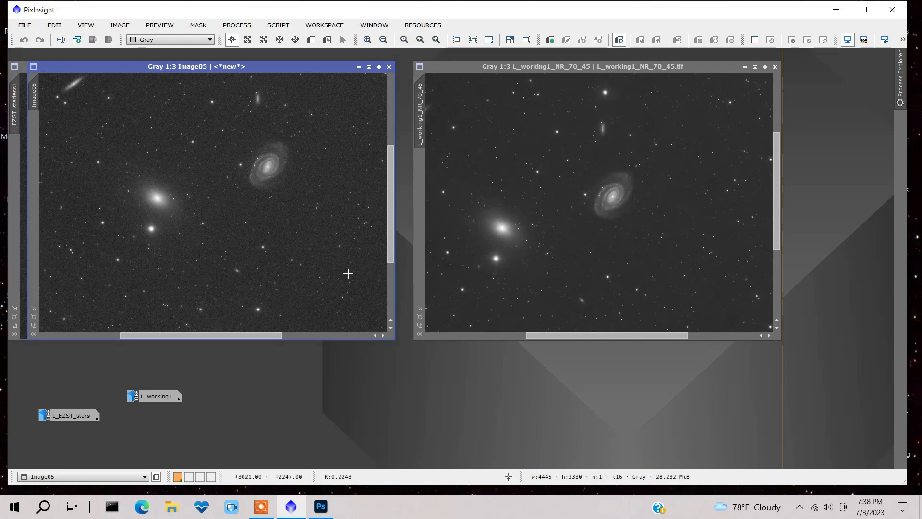
{"action": "mouse_move", "coordinate": [520, 372]}
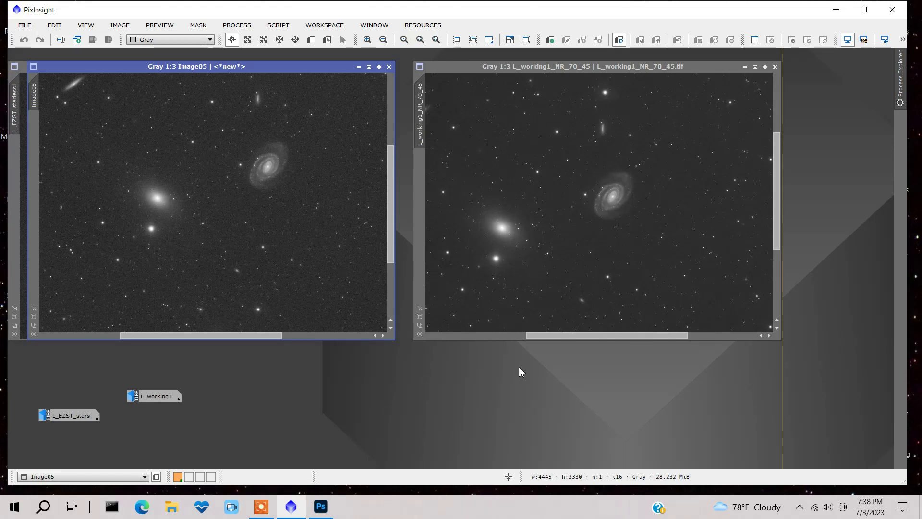
{"action": "mouse_move", "coordinate": [753, 285]}
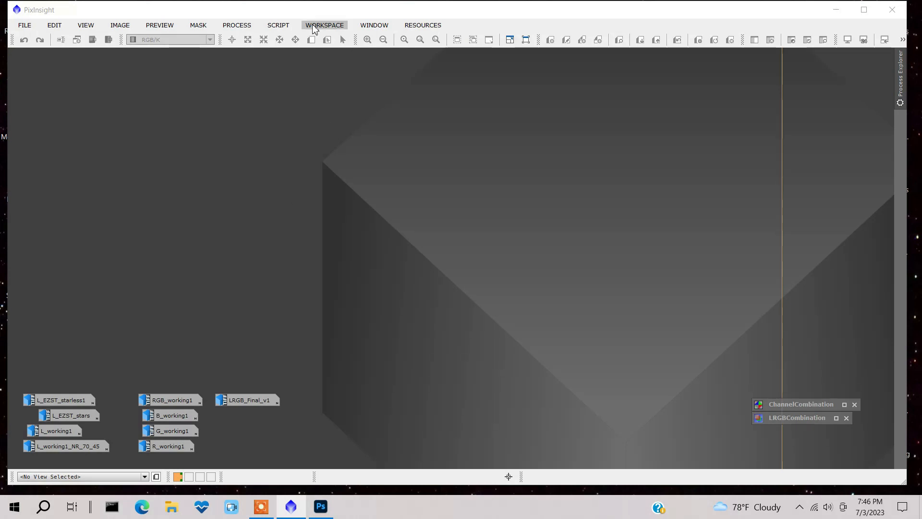
Set ChannelCombination sources to R_working1, G_working1, B_working1 producing RGB_working1, then close the panel
{"action": "left_click", "coordinate": [800, 405]}
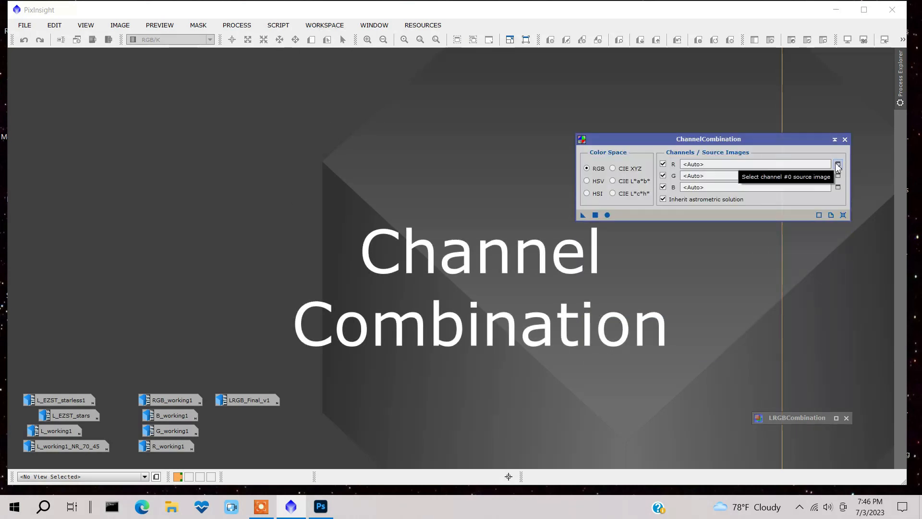
{"action": "left_click", "coordinate": [838, 163]}
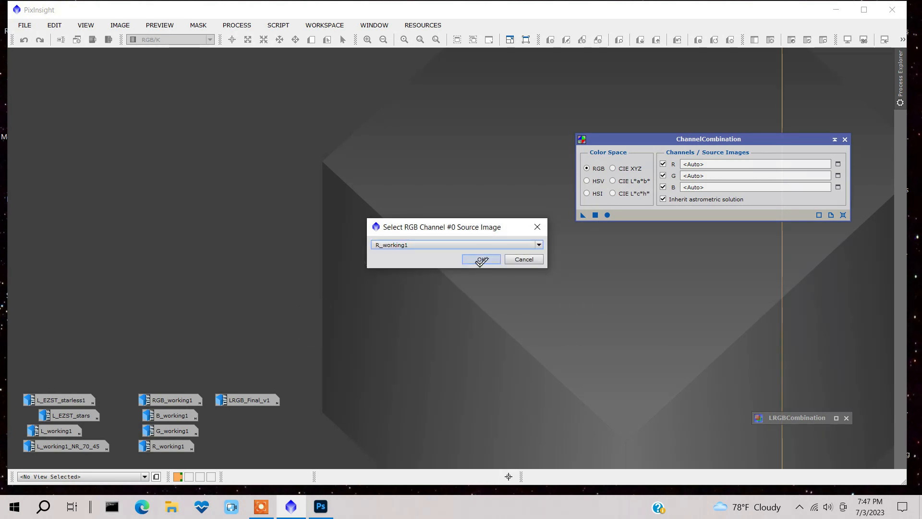
{"action": "left_click", "coordinate": [480, 260]}
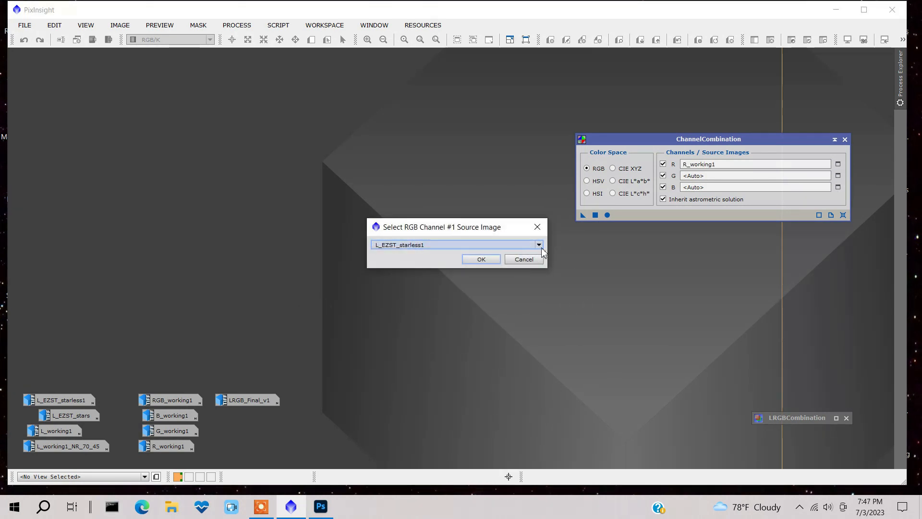
{"action": "left_click", "coordinate": [480, 259]}
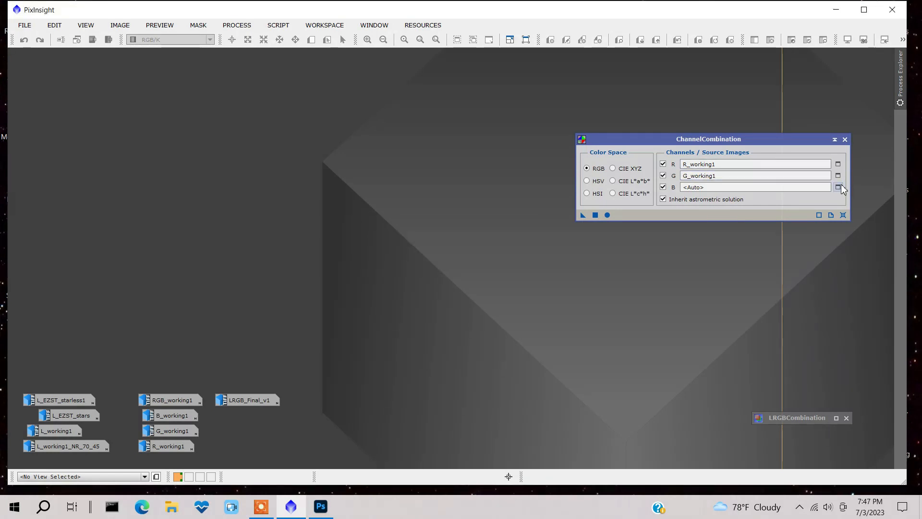
{"action": "left_click", "coordinate": [838, 188]}
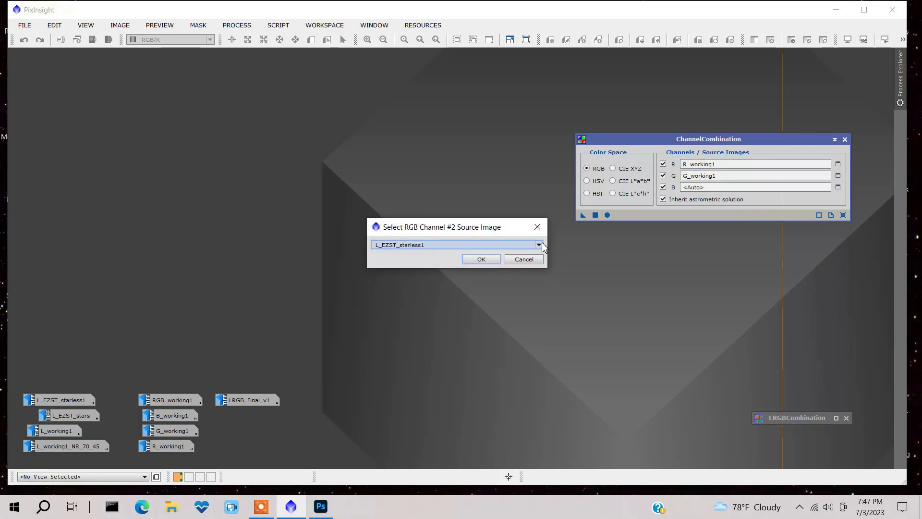
{"action": "left_click", "coordinate": [480, 259]}
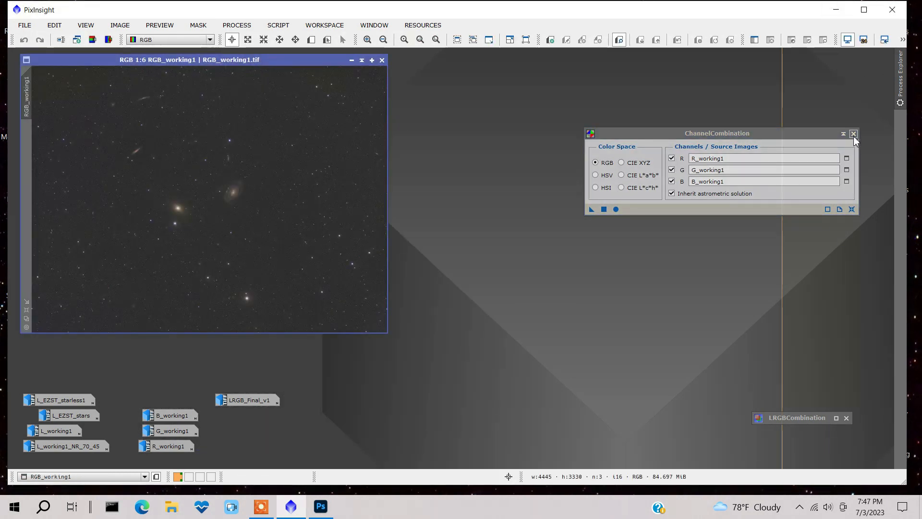
{"action": "left_click", "coordinate": [853, 134]}
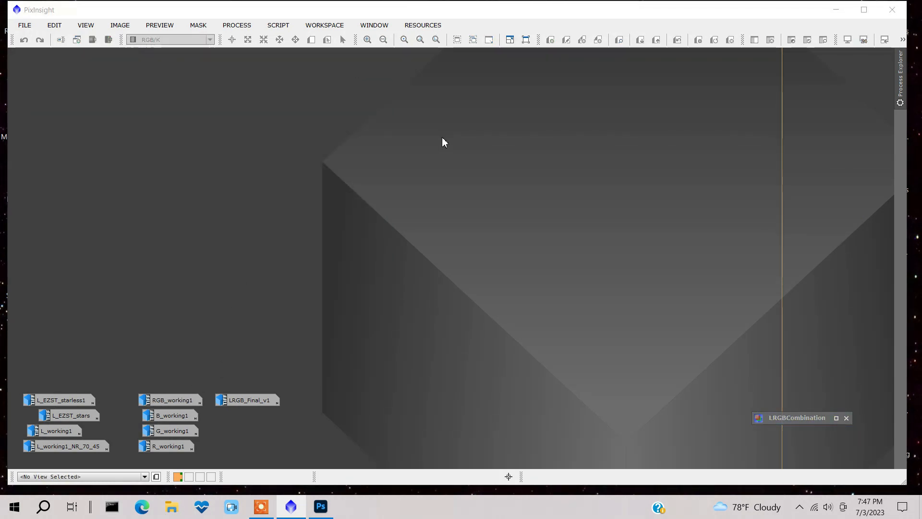
{"action": "mouse_move", "coordinate": [210, 13]}
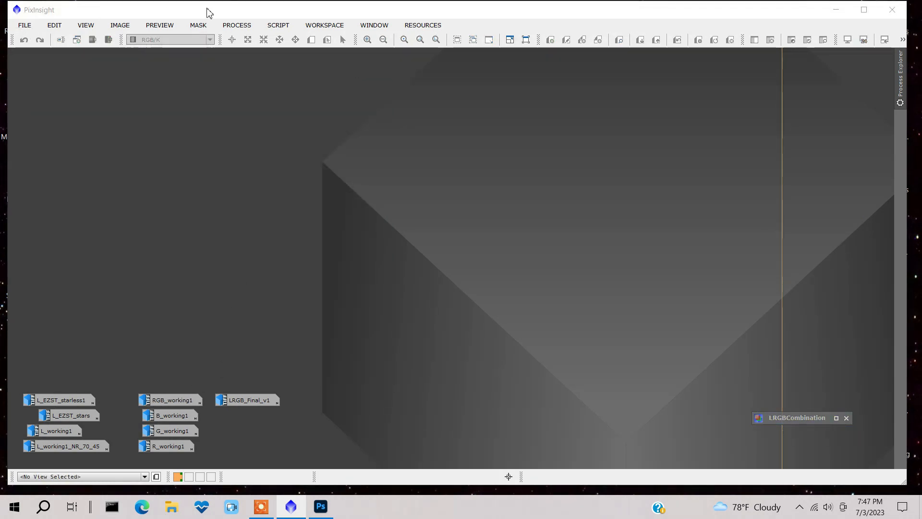
{"action": "mouse_move", "coordinate": [759, 499]}
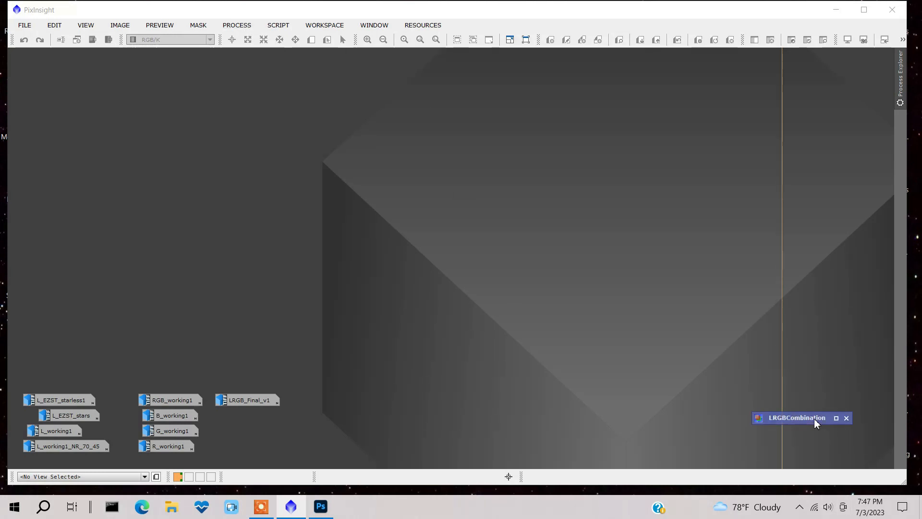
Set LRGBCombination lightness source to L_working1_NR_70_45 and reopen the RGB_working1 colour image
{"action": "double_click", "coordinate": [797, 418]}
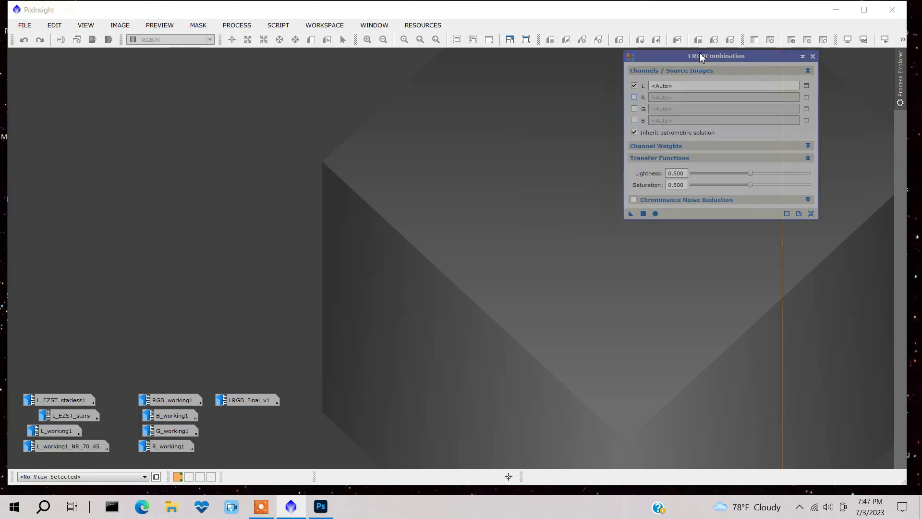
{"action": "left_click", "coordinate": [806, 85]}
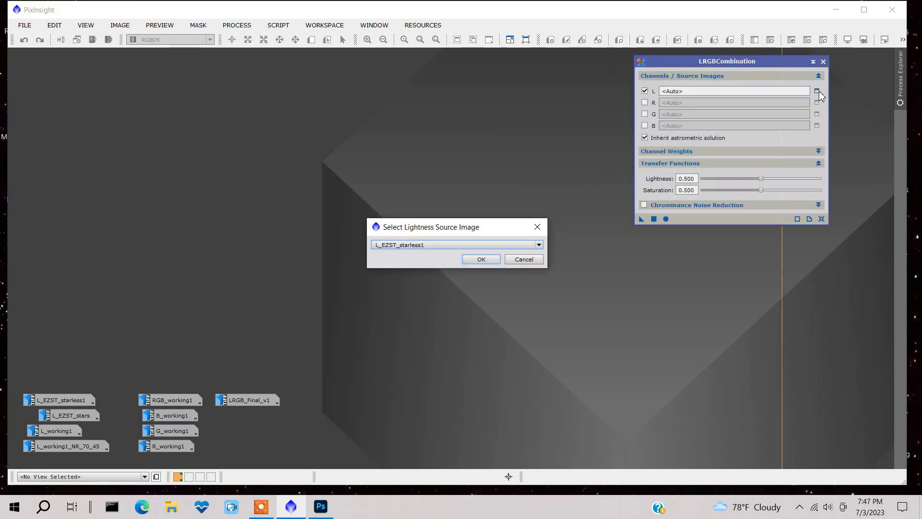
{"action": "mouse_move", "coordinate": [492, 253]}
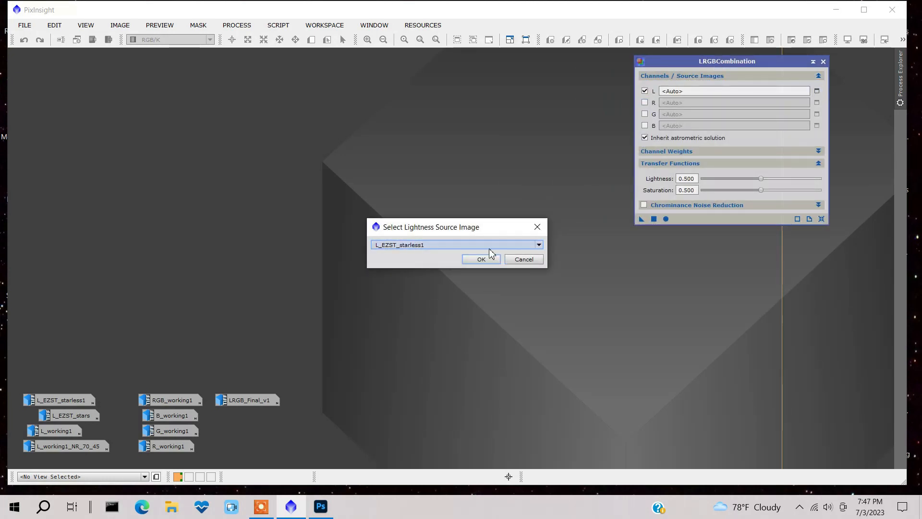
{"action": "left_click", "coordinate": [537, 244]}
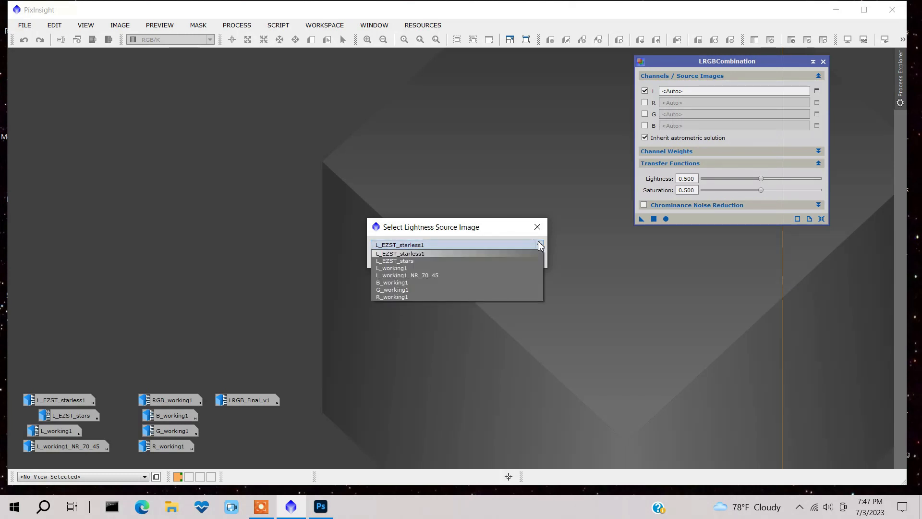
{"action": "left_click", "coordinate": [391, 268]}
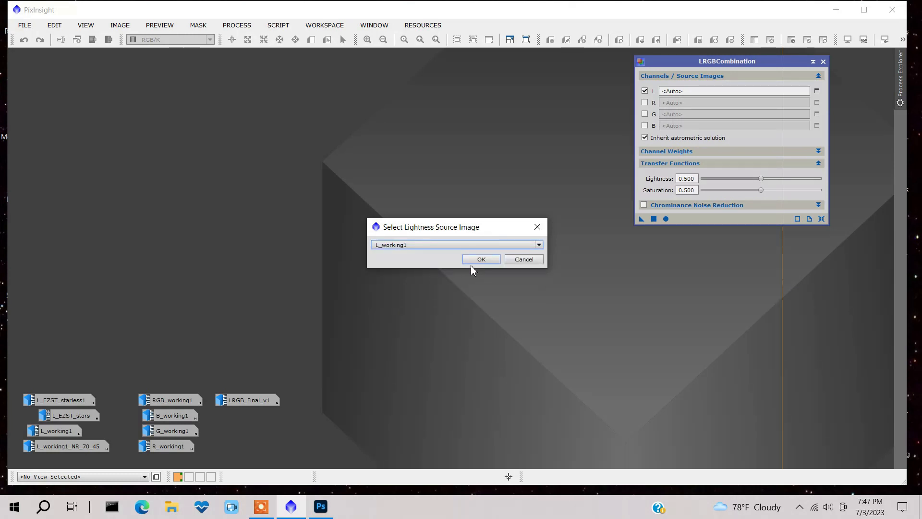
{"action": "left_click", "coordinate": [536, 245]}
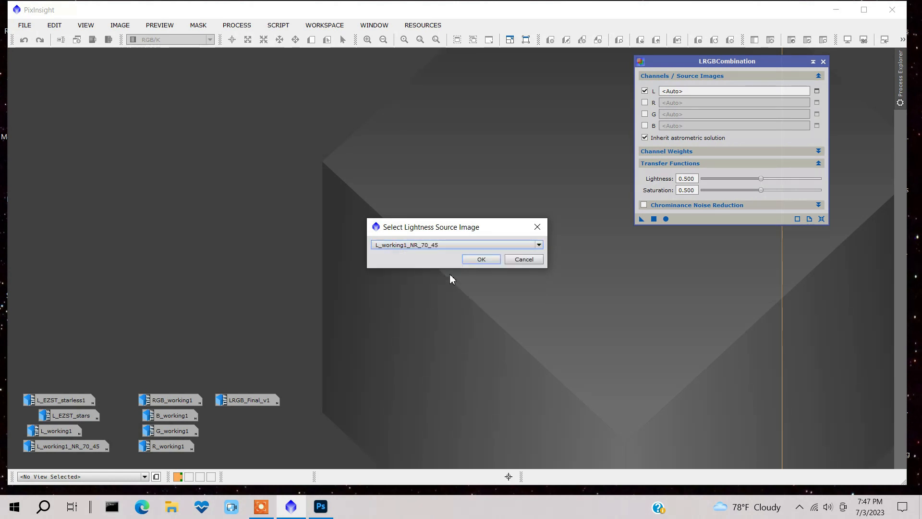
{"action": "left_click", "coordinate": [481, 258]}
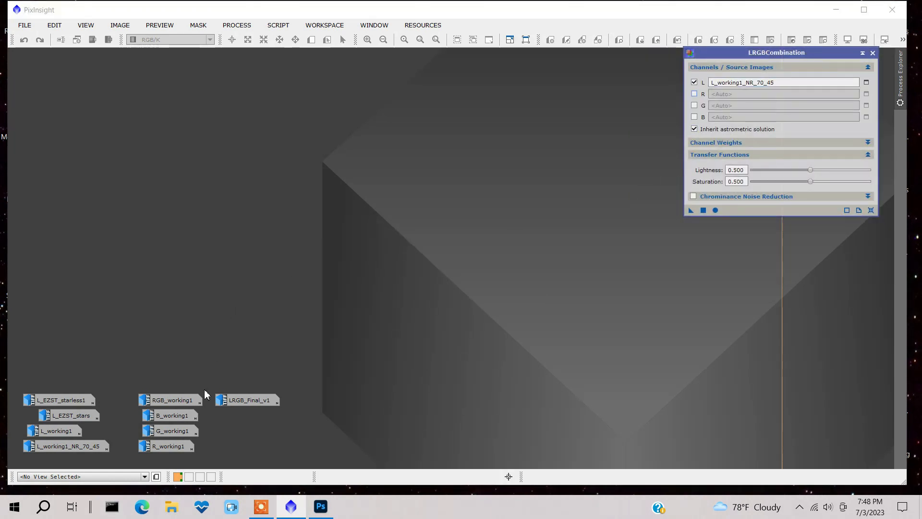
{"action": "double_click", "coordinate": [172, 399]}
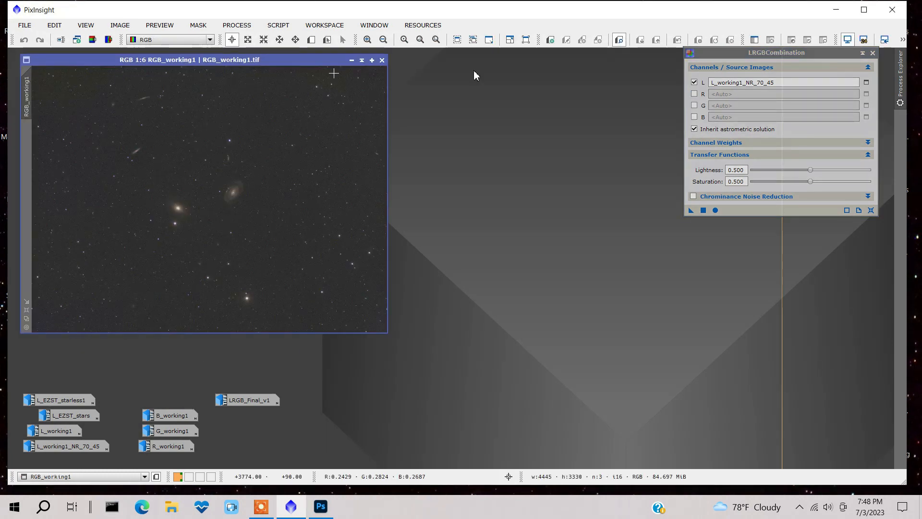
{"action": "mouse_move", "coordinate": [153, 235]}
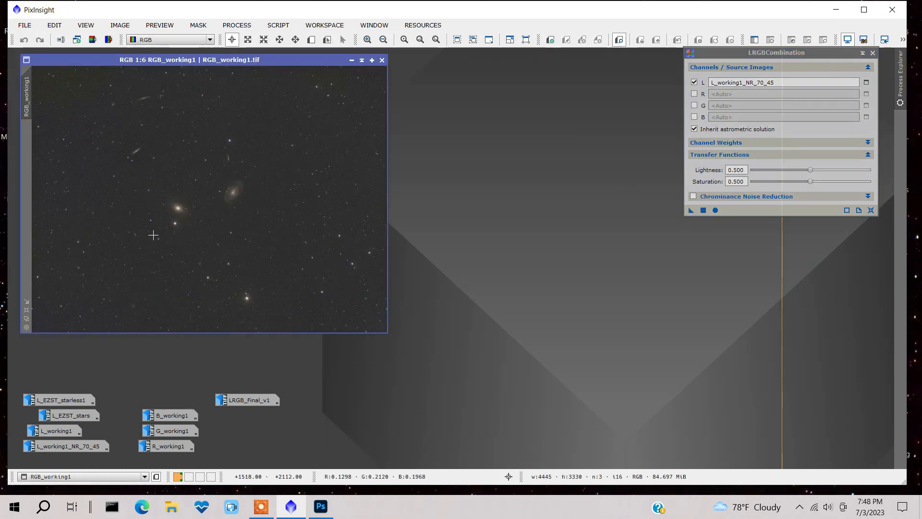
{"action": "mouse_move", "coordinate": [229, 439]}
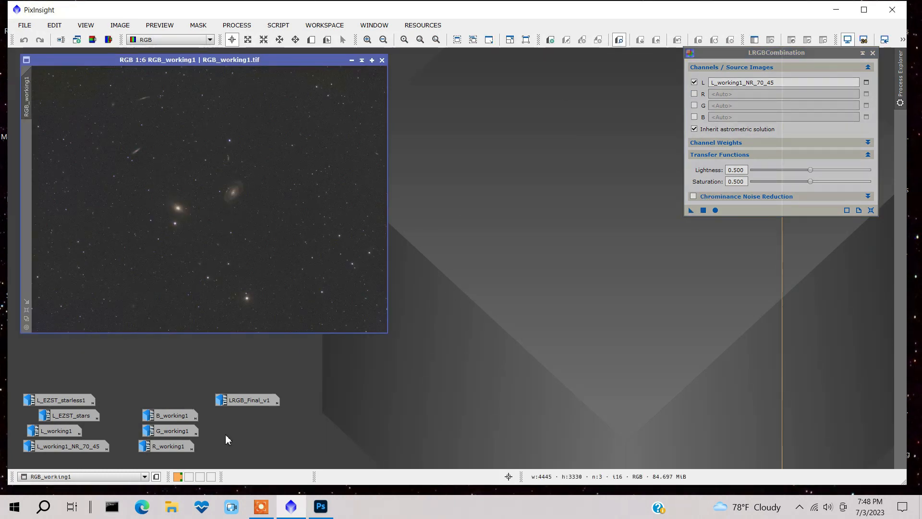
{"action": "mouse_move", "coordinate": [243, 406]}
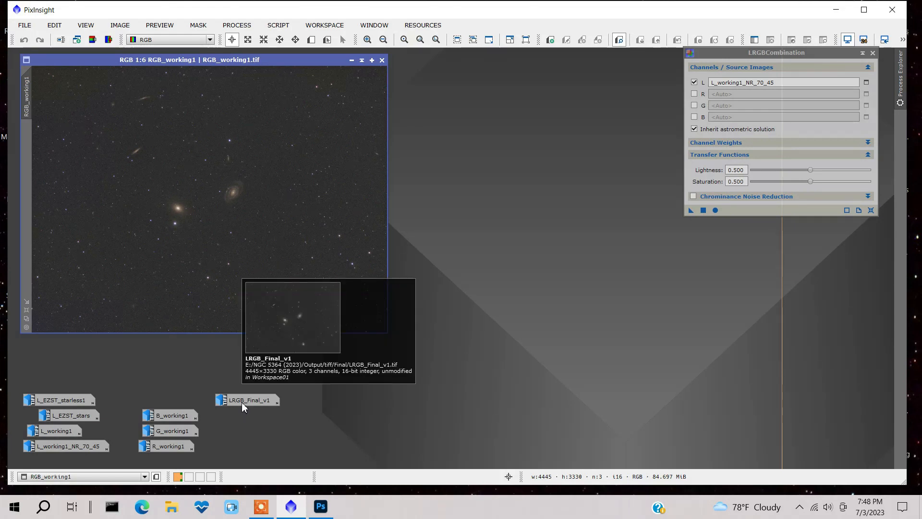
Open the LRGB_Final_v1 colour result of the NGC 5364 galaxies
{"action": "double_click", "coordinate": [248, 400]}
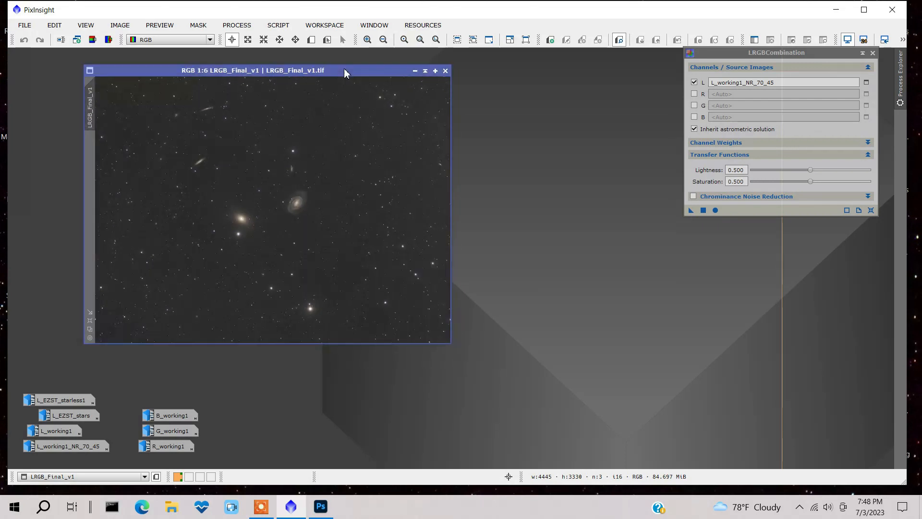
{"action": "mouse_move", "coordinate": [372, 100]}
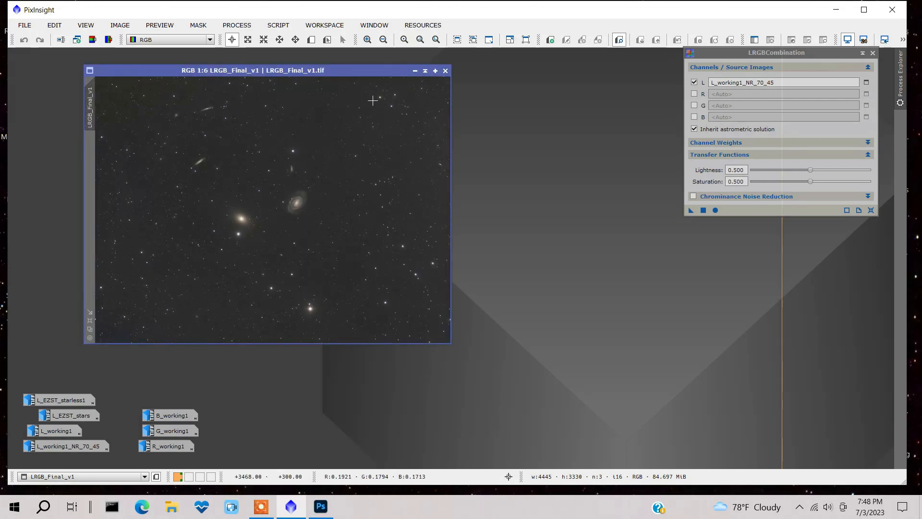
{"action": "mouse_move", "coordinate": [381, 156]}
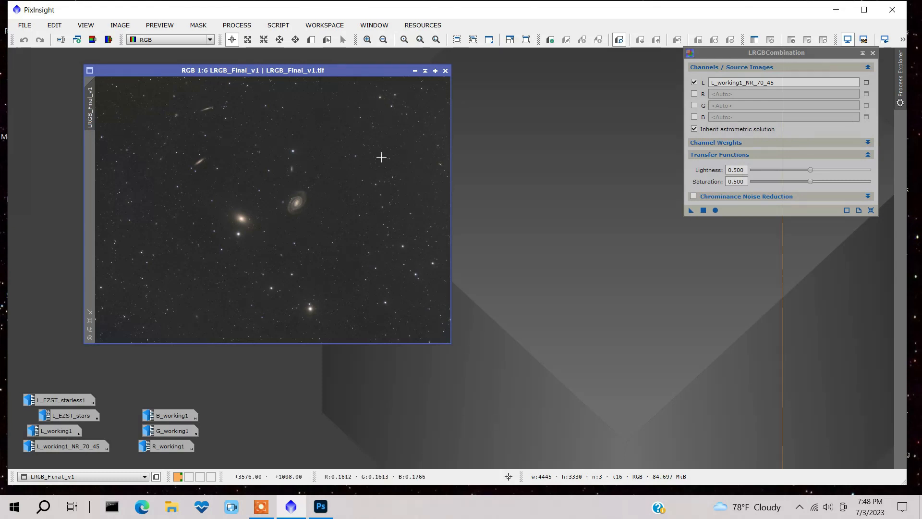